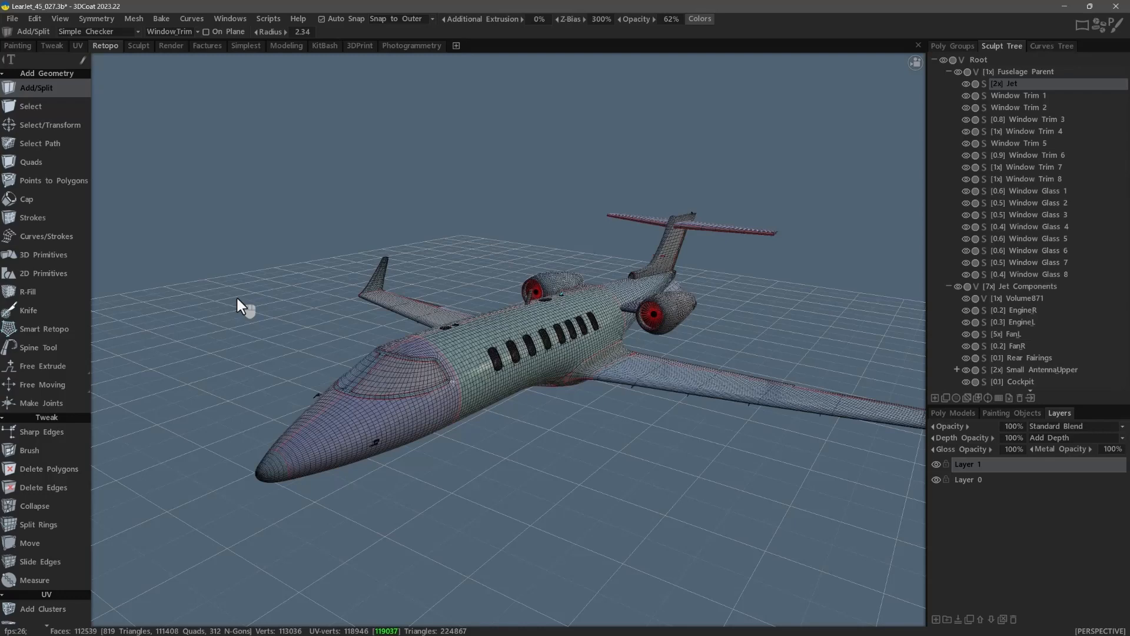
{"action": "mouse_move", "coordinate": [275, 24]}
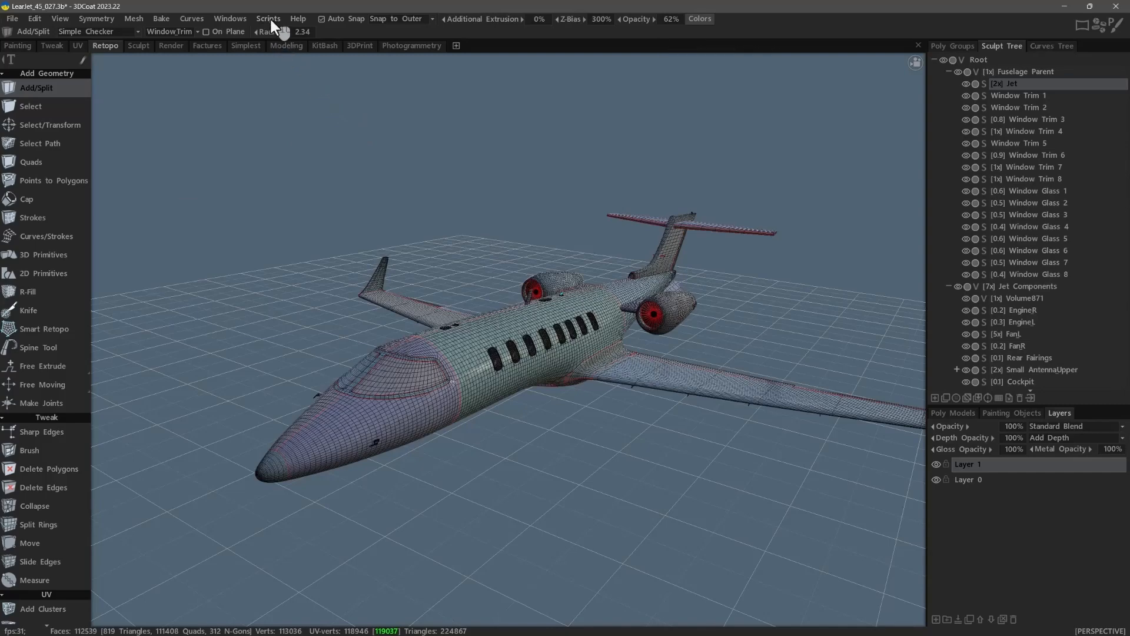
Show the Scripts command list containing the Voice Command entries
{"action": "left_click", "coordinate": [267, 18]}
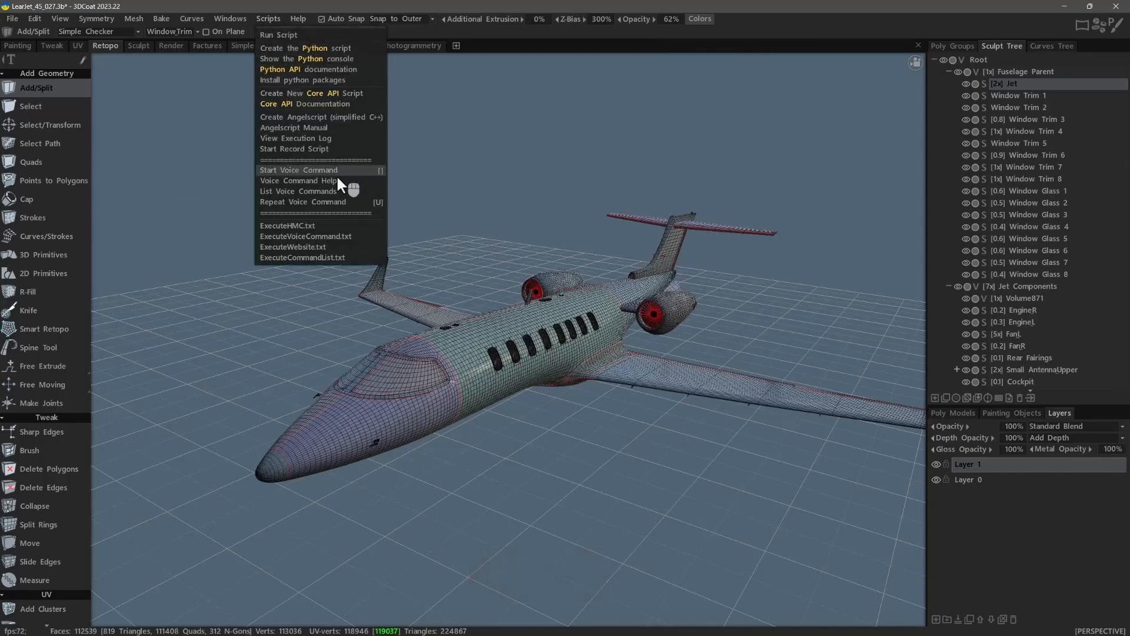
{"action": "mouse_move", "coordinate": [351, 178]}
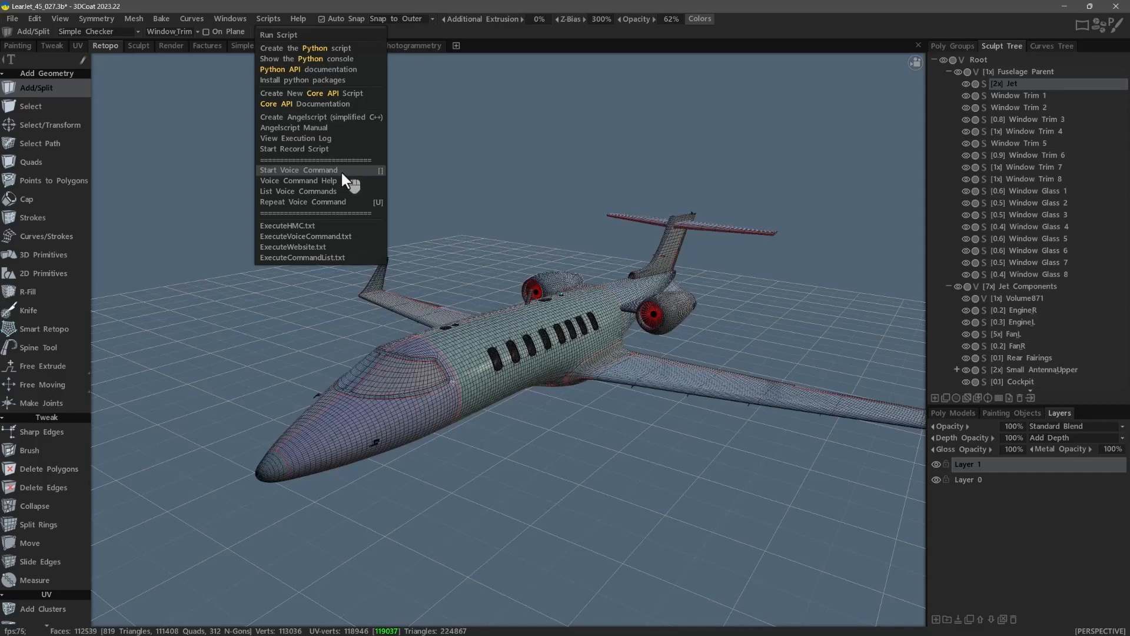
{"action": "mouse_move", "coordinate": [349, 181]}
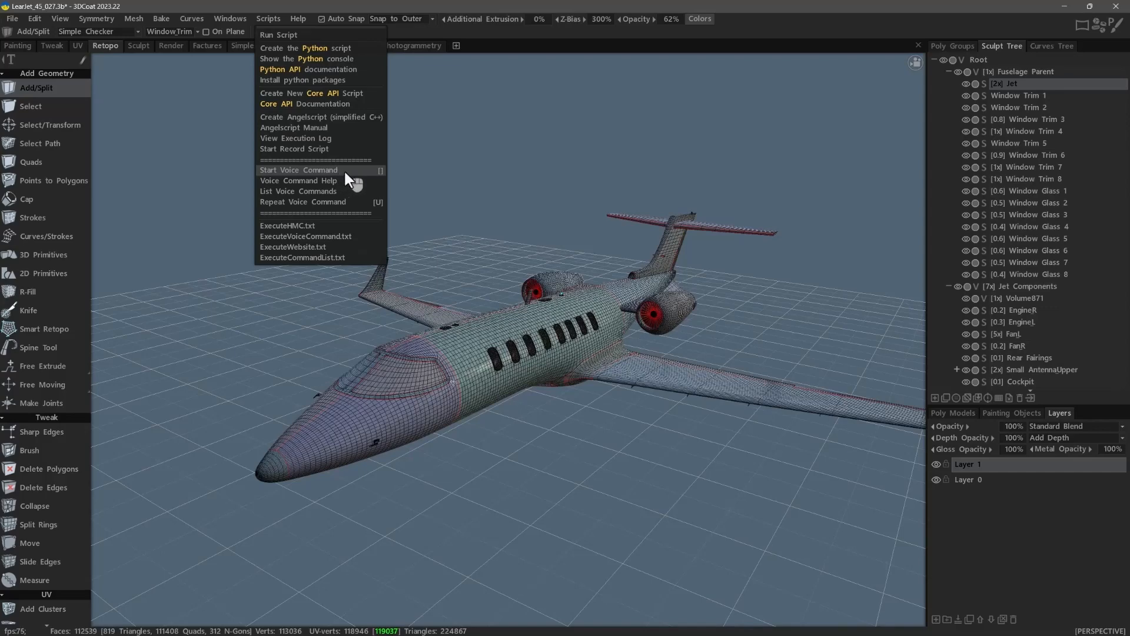
{"action": "mouse_move", "coordinate": [349, 188]}
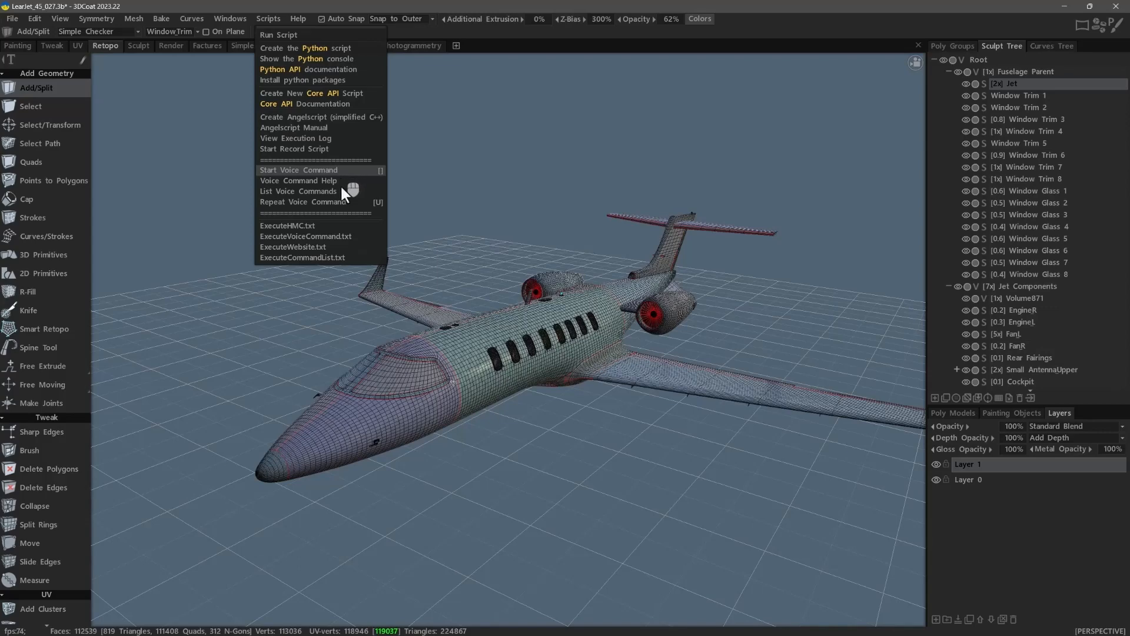
{"action": "mouse_move", "coordinate": [351, 176]}
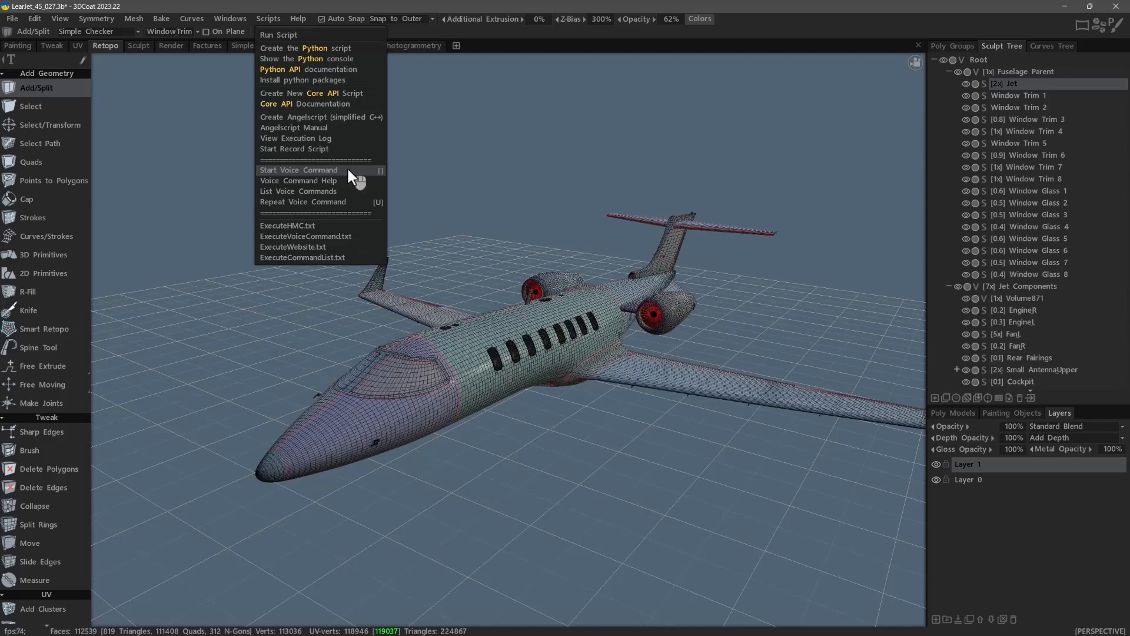
{"action": "mouse_move", "coordinate": [349, 181]}
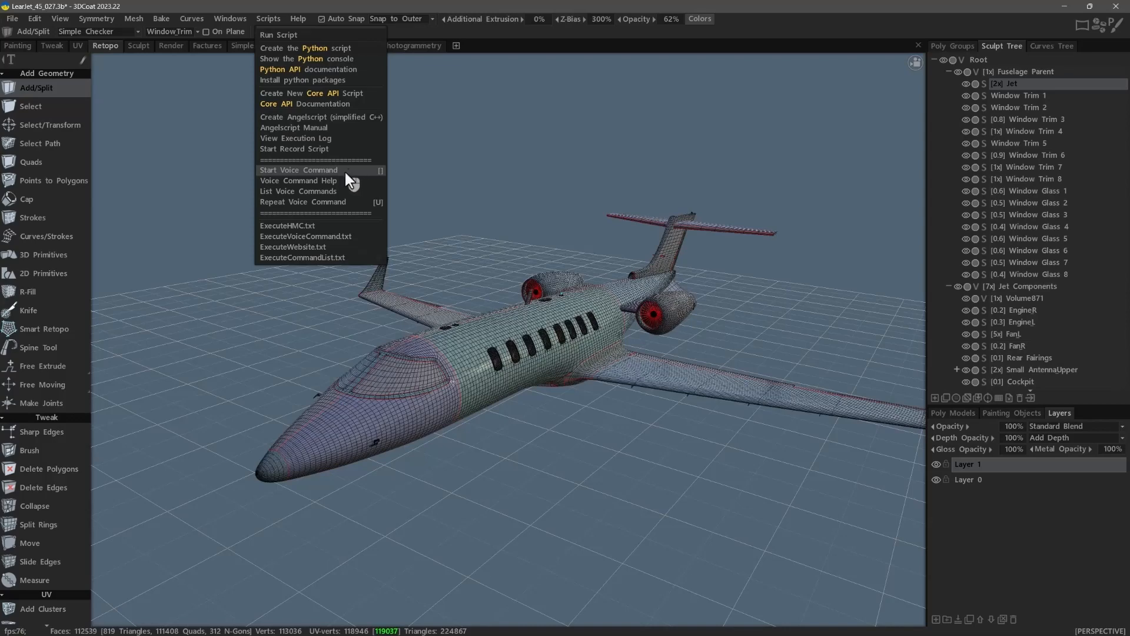
Start HMC Voice Command so its control window opens and begins listening
{"action": "left_click", "coordinate": [505, 282]}
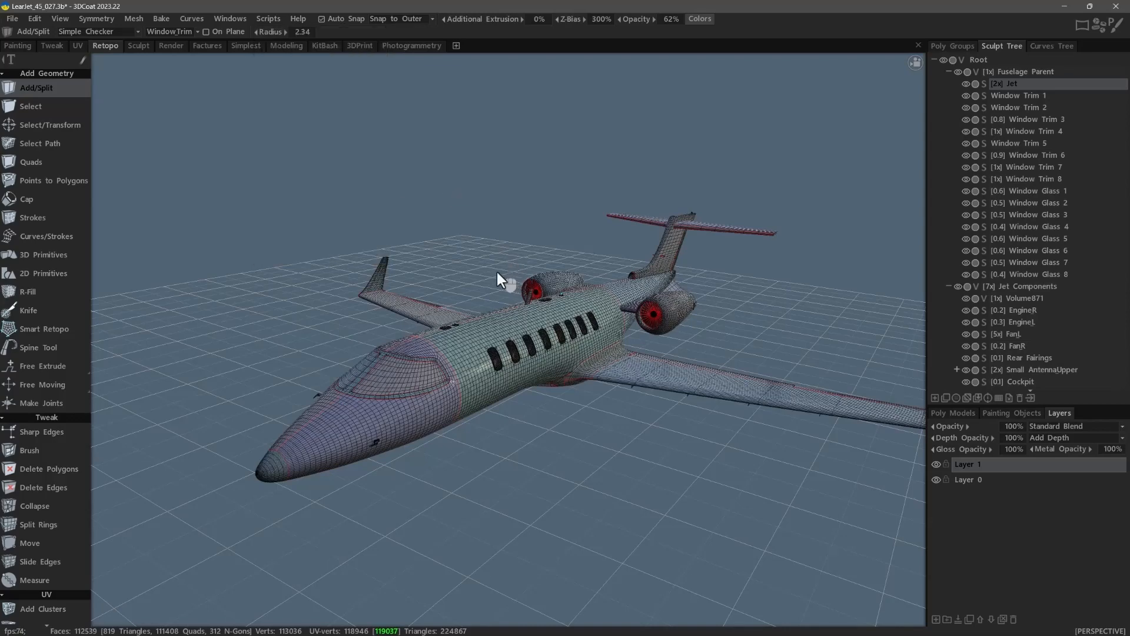
{"action": "mouse_move", "coordinate": [458, 263]}
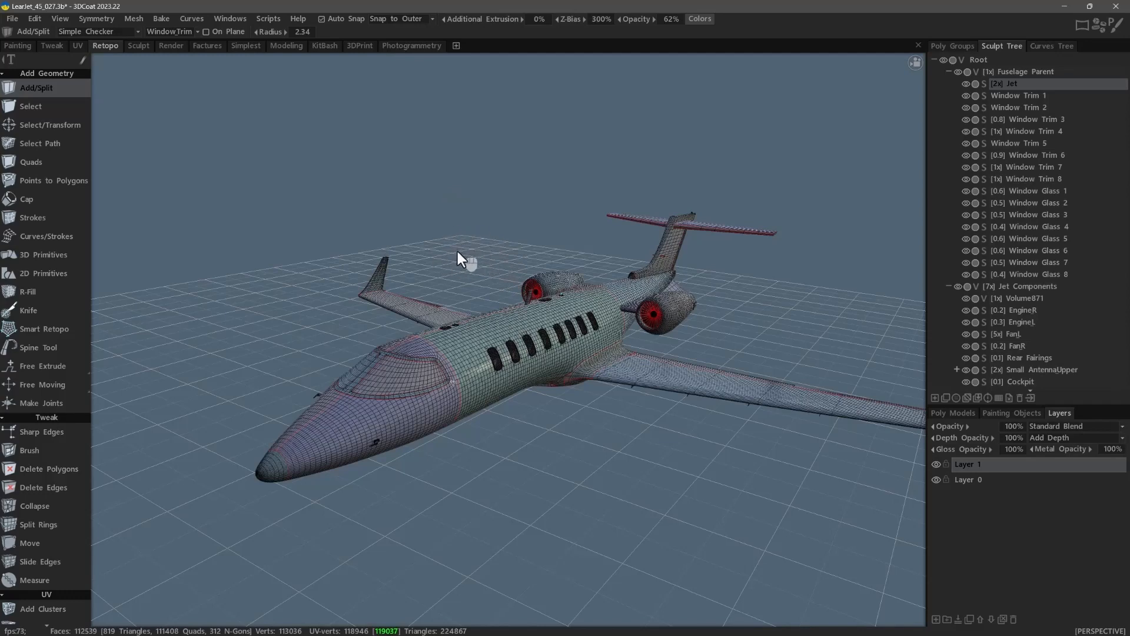
{"action": "mouse_move", "coordinate": [493, 250]}
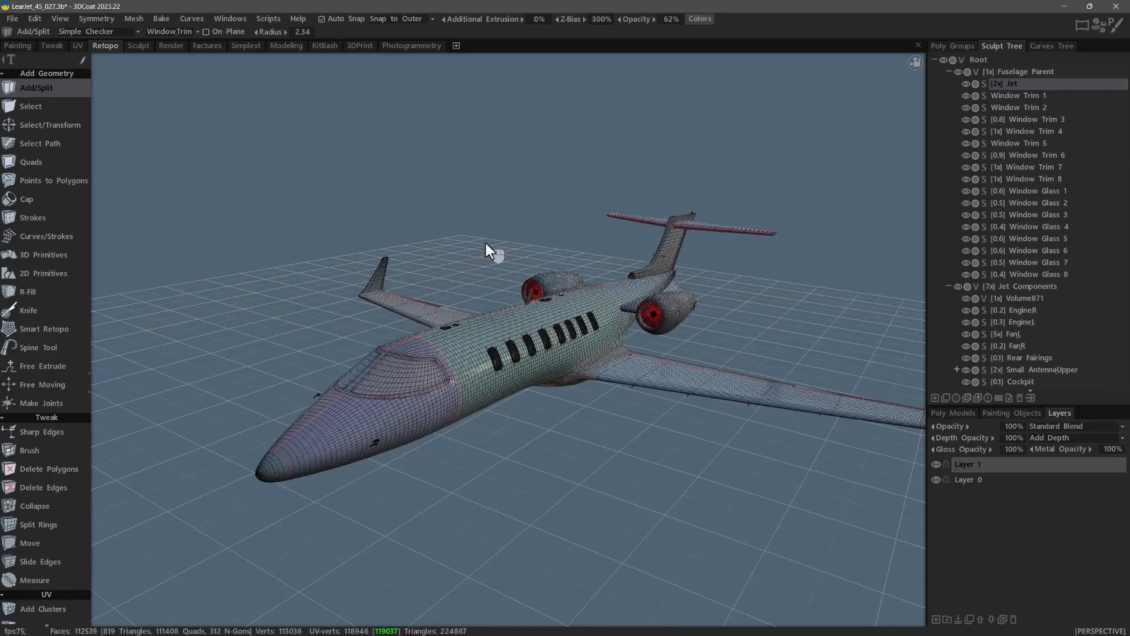
{"action": "mouse_move", "coordinate": [479, 254]}
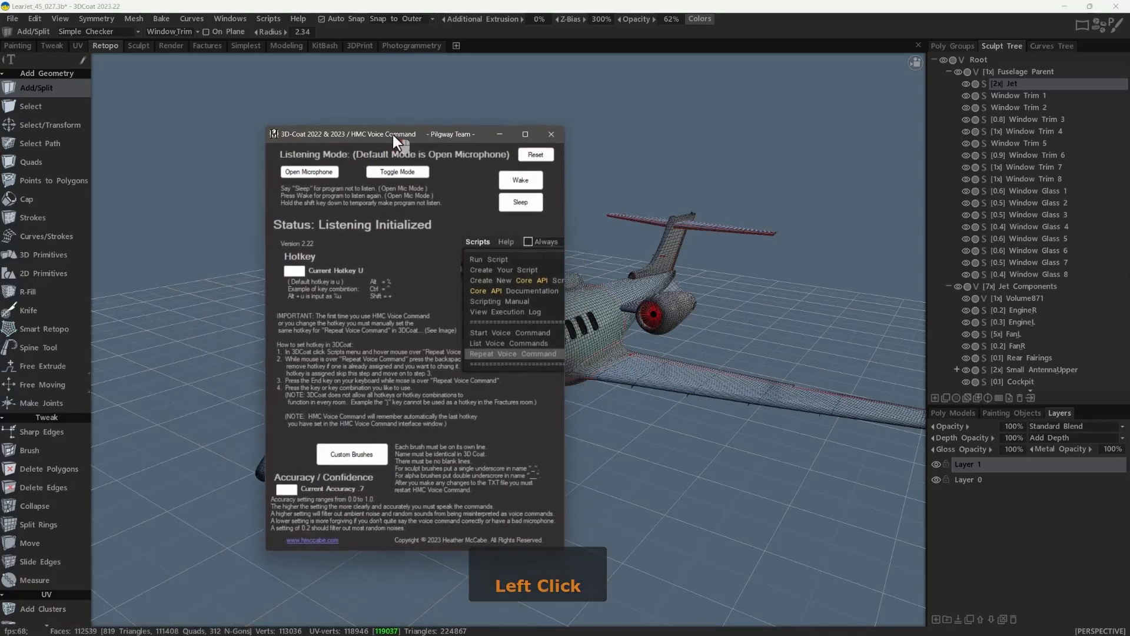
{"action": "mouse_move", "coordinate": [454, 231]}
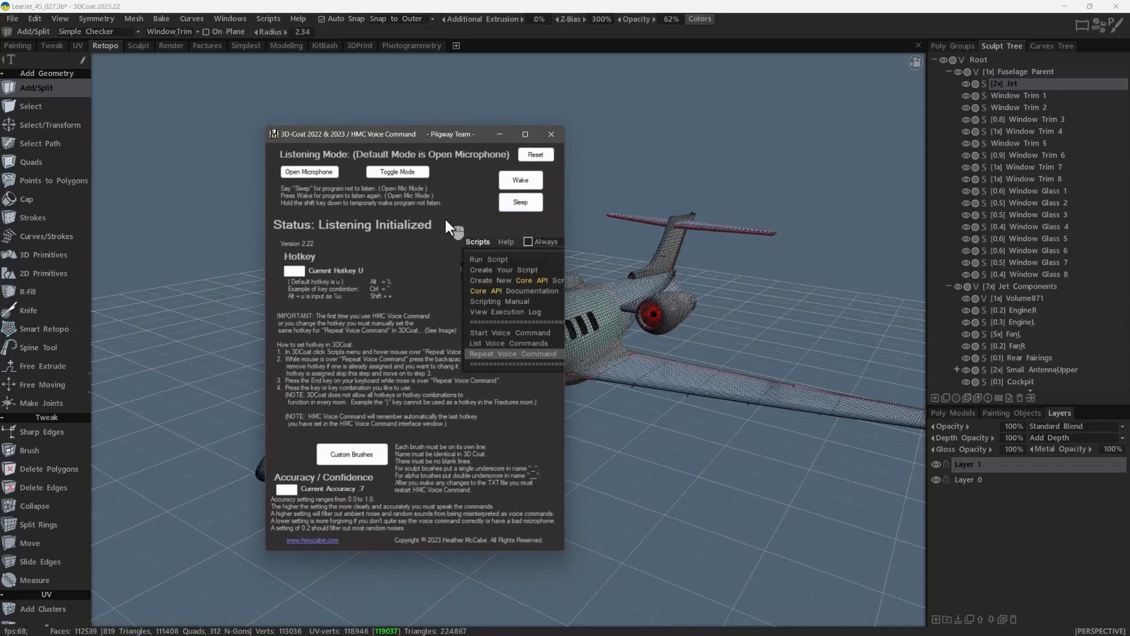
{"action": "mouse_move", "coordinate": [417, 270]}
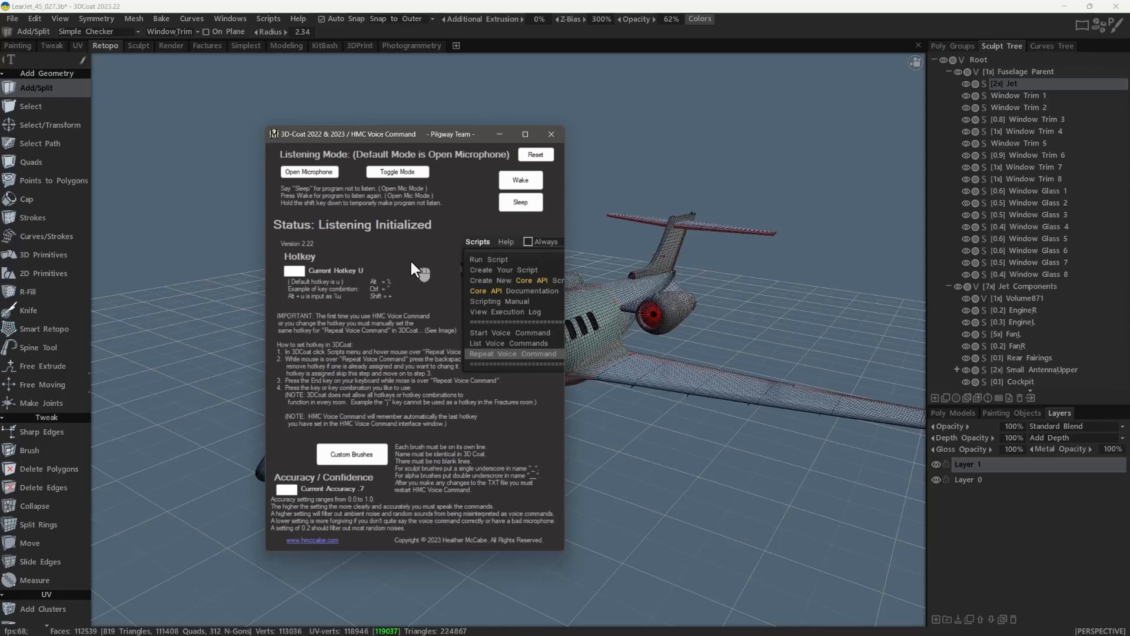
Put the voice listener into Sleeping status so it ignores speech
{"action": "left_click", "coordinate": [520, 201]}
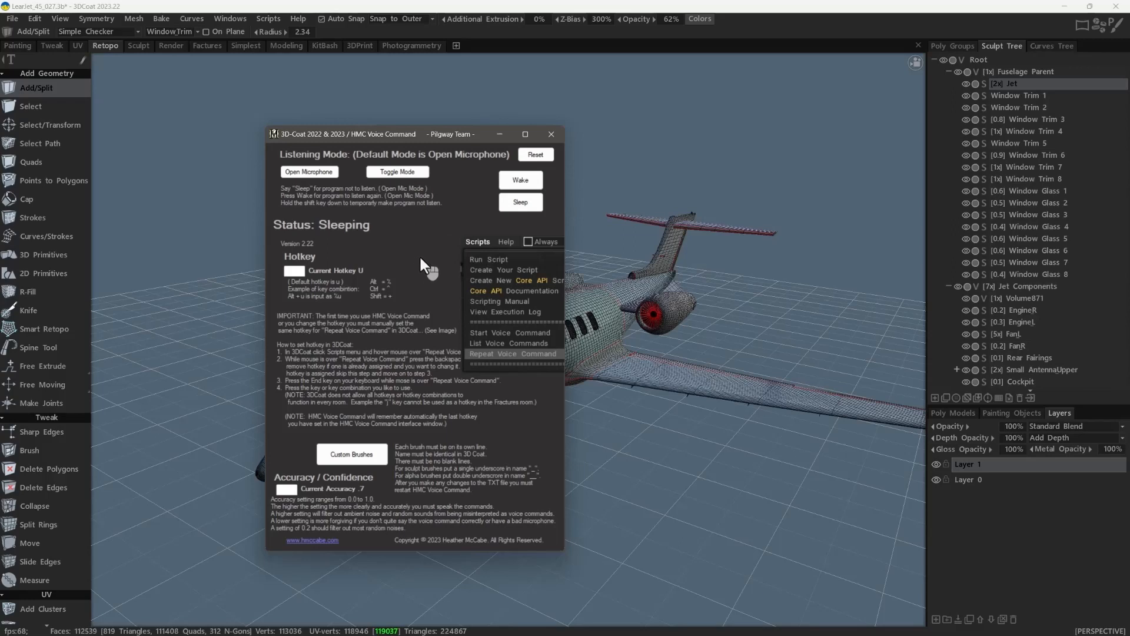
{"action": "mouse_move", "coordinate": [425, 249]}
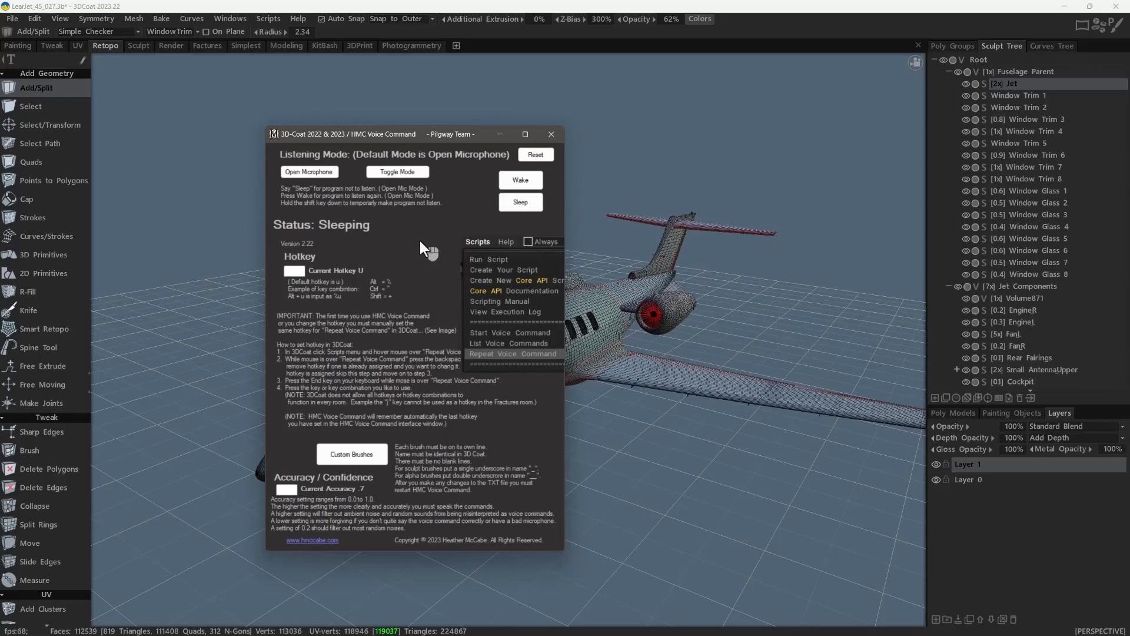
{"action": "mouse_move", "coordinate": [472, 227]}
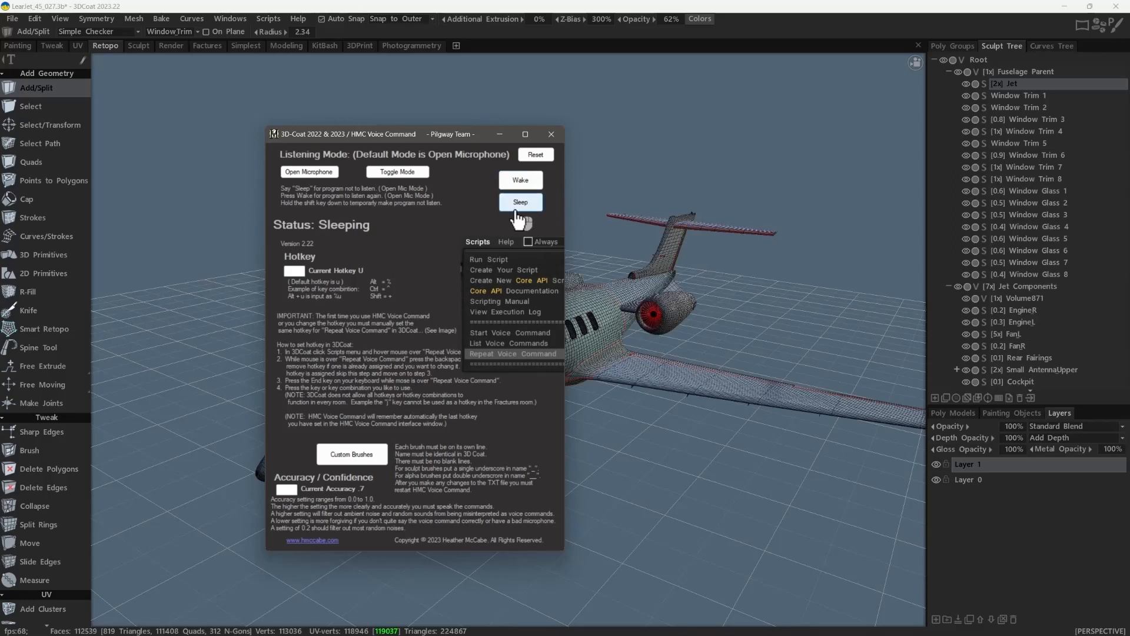
{"action": "mouse_move", "coordinate": [492, 227]}
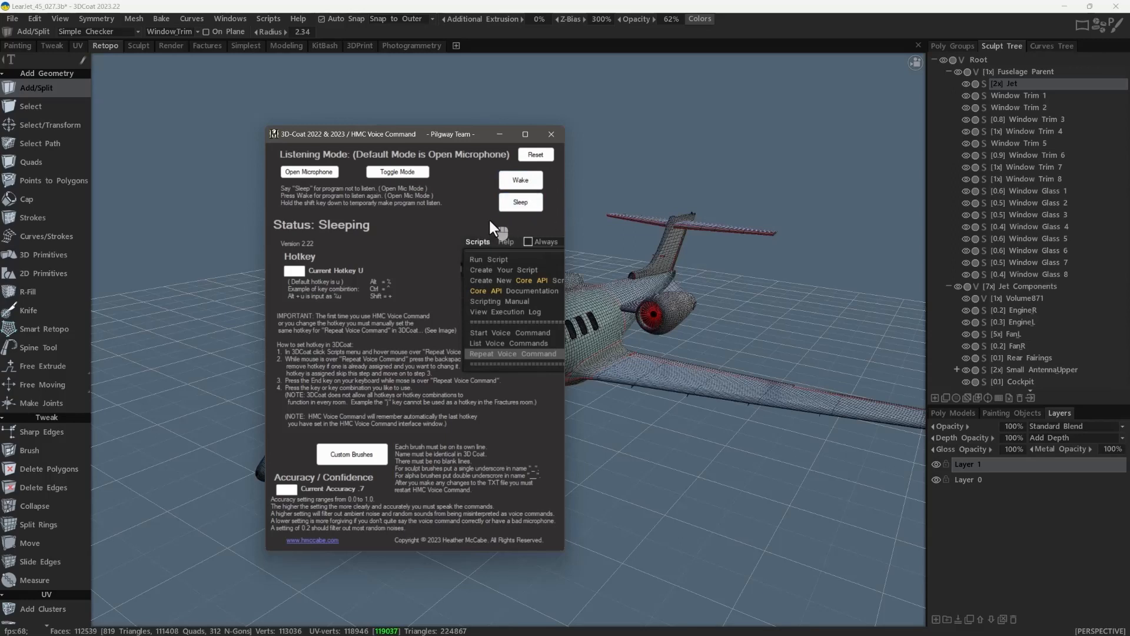
{"action": "mouse_move", "coordinate": [487, 232]}
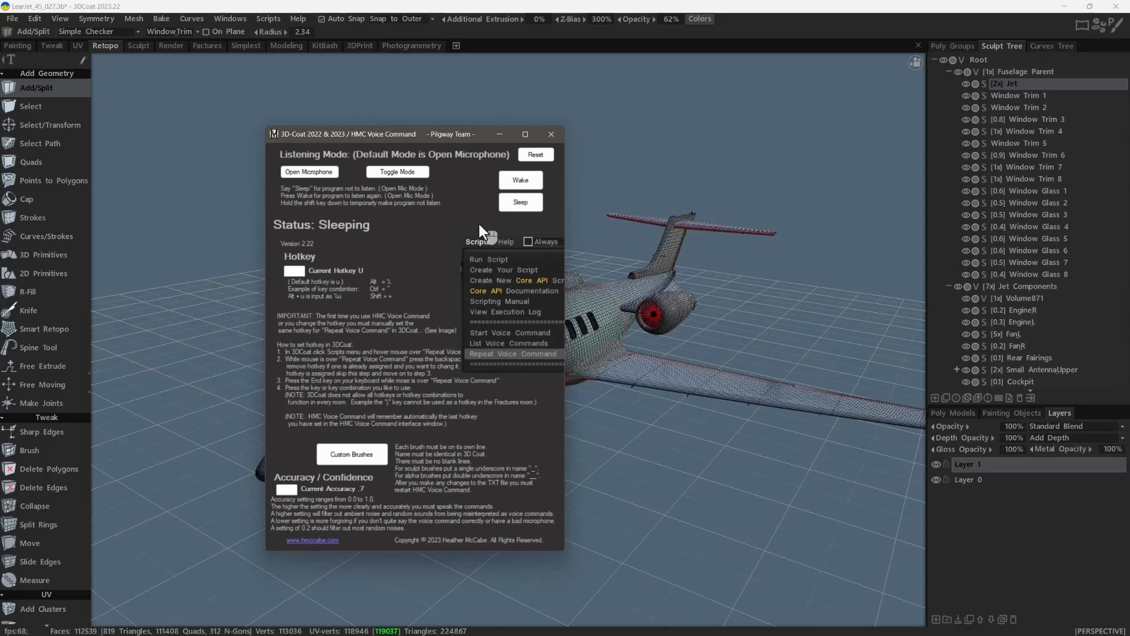
{"action": "mouse_move", "coordinate": [519, 202]}
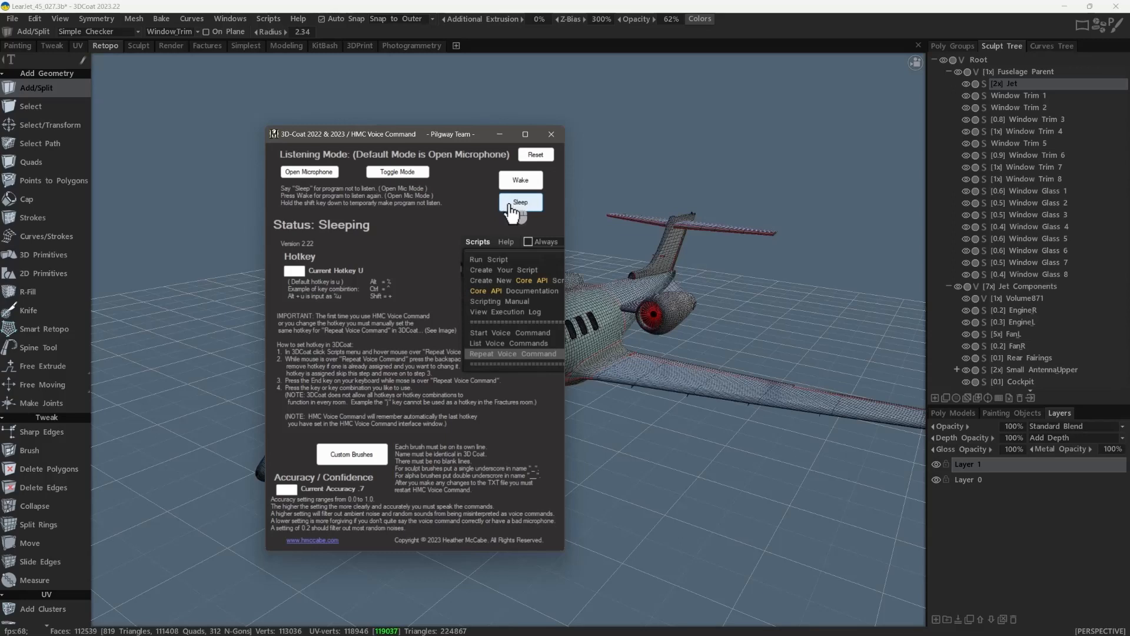
{"action": "mouse_move", "coordinate": [519, 179]}
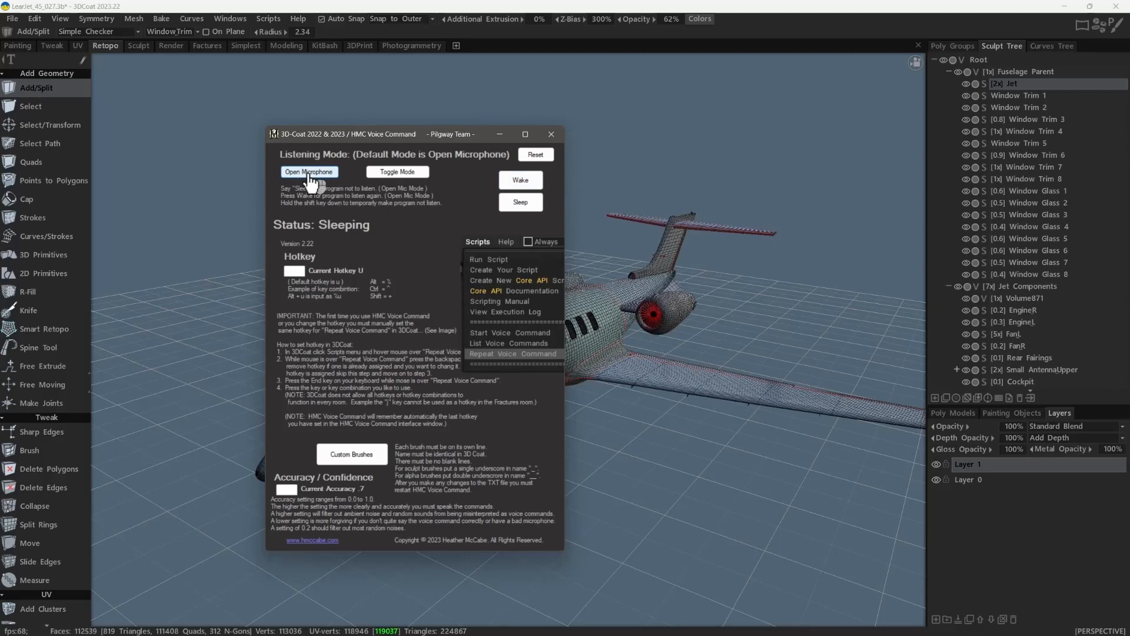
{"action": "mouse_move", "coordinate": [340, 184]}
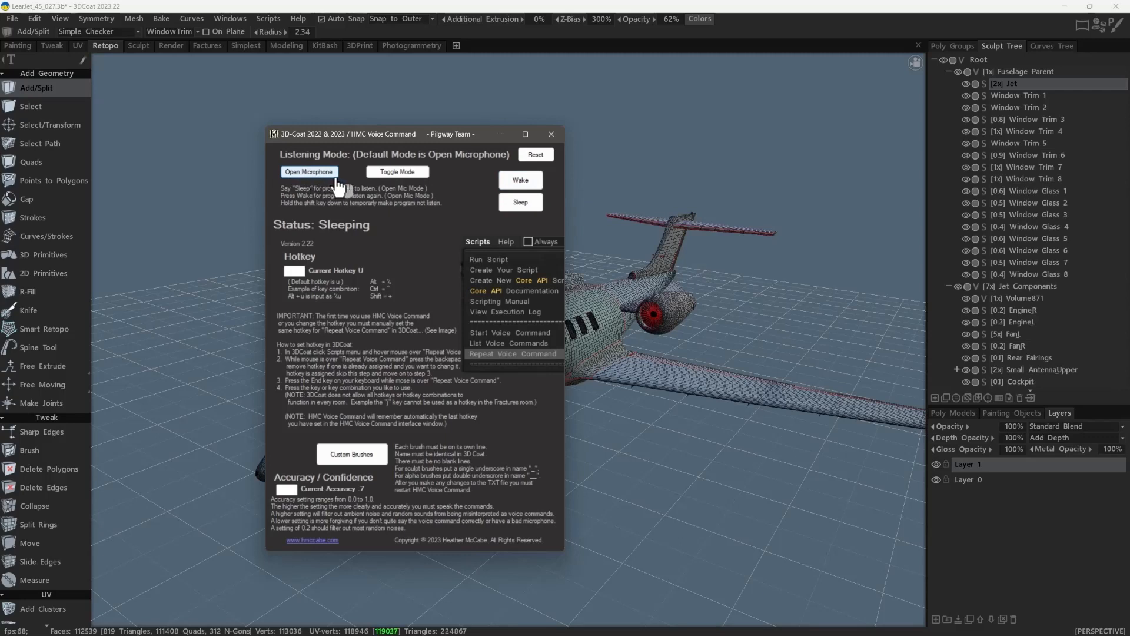
{"action": "mouse_move", "coordinate": [396, 172]}
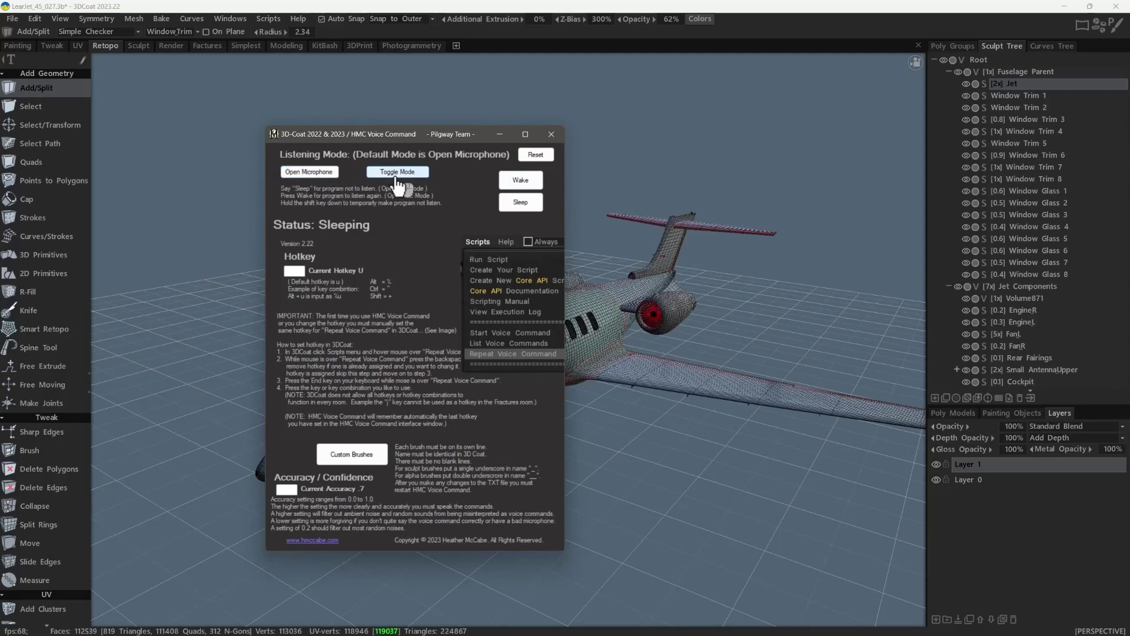
{"action": "mouse_move", "coordinate": [396, 190]}
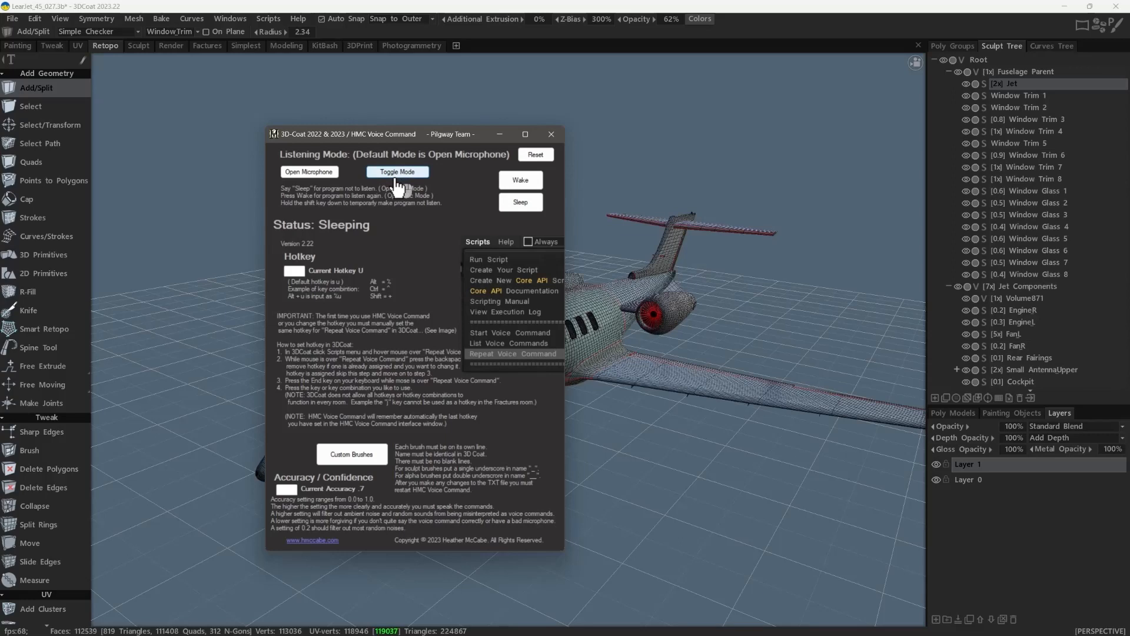
{"action": "mouse_move", "coordinate": [387, 237]}
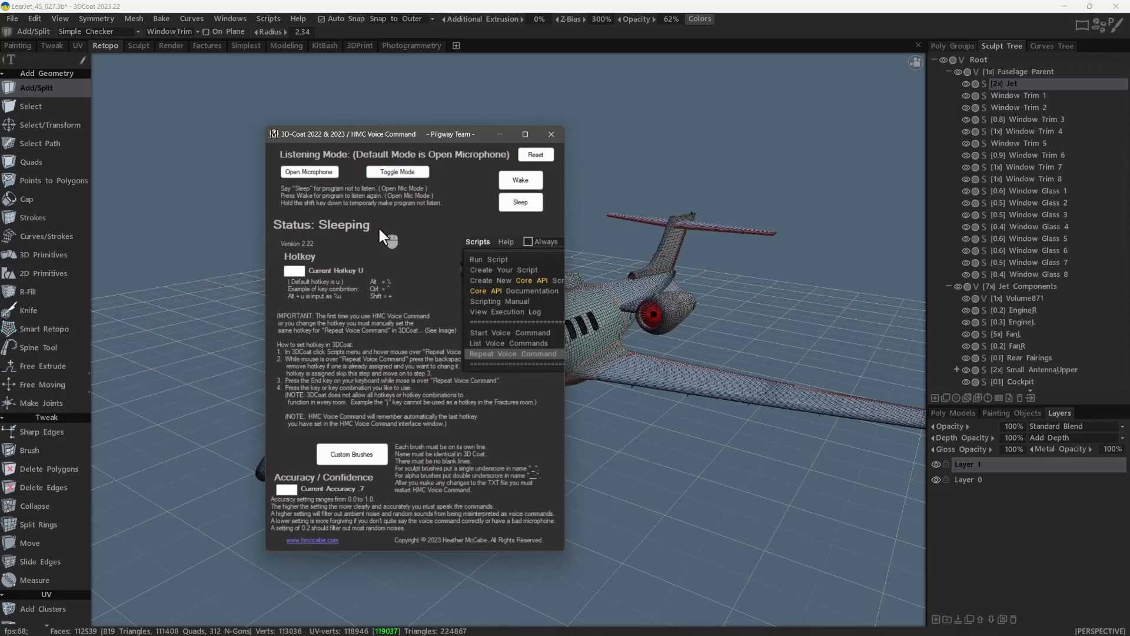
{"action": "mouse_move", "coordinate": [400, 241]}
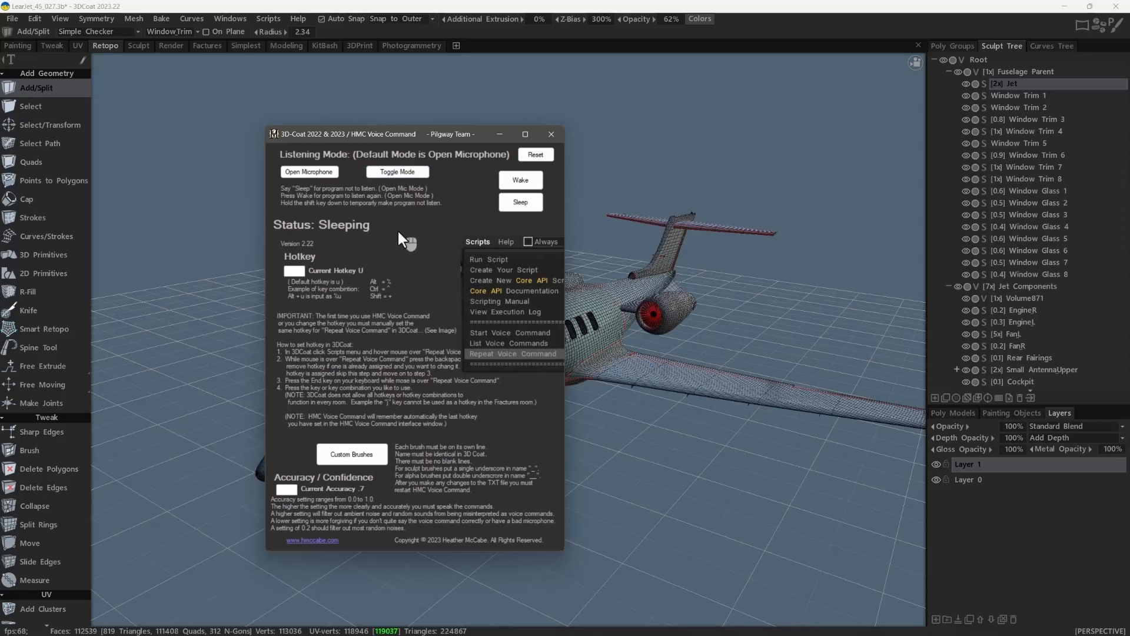
{"action": "mouse_move", "coordinate": [415, 255]}
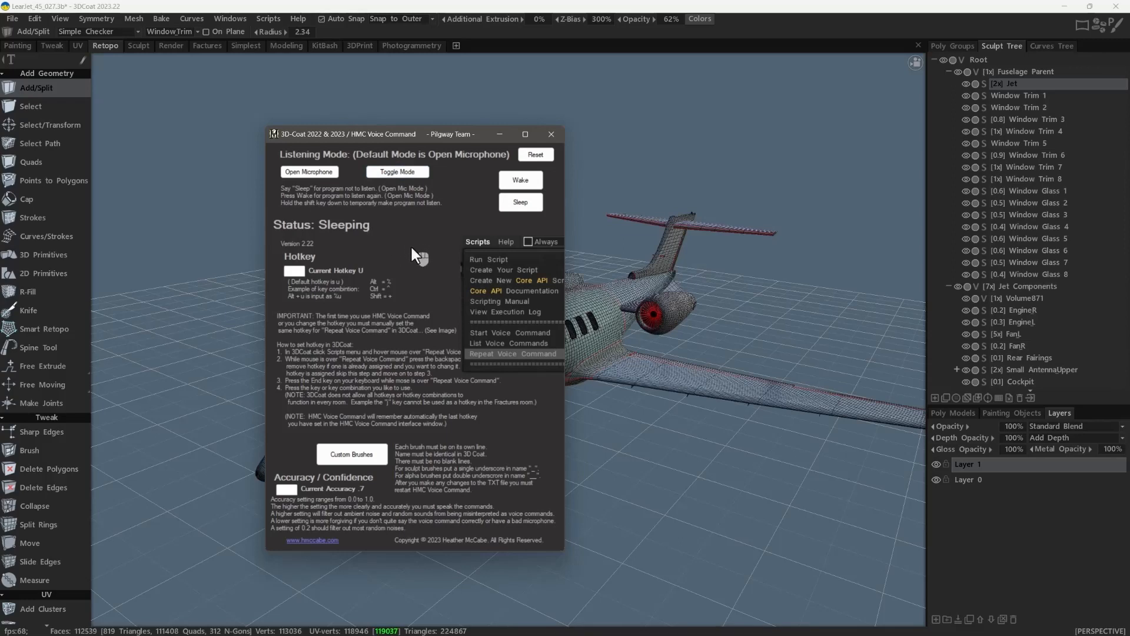
{"action": "mouse_move", "coordinate": [413, 254]}
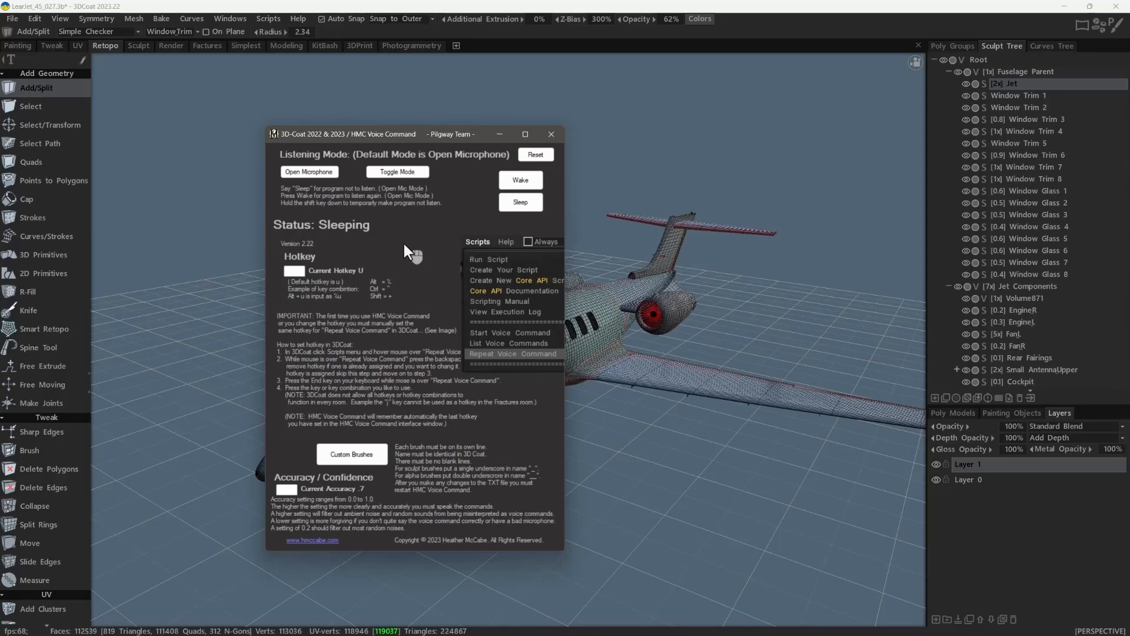
{"action": "mouse_move", "coordinate": [386, 259]}
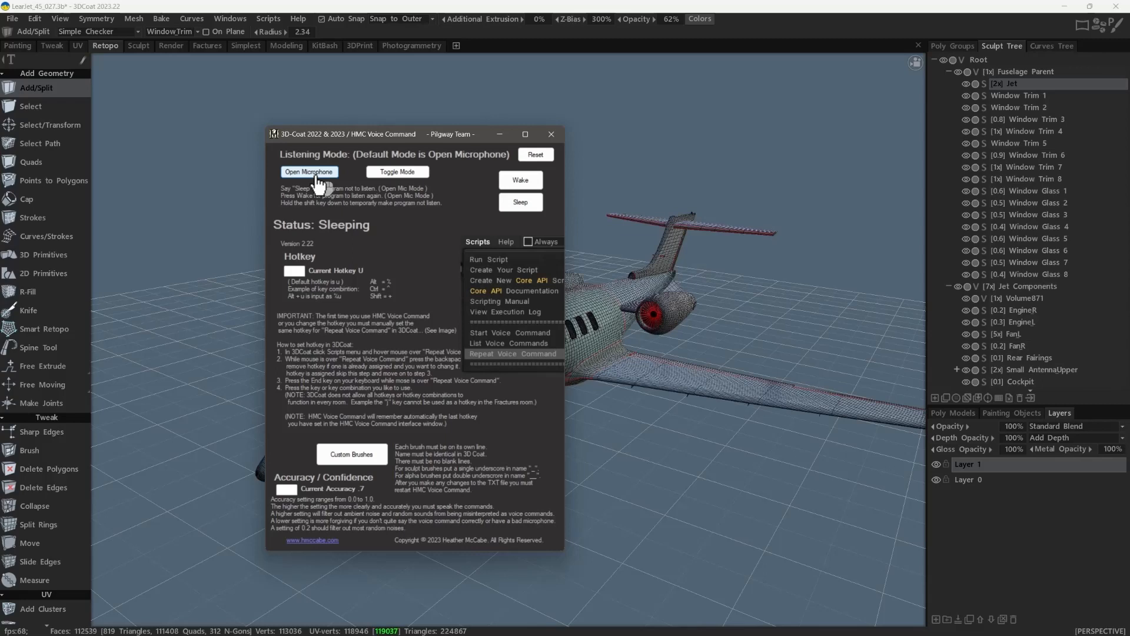
{"action": "mouse_move", "coordinate": [268, 503]}
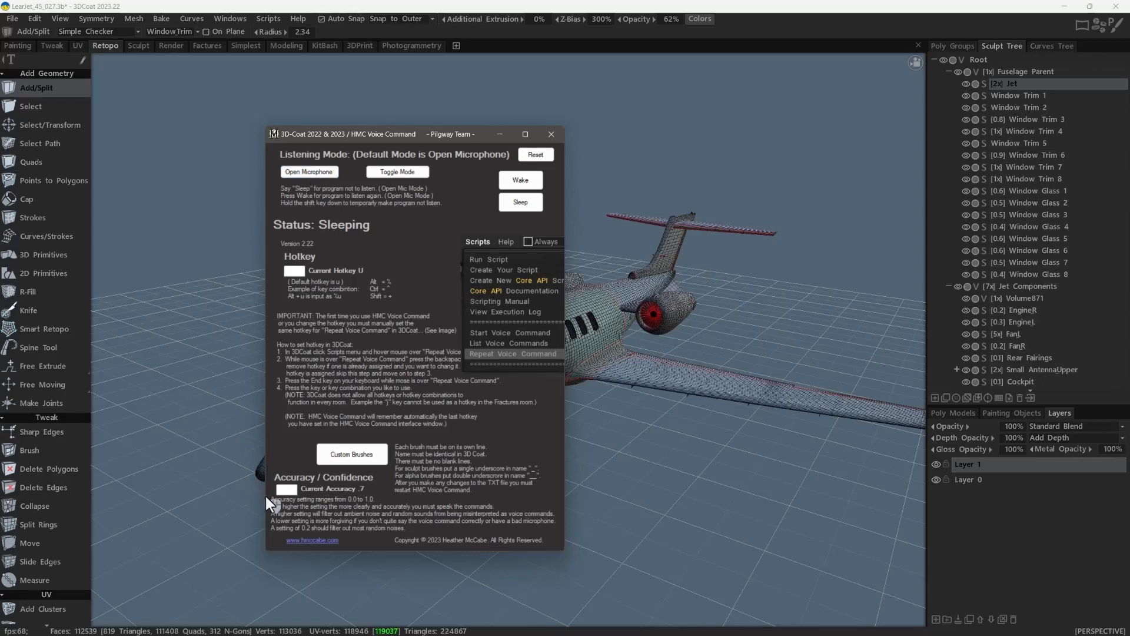
{"action": "mouse_move", "coordinate": [292, 505]}
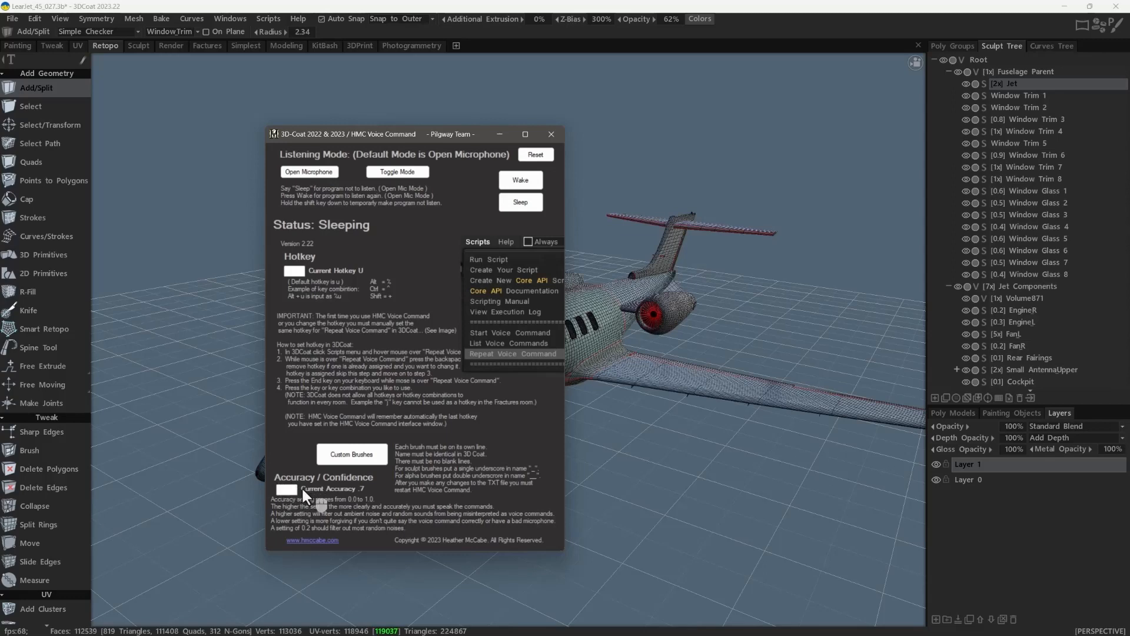
{"action": "mouse_move", "coordinate": [289, 537]}
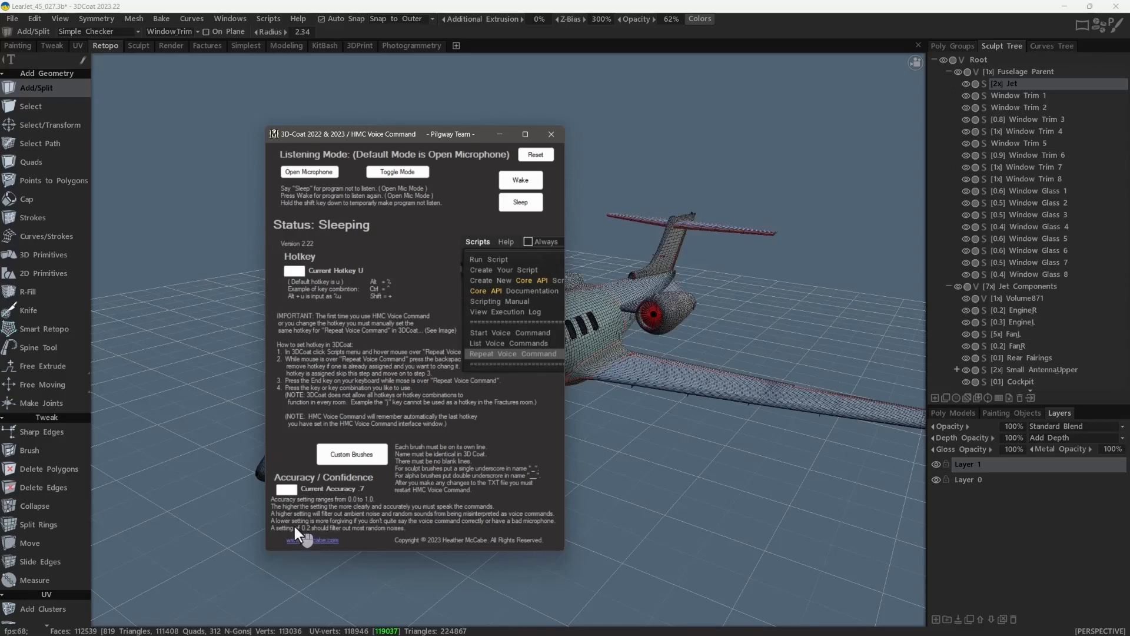
{"action": "mouse_move", "coordinate": [311, 539]}
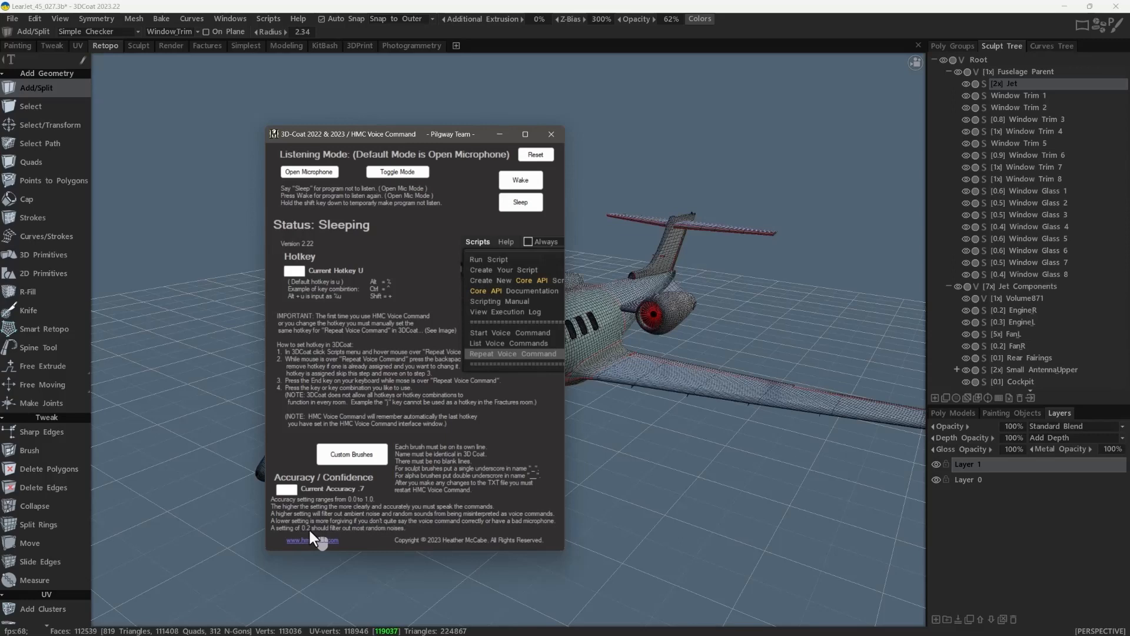
{"action": "mouse_move", "coordinate": [321, 539]}
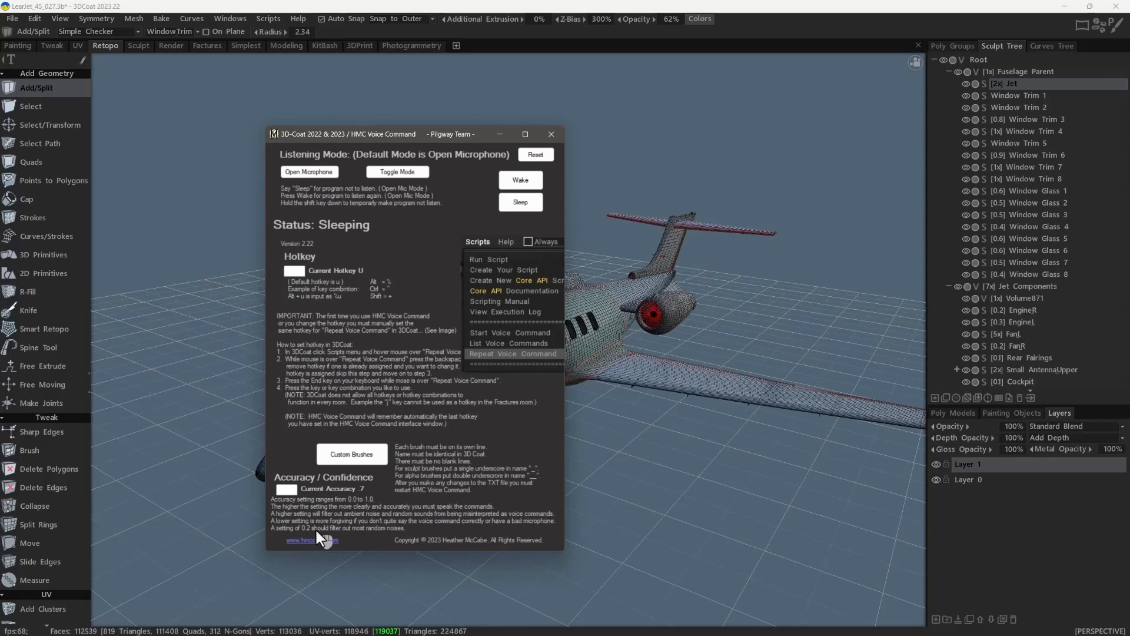
{"action": "mouse_move", "coordinate": [425, 281]}
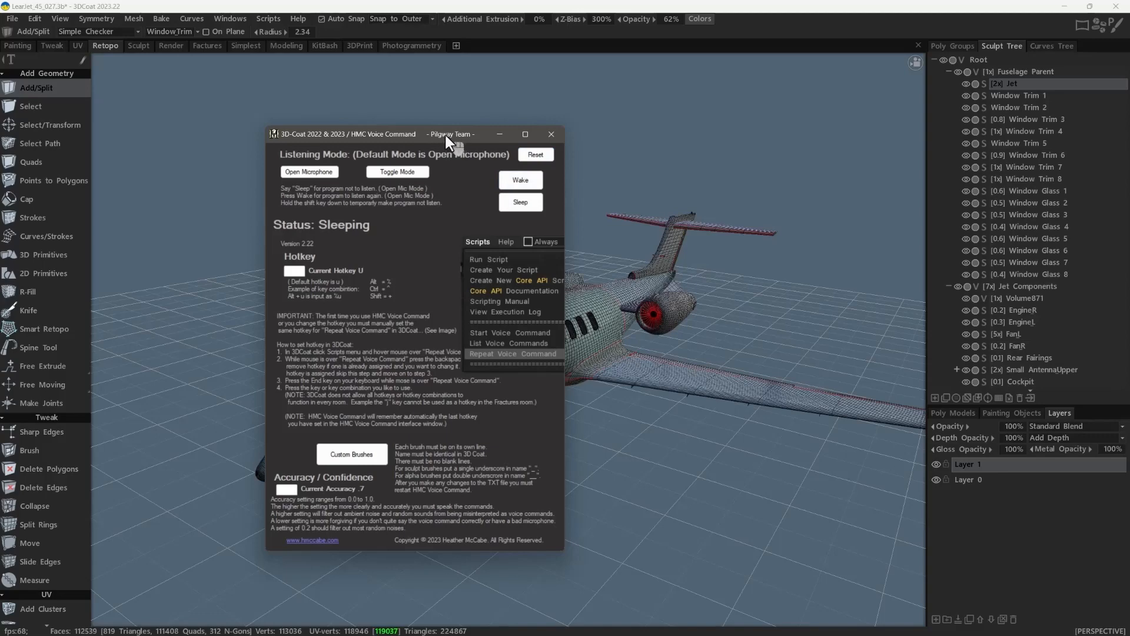
Bring the 3DCoat jet scene back to the front over the voice window
{"action": "left_click", "coordinate": [460, 142]}
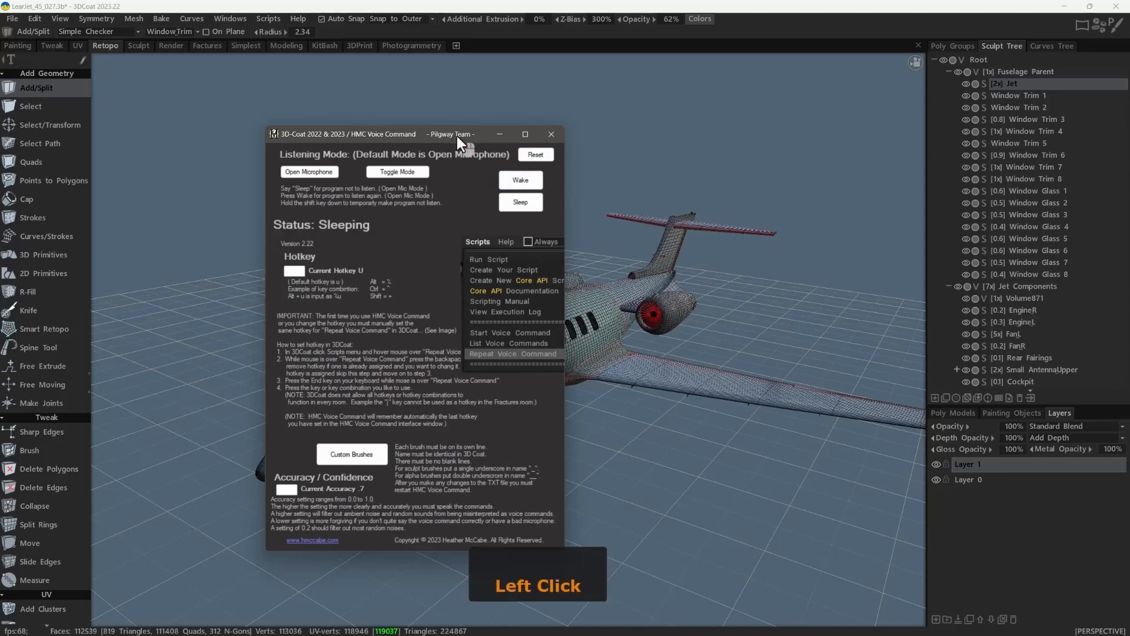
{"action": "left_click", "coordinate": [551, 135]}
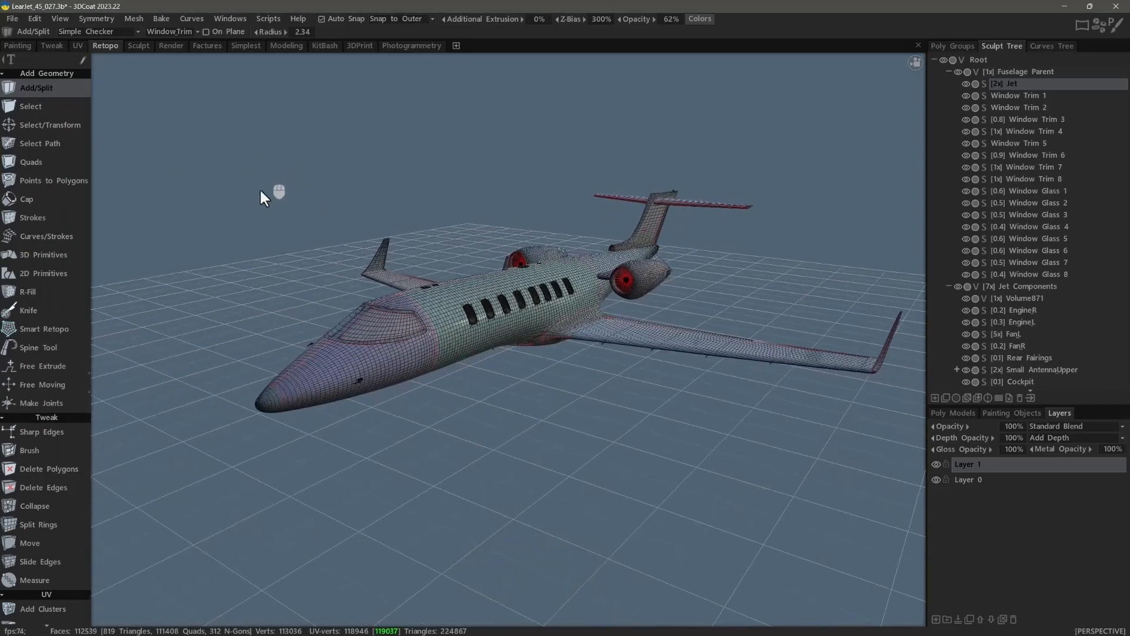
{"action": "mouse_move", "coordinate": [288, 211]}
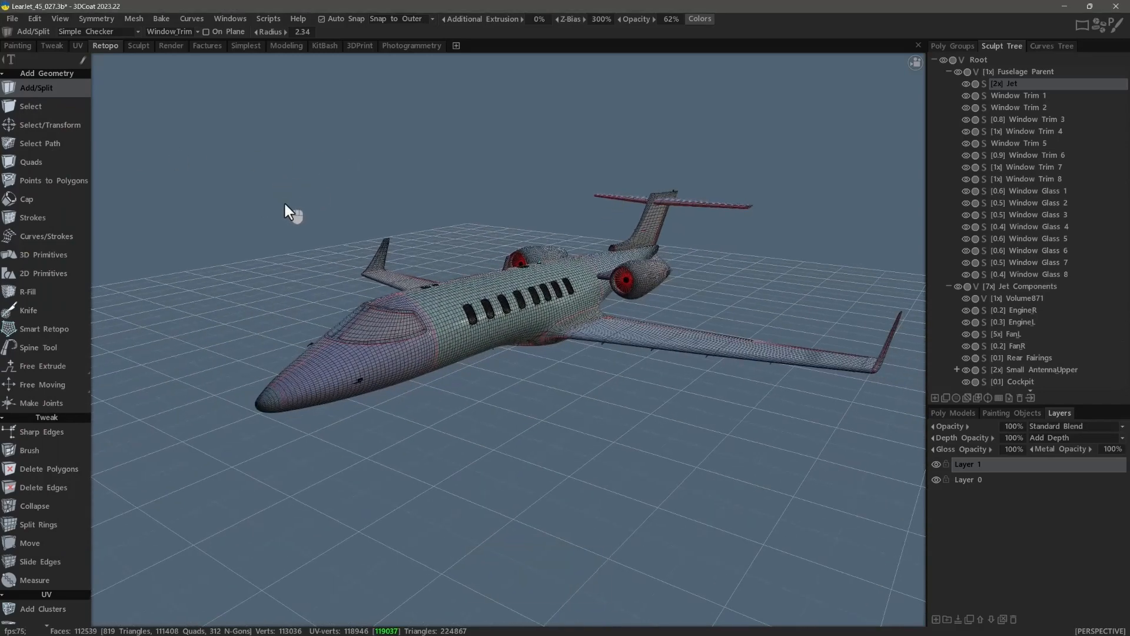
Cycle retopo tools Select/Transform, Select, Quads and Brush, ending on Select
{"action": "left_click", "coordinate": [50, 124]}
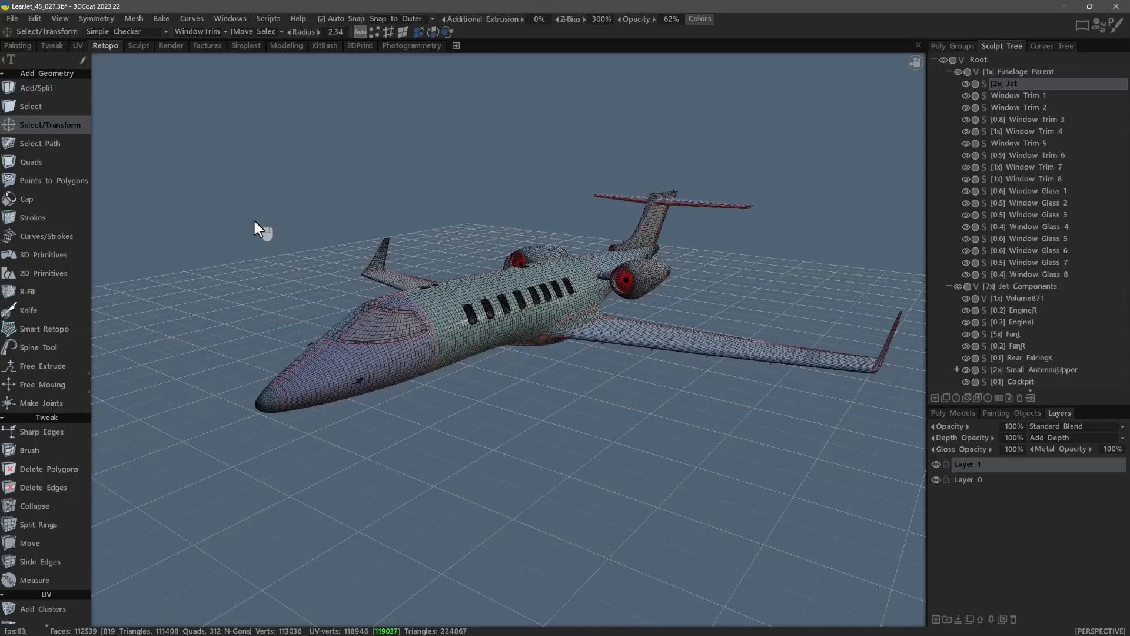
{"action": "left_click", "coordinate": [30, 106]}
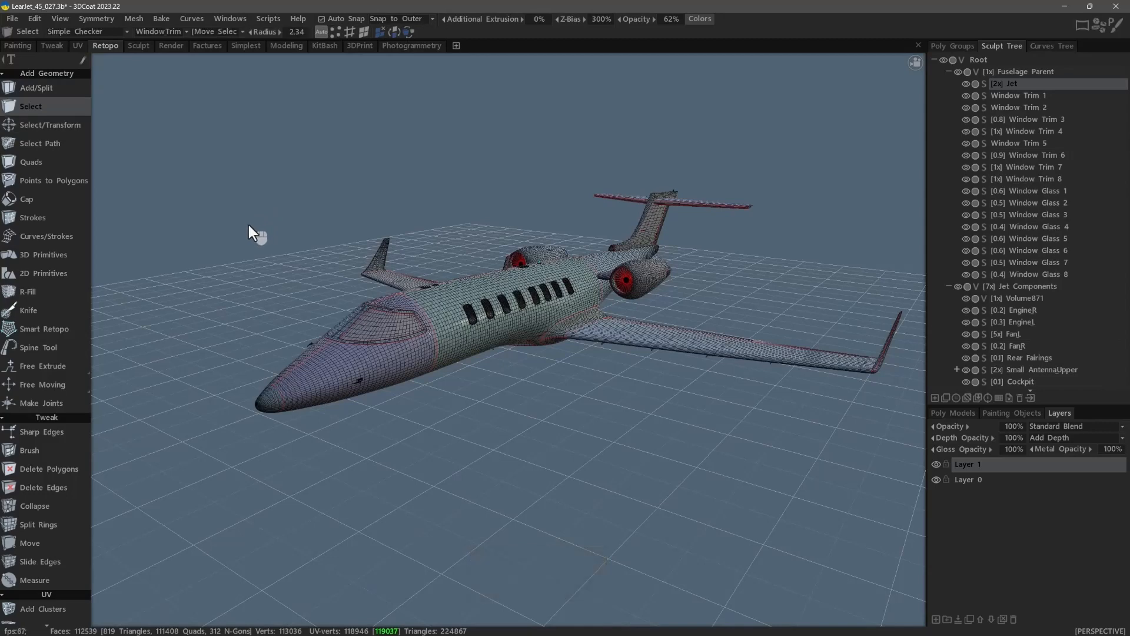
{"action": "left_click", "coordinate": [32, 161]}
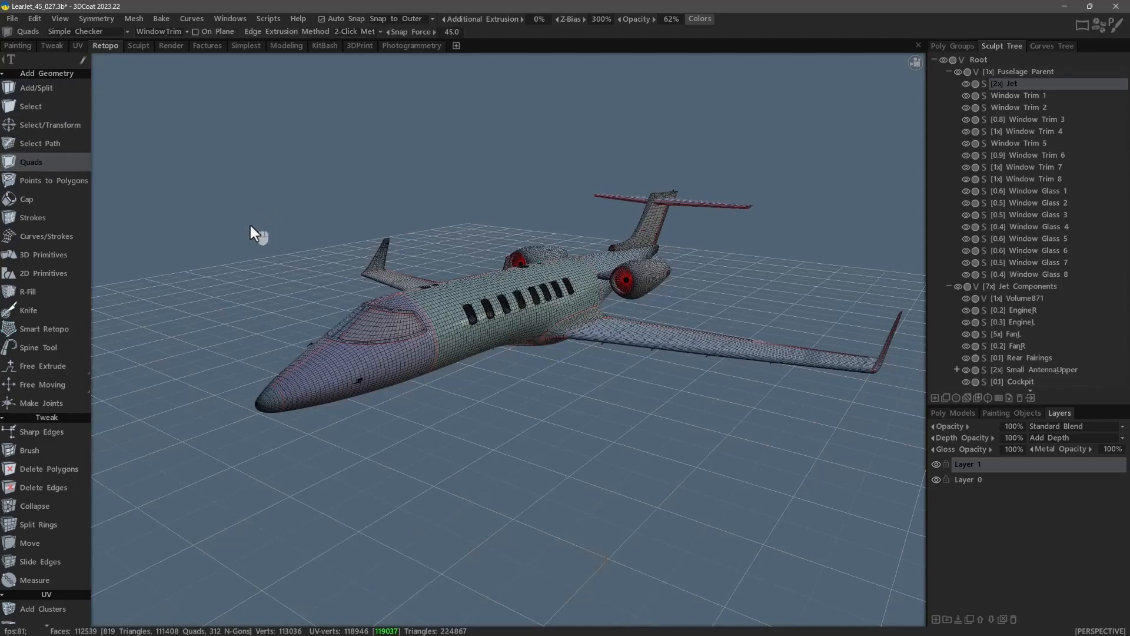
{"action": "left_click", "coordinate": [29, 450]}
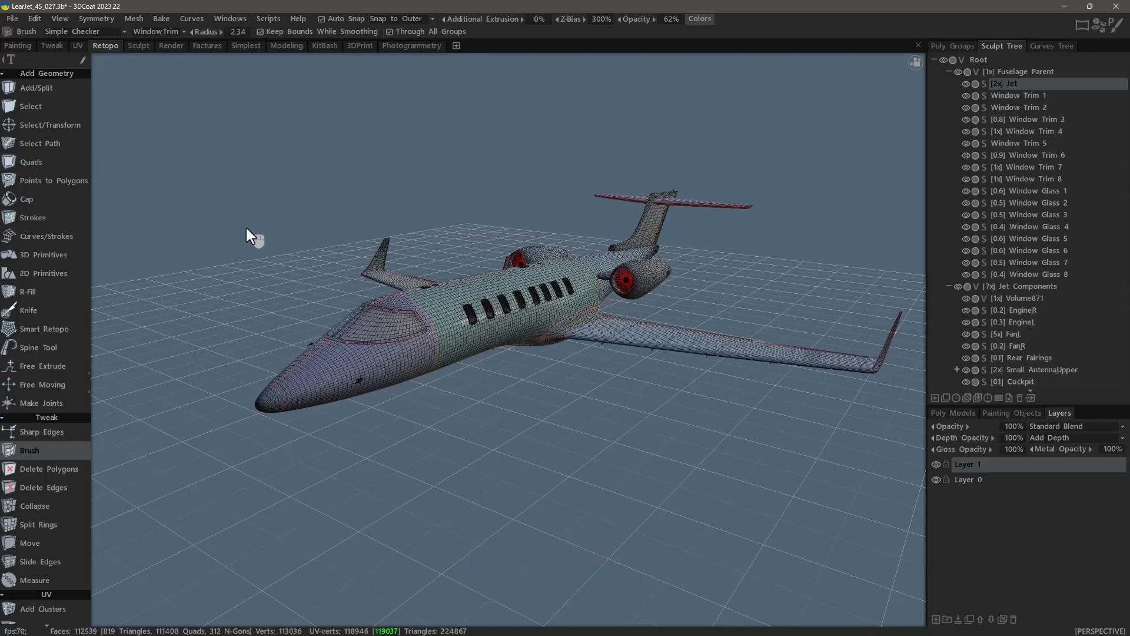
{"action": "mouse_move", "coordinate": [252, 243]}
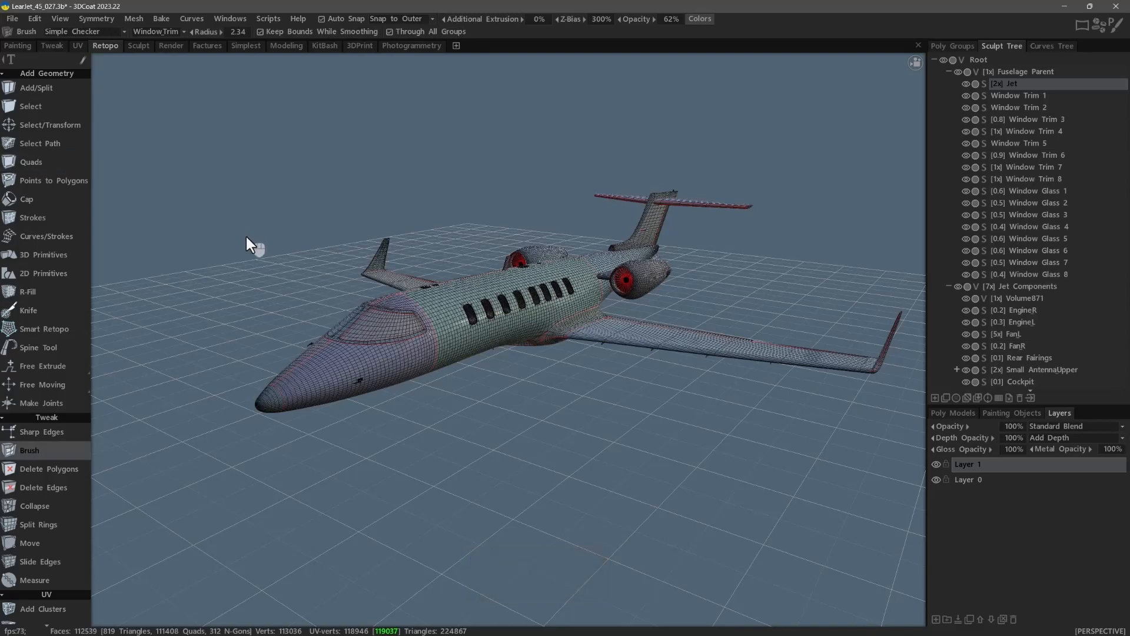
{"action": "left_click", "coordinate": [30, 106]}
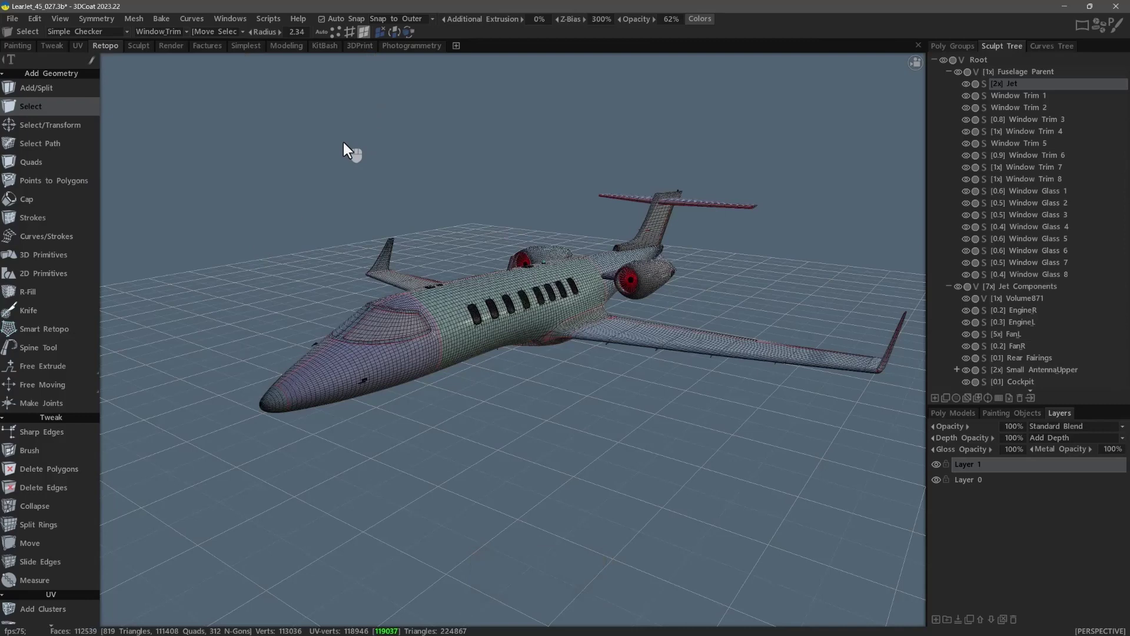
{"action": "mouse_move", "coordinate": [330, 179]}
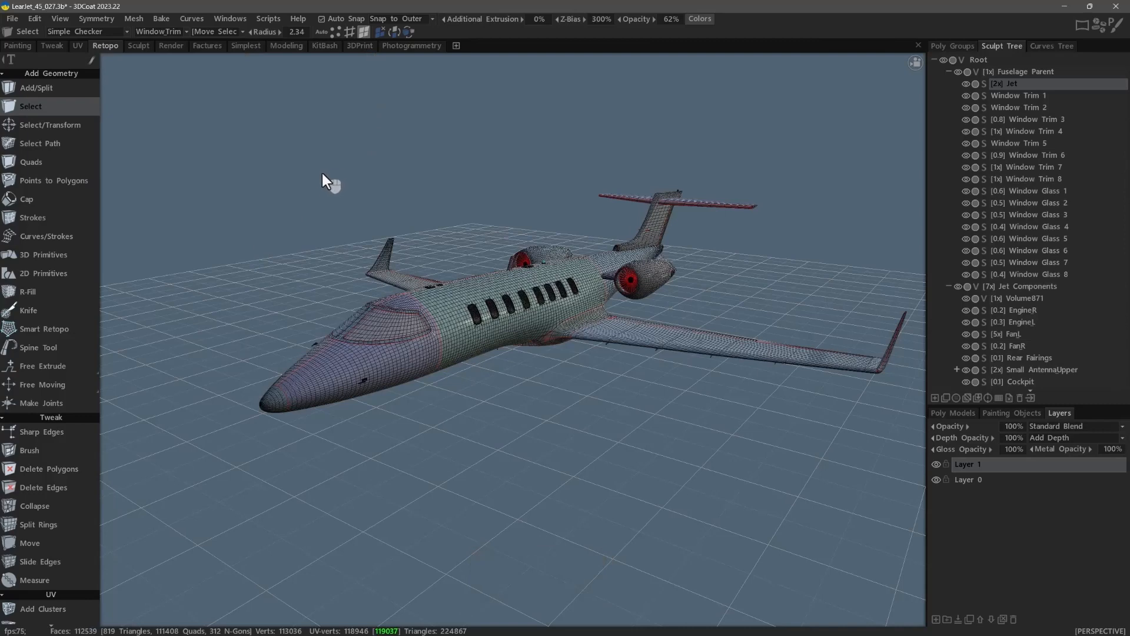
Show and dismiss the Symmetry settings popup
{"action": "key", "text": "u"}
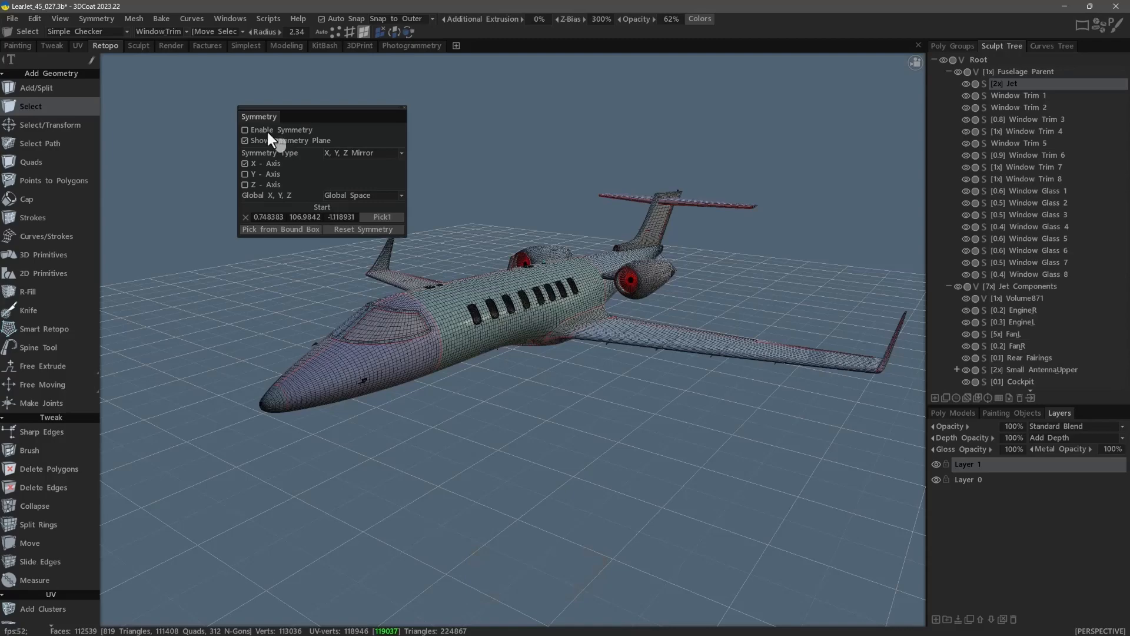
{"action": "left_click", "coordinate": [313, 296]}
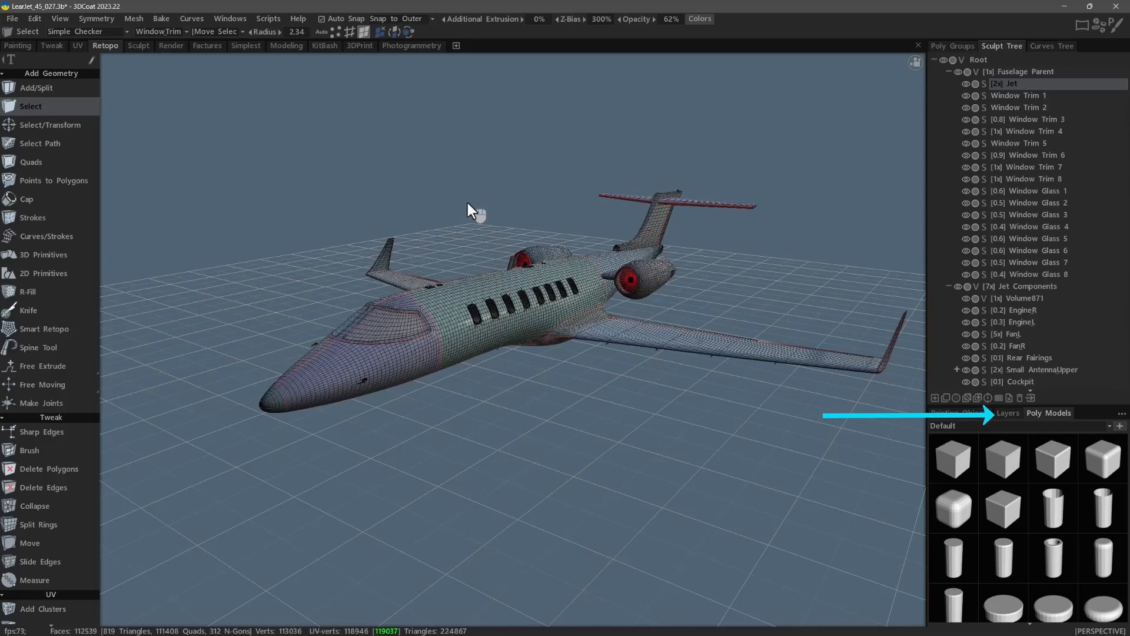
Switch the lower-right panel through Poly Models to Painting Objects listing the LearJet
{"action": "left_click", "coordinate": [1060, 412]}
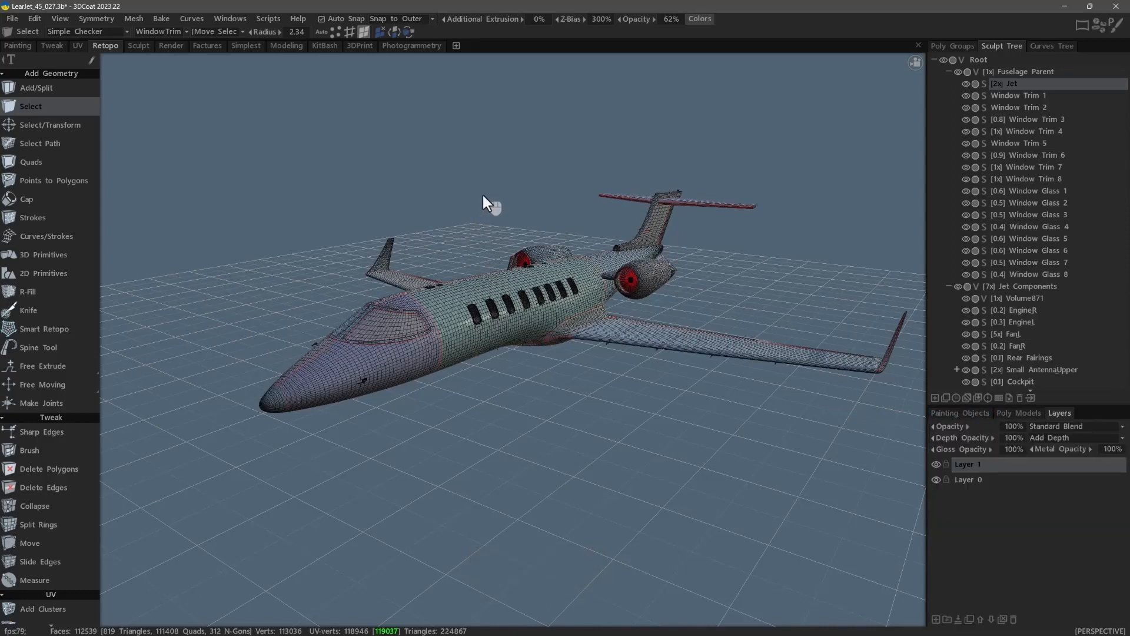
{"action": "left_click", "coordinate": [960, 412]}
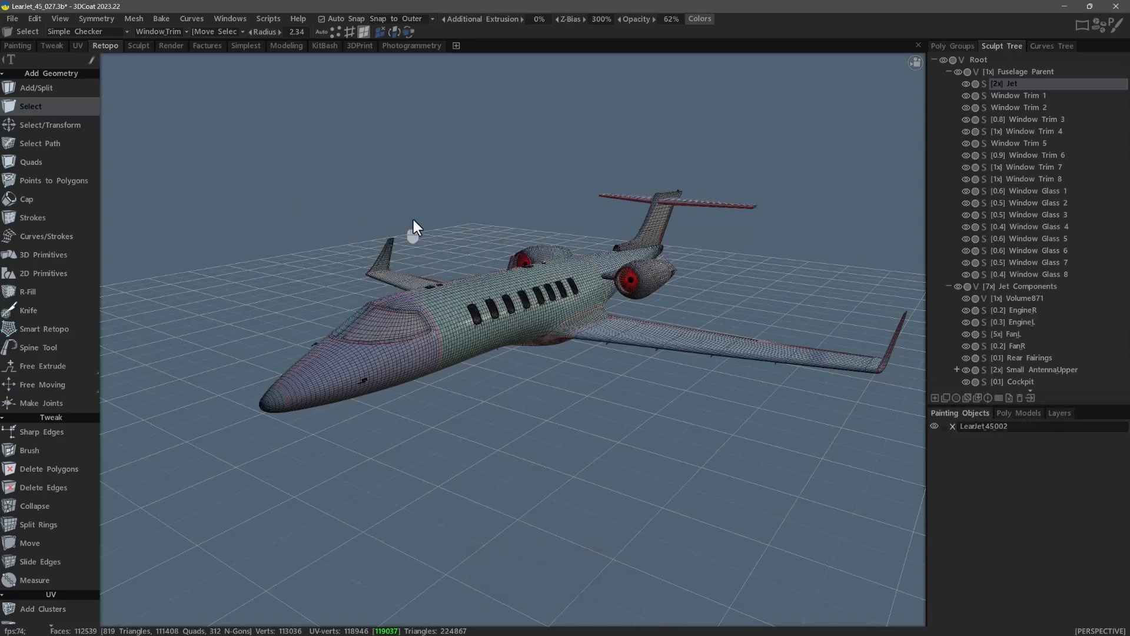
{"action": "mouse_move", "coordinate": [223, 157]}
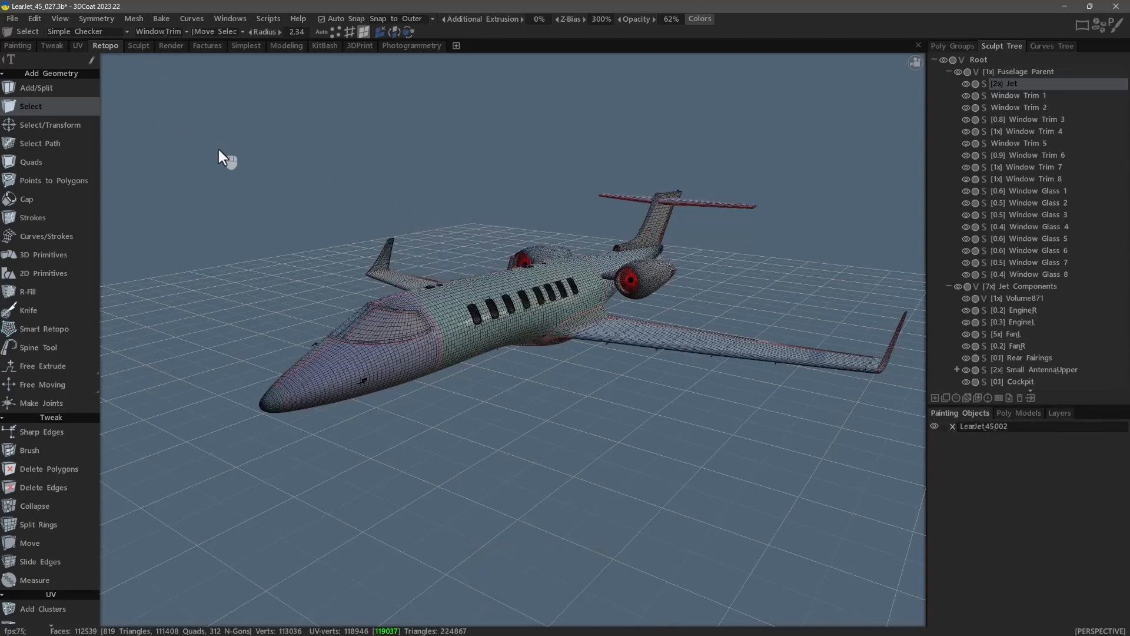
Move through the Sculpt, Painting and Tweak rooms, finishing in Sculpt with the shaded jet
{"action": "left_click", "coordinate": [138, 46]}
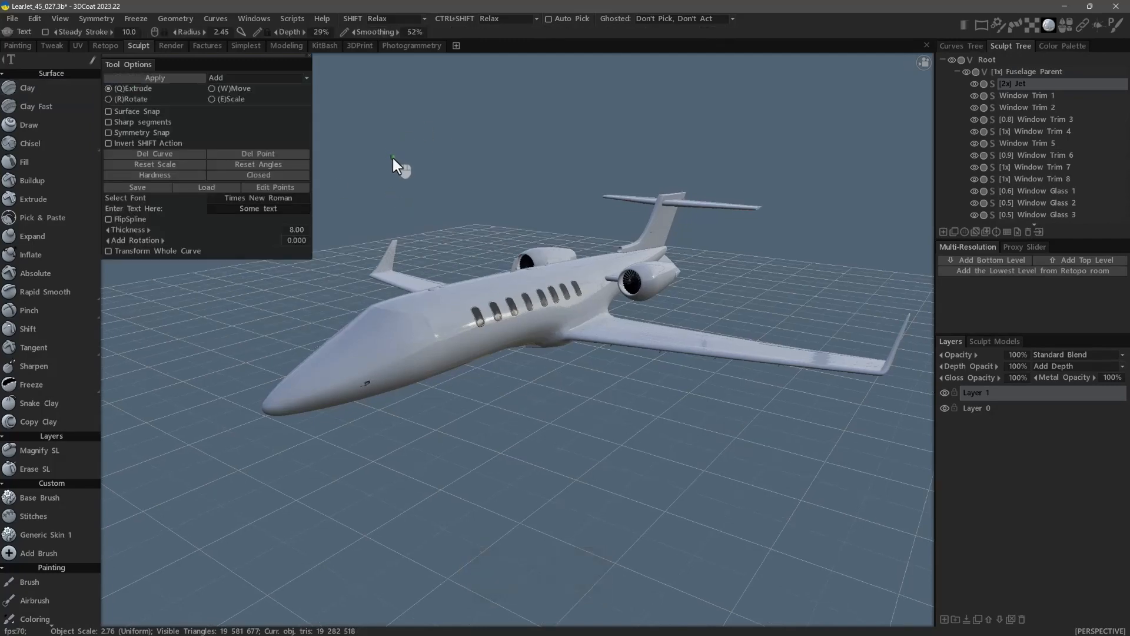
{"action": "left_click", "coordinate": [17, 46]}
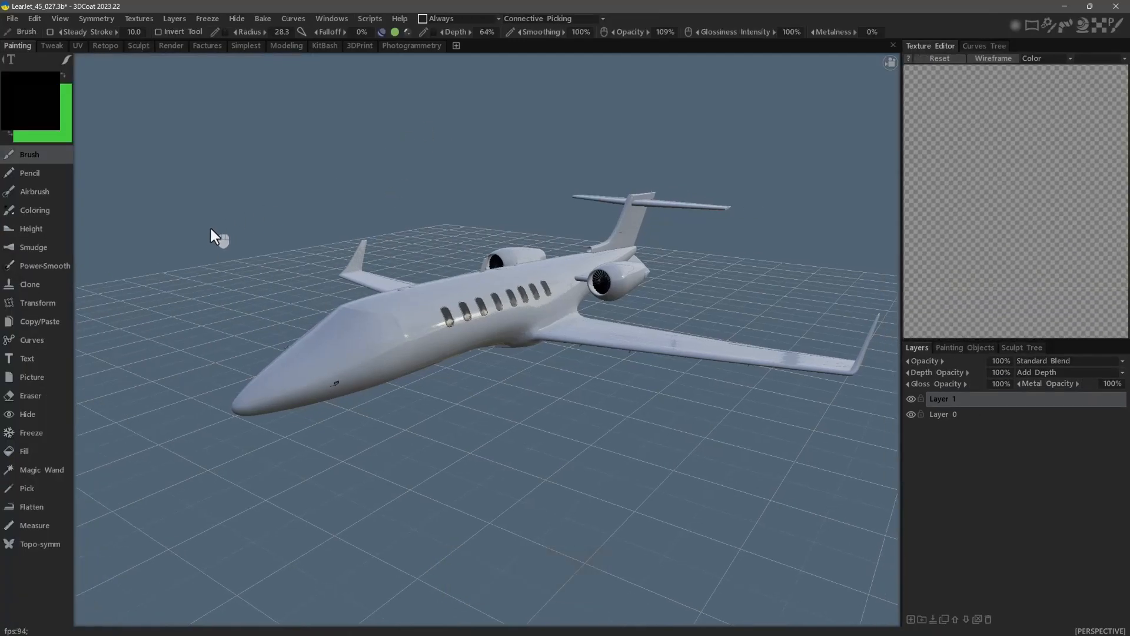
{"action": "left_click", "coordinate": [51, 46]}
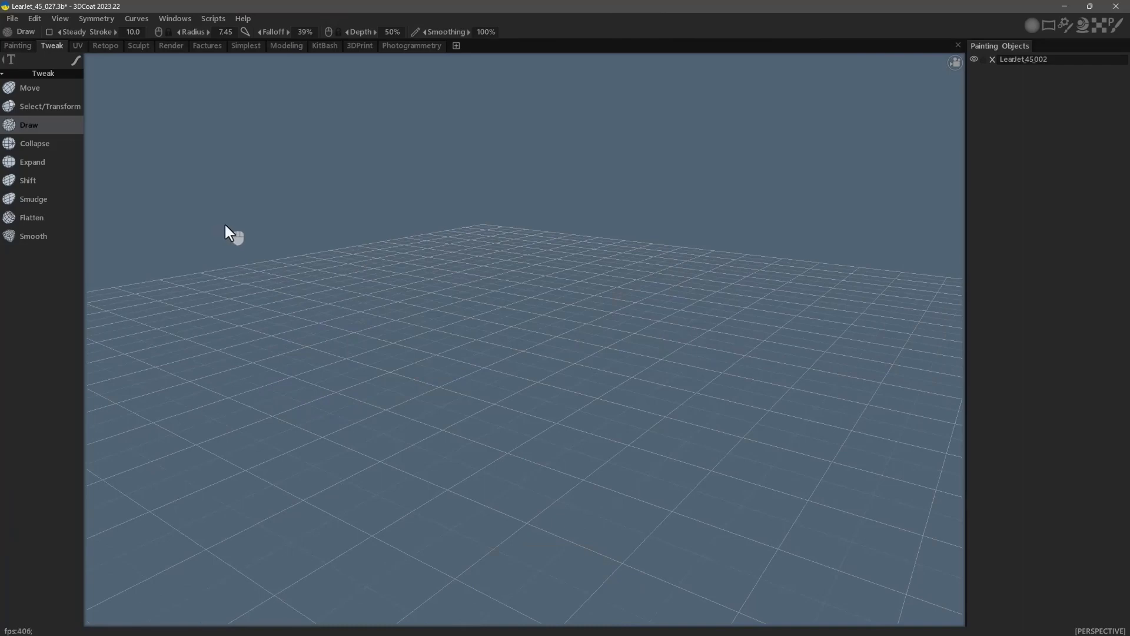
{"action": "left_click", "coordinate": [77, 46]}
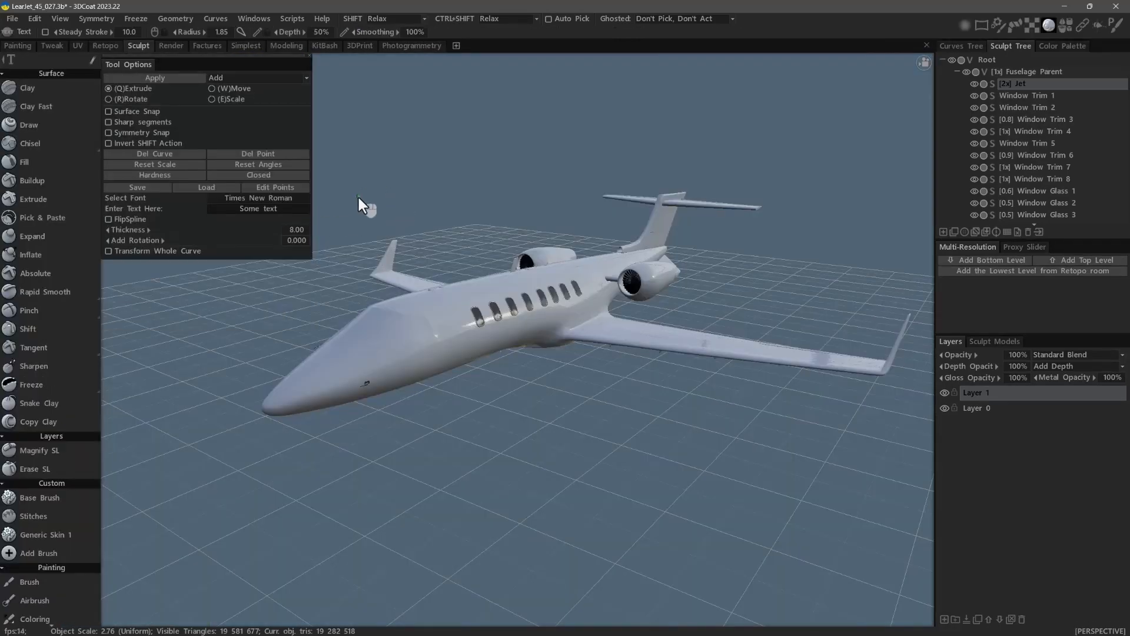
View the jet from its right side in orthographic projection
{"action": "key", "text": "u"}
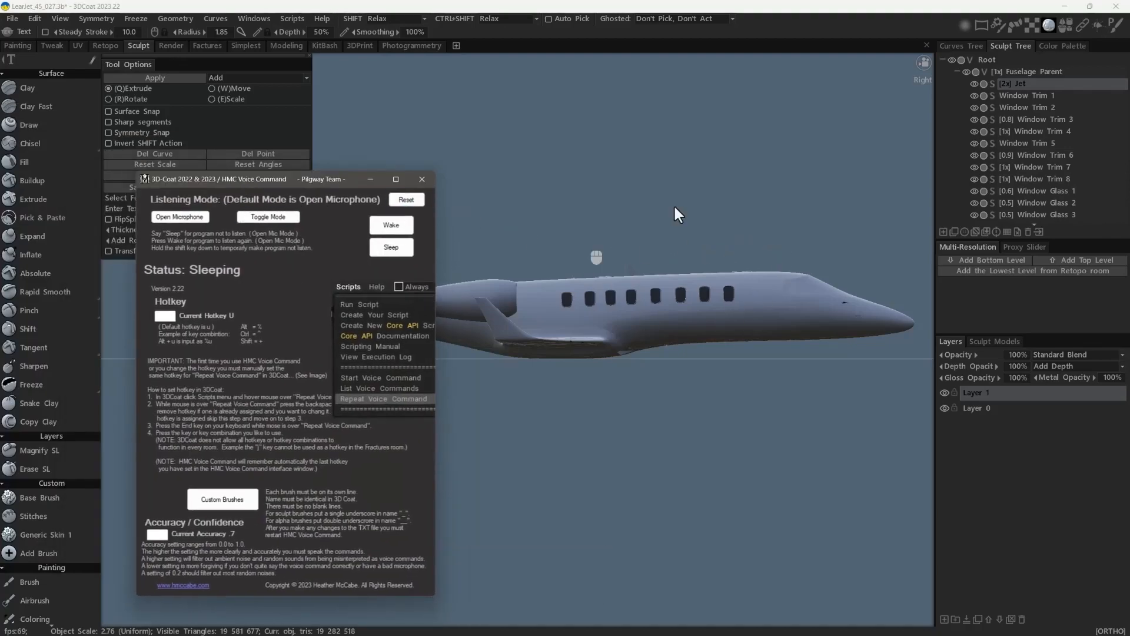
{"action": "mouse_move", "coordinate": [666, 288]}
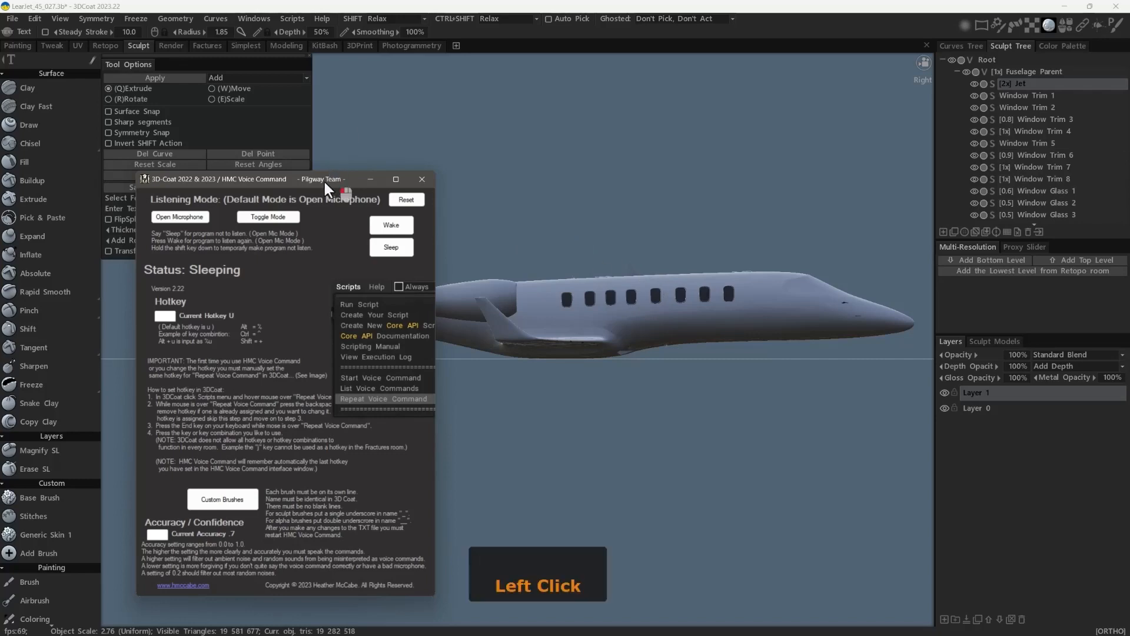
{"action": "middle_click", "coordinate": [505, 248]}
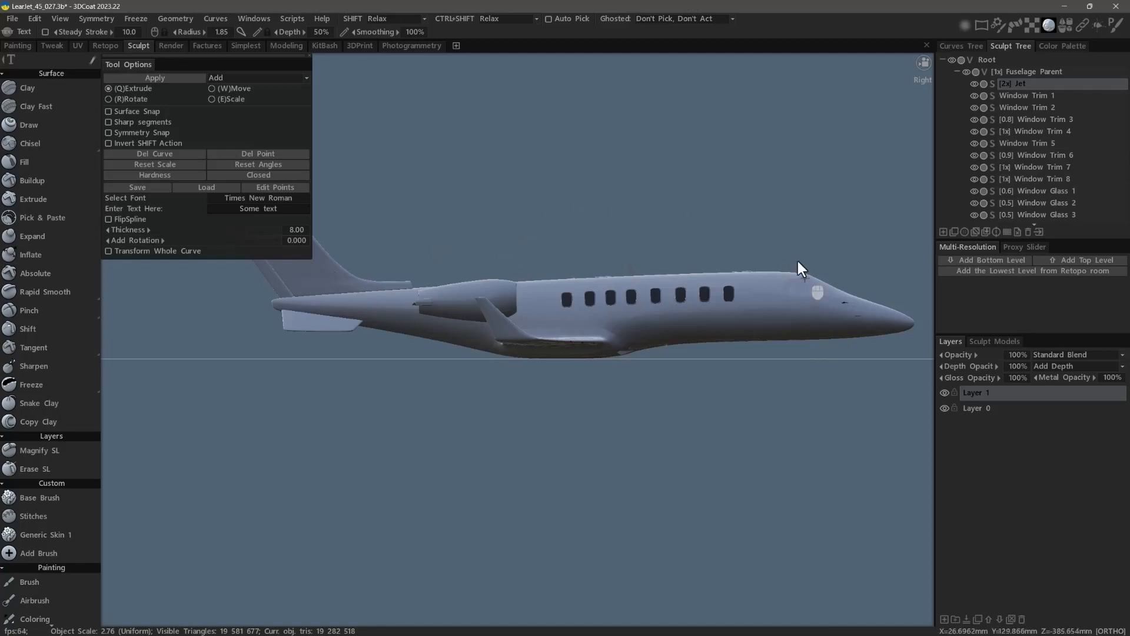
{"action": "mouse_move", "coordinate": [767, 241]}
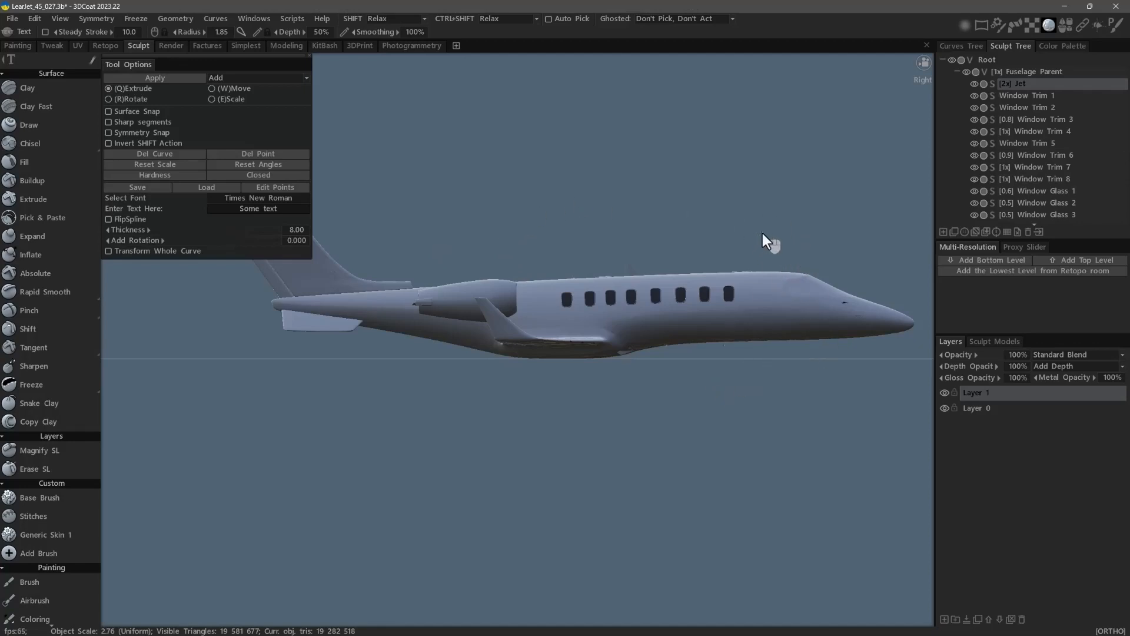
{"action": "mouse_move", "coordinate": [794, 380]}
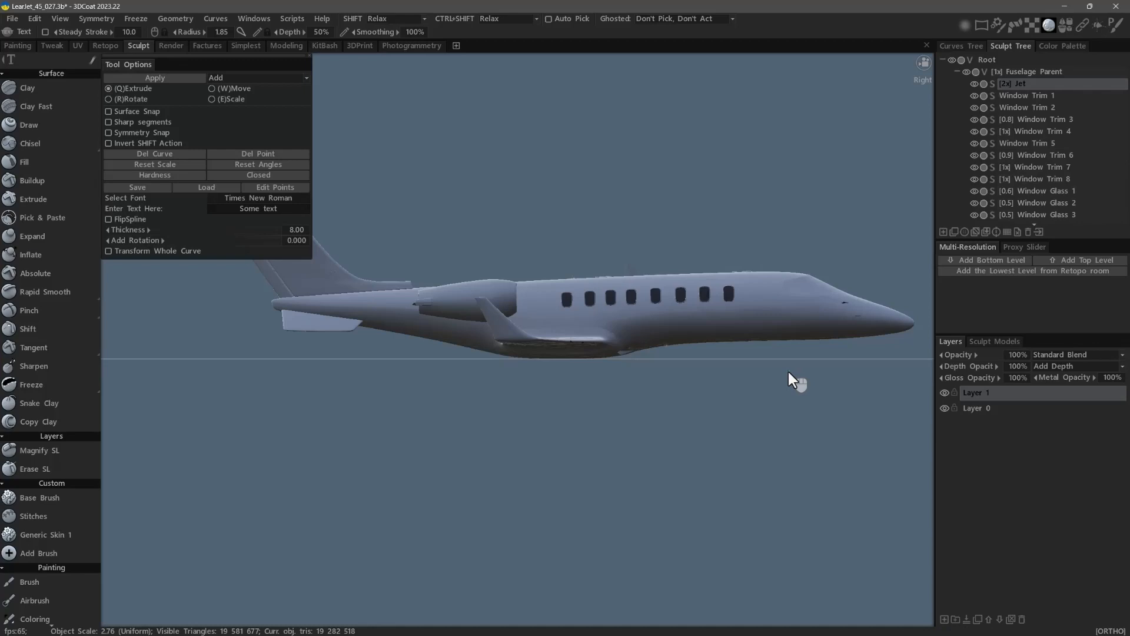
{"action": "mouse_move", "coordinate": [601, 227]}
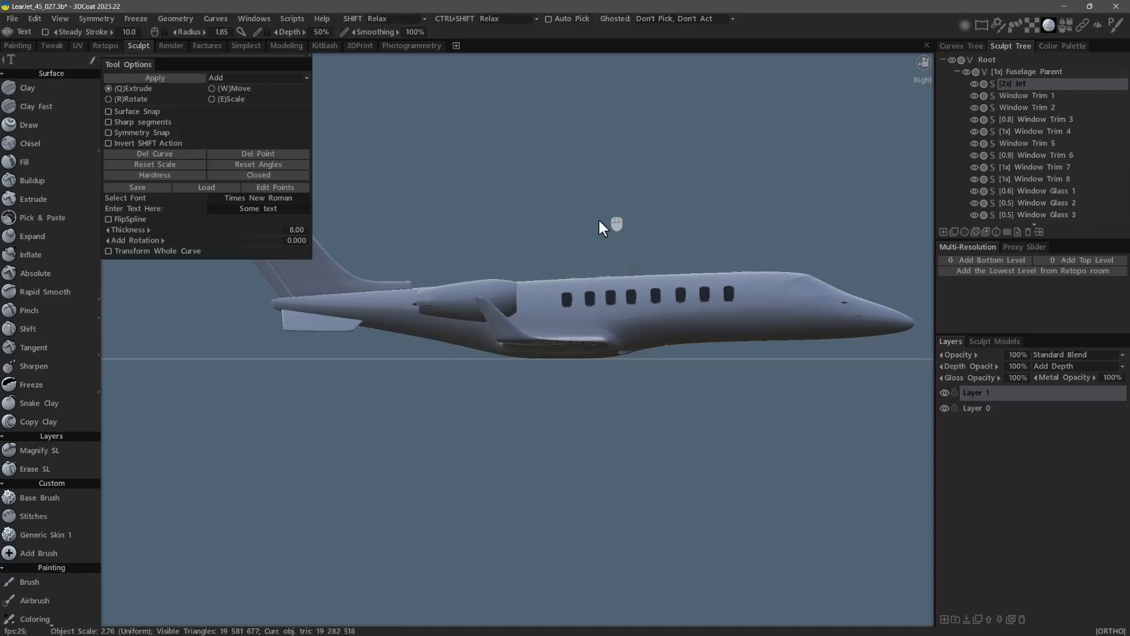
{"action": "mouse_move", "coordinate": [735, 353]}
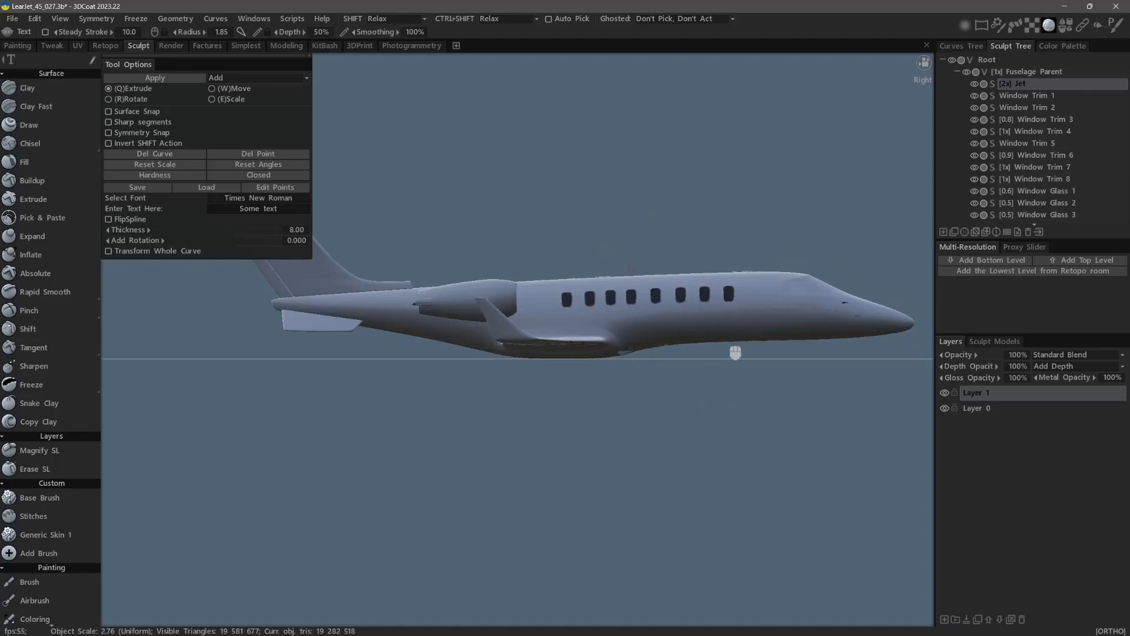
{"action": "mouse_move", "coordinate": [773, 365]}
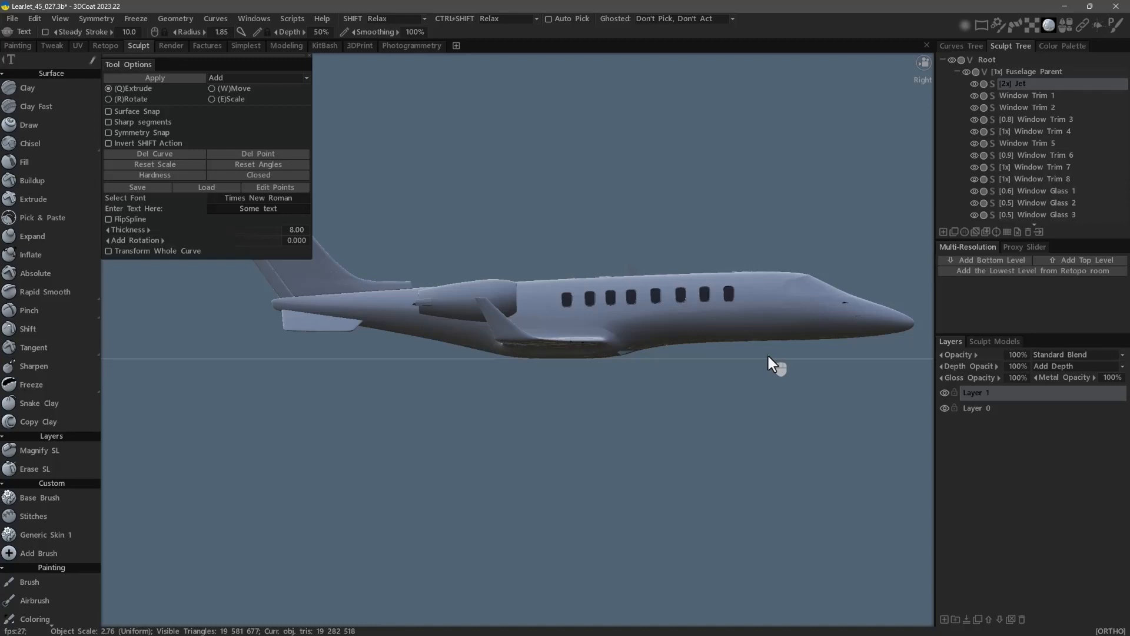
{"action": "mouse_move", "coordinate": [731, 360]}
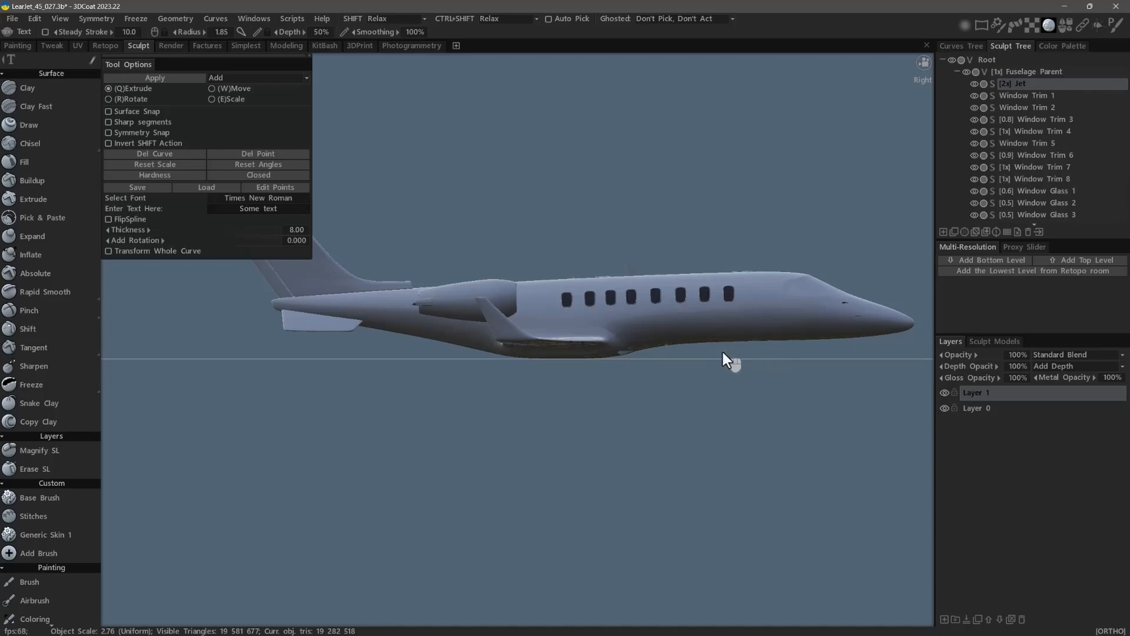
{"action": "mouse_move", "coordinate": [761, 219]}
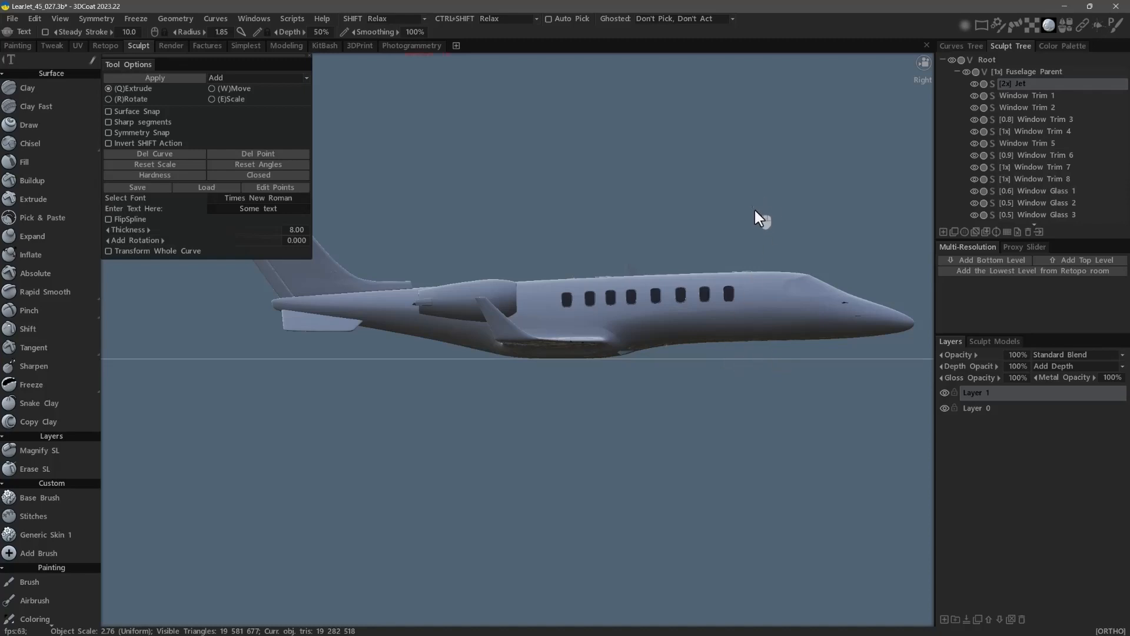
{"action": "mouse_move", "coordinate": [710, 250]}
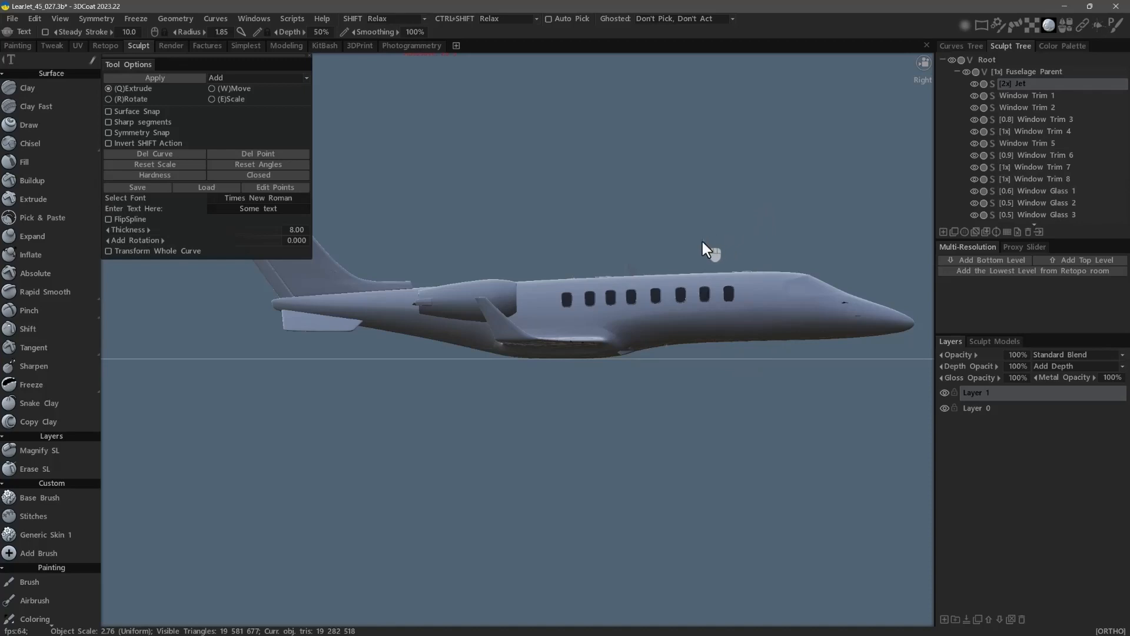
{"action": "mouse_move", "coordinate": [678, 256]}
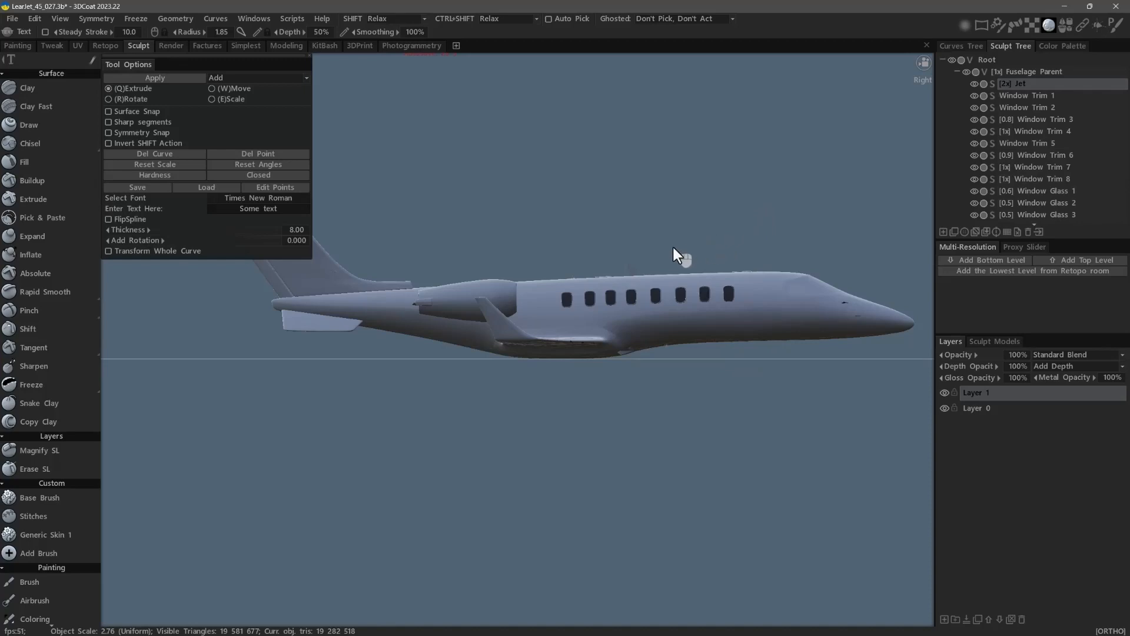
{"action": "mouse_move", "coordinate": [706, 329]}
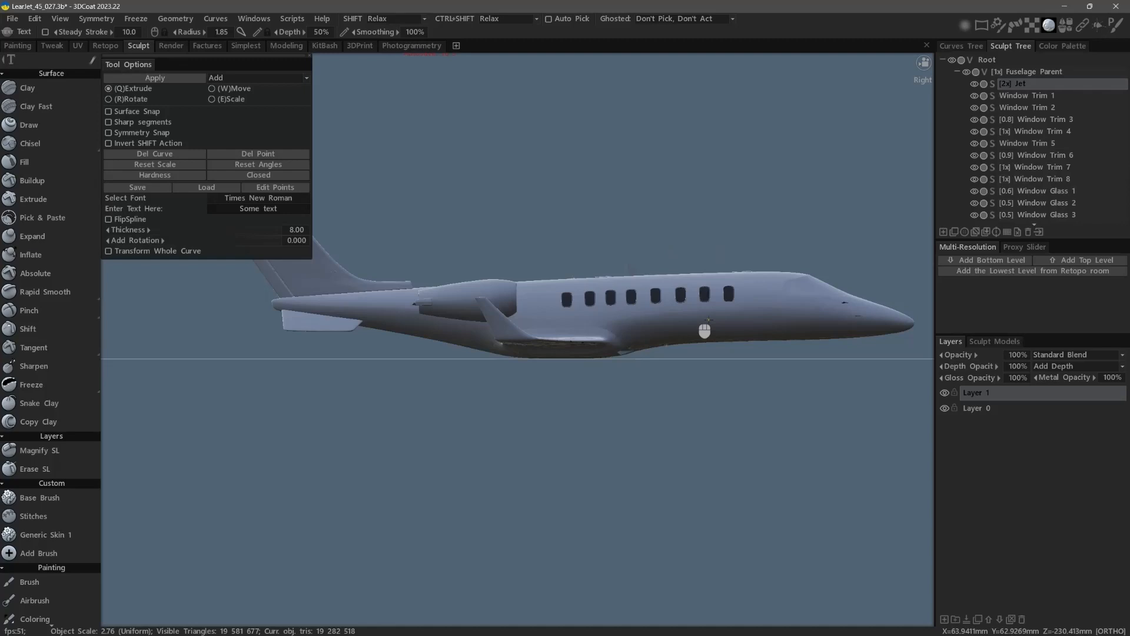
{"action": "mouse_move", "coordinate": [662, 333]}
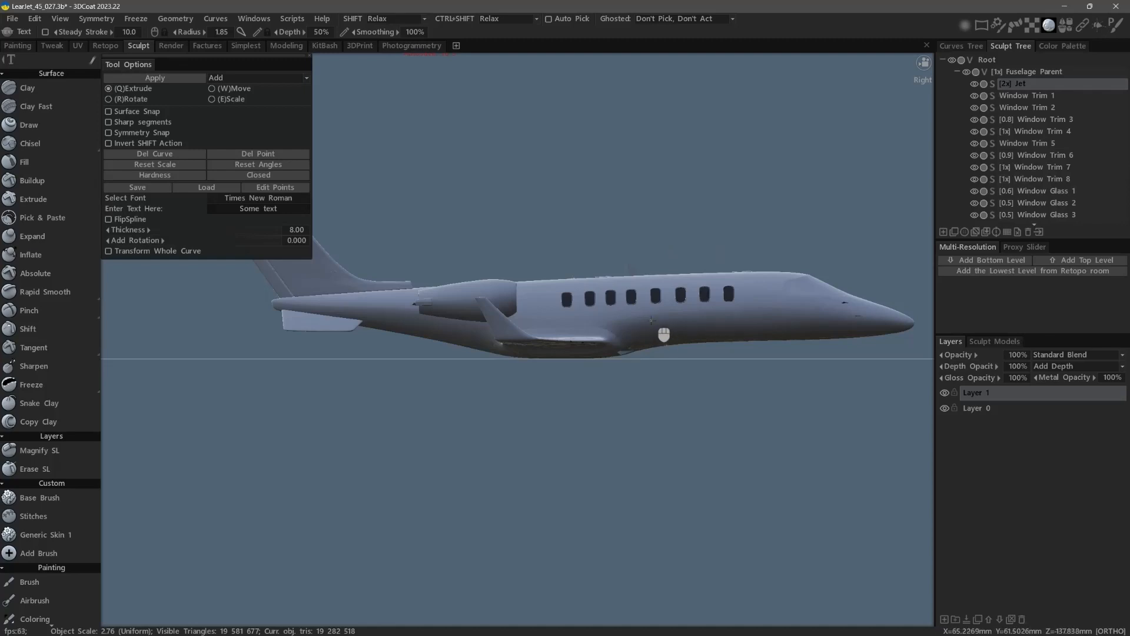
{"action": "mouse_move", "coordinate": [607, 362]}
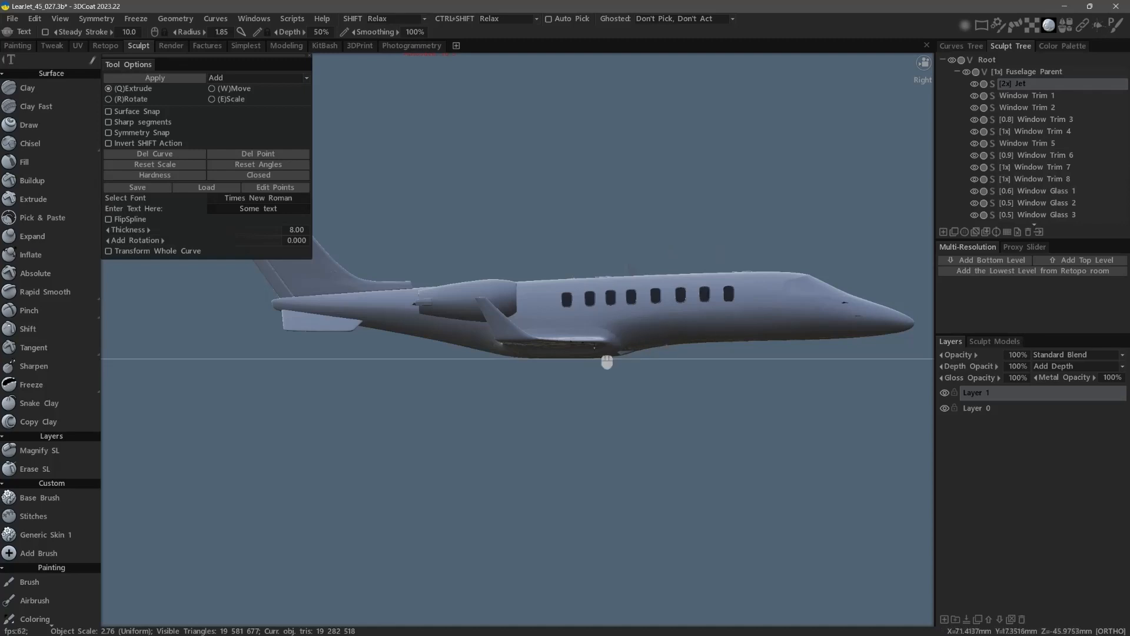
{"action": "mouse_move", "coordinate": [580, 406]}
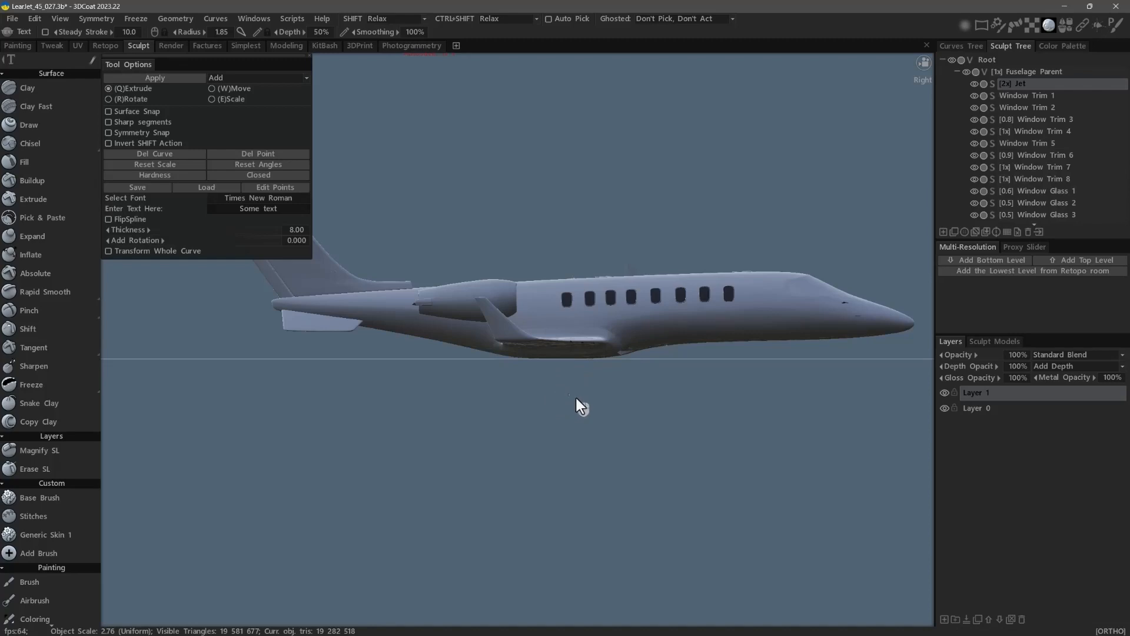
{"action": "mouse_move", "coordinate": [578, 405]}
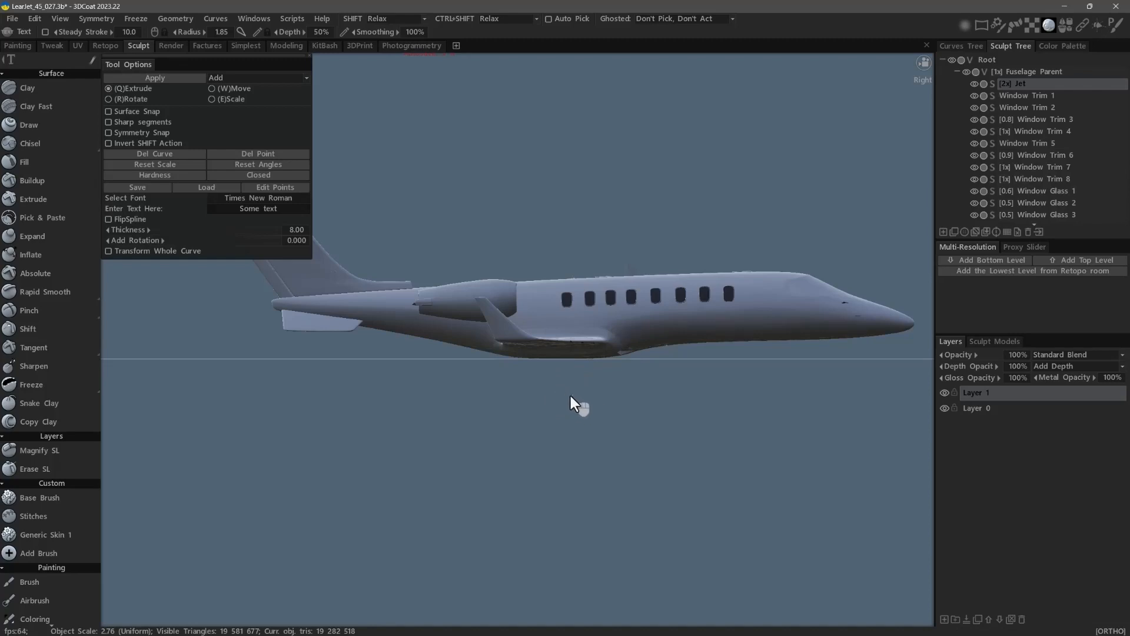
{"action": "mouse_move", "coordinate": [576, 403]}
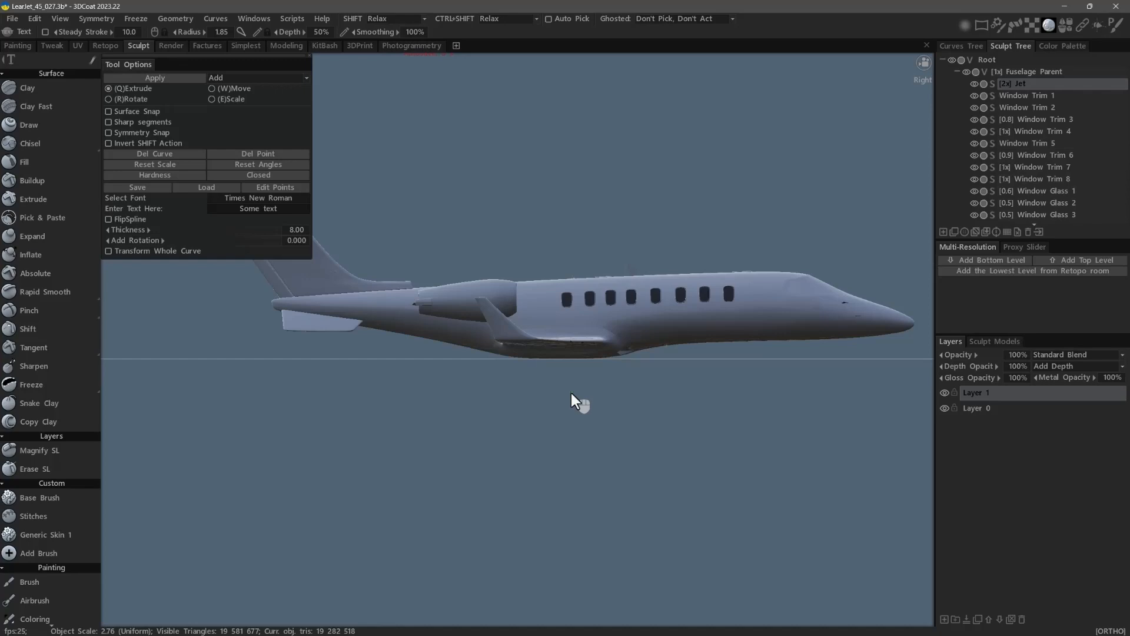
{"action": "mouse_move", "coordinate": [733, 252]}
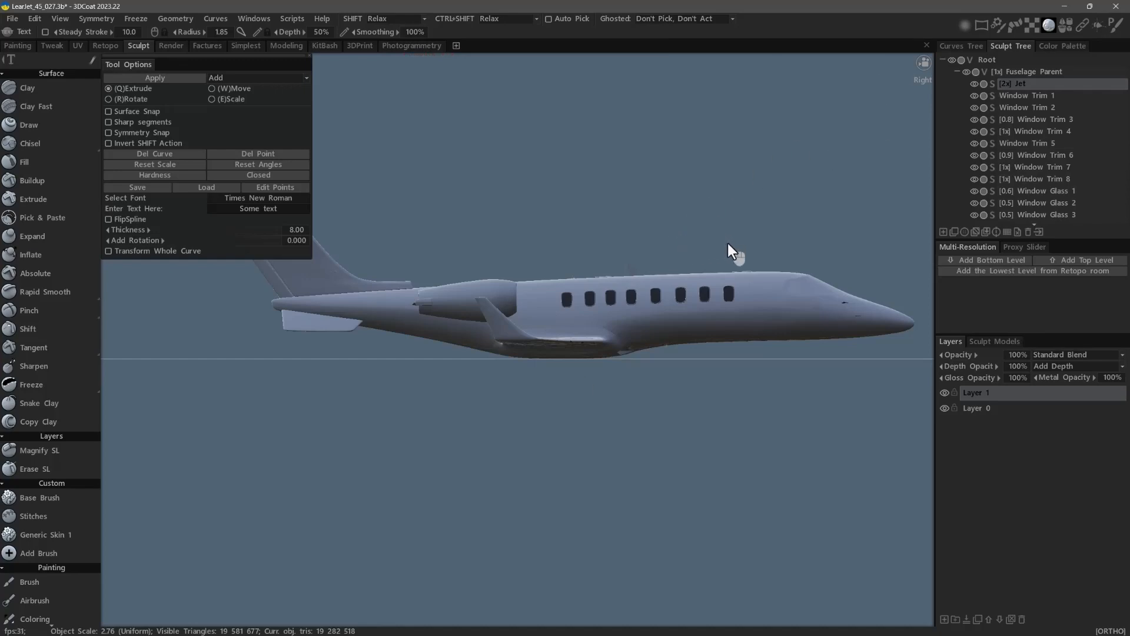
{"action": "mouse_move", "coordinate": [712, 186]}
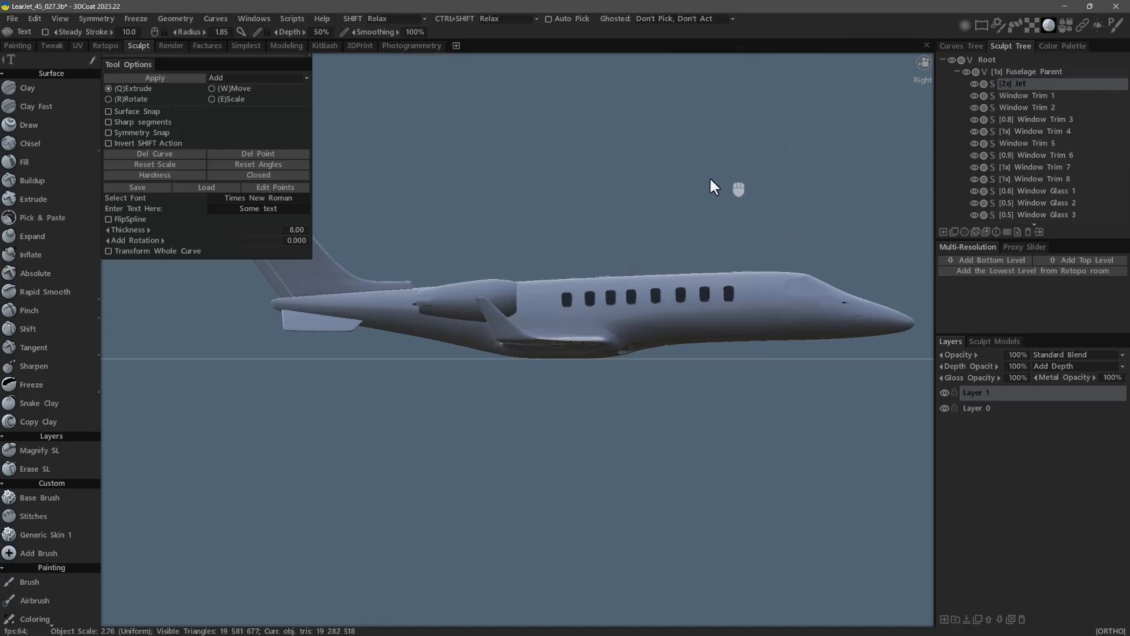
{"action": "mouse_move", "coordinate": [830, 258]}
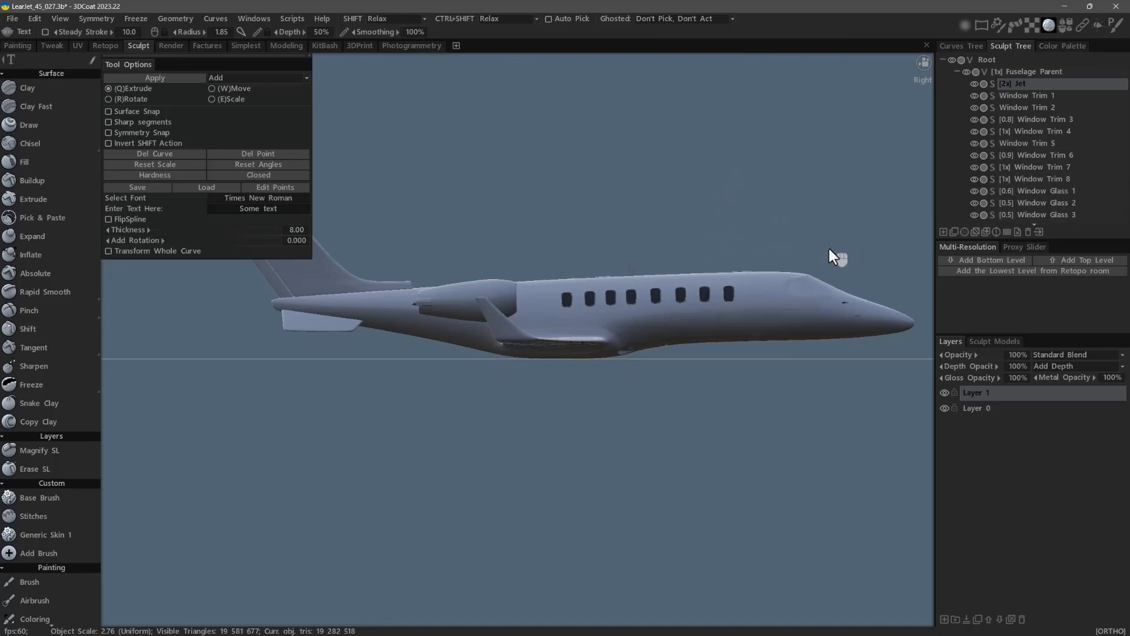
{"action": "mouse_move", "coordinate": [927, 72]}
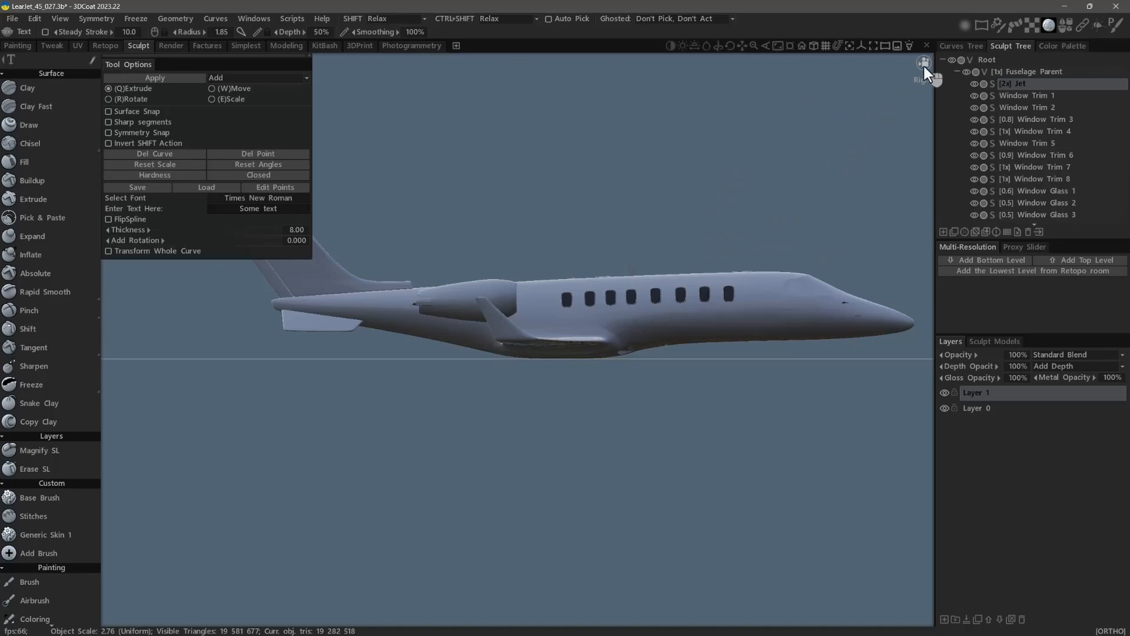
Set the camera to rotate around the object's bounding box centre
{"action": "left_click", "coordinate": [925, 62]}
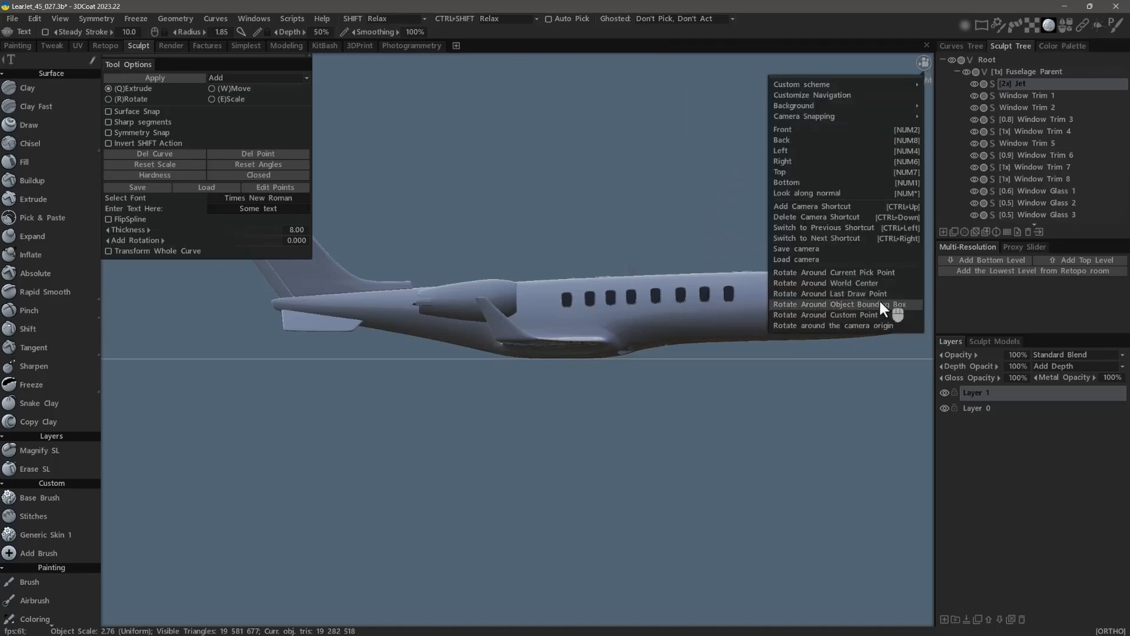
{"action": "mouse_move", "coordinate": [846, 310]}
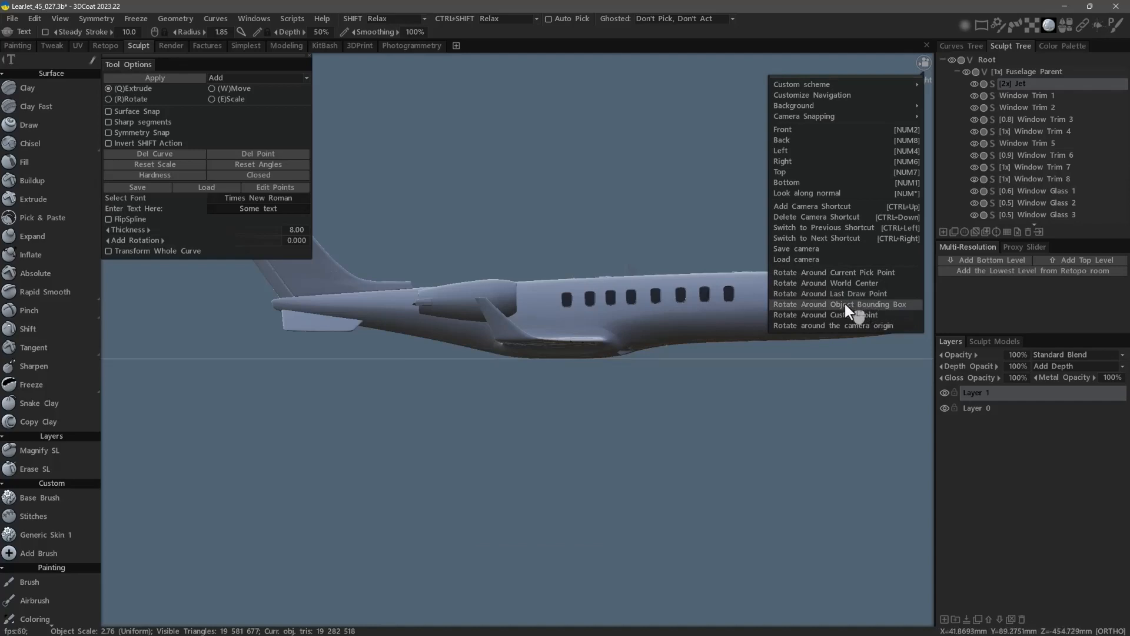
{"action": "mouse_move", "coordinate": [897, 320]}
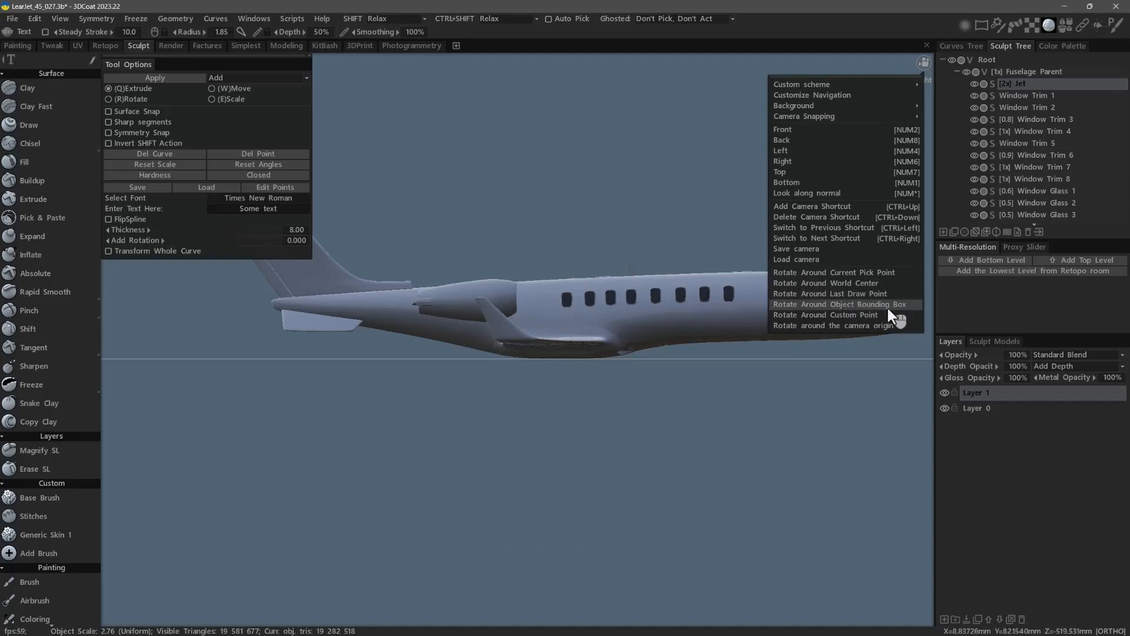
{"action": "mouse_move", "coordinate": [843, 313]}
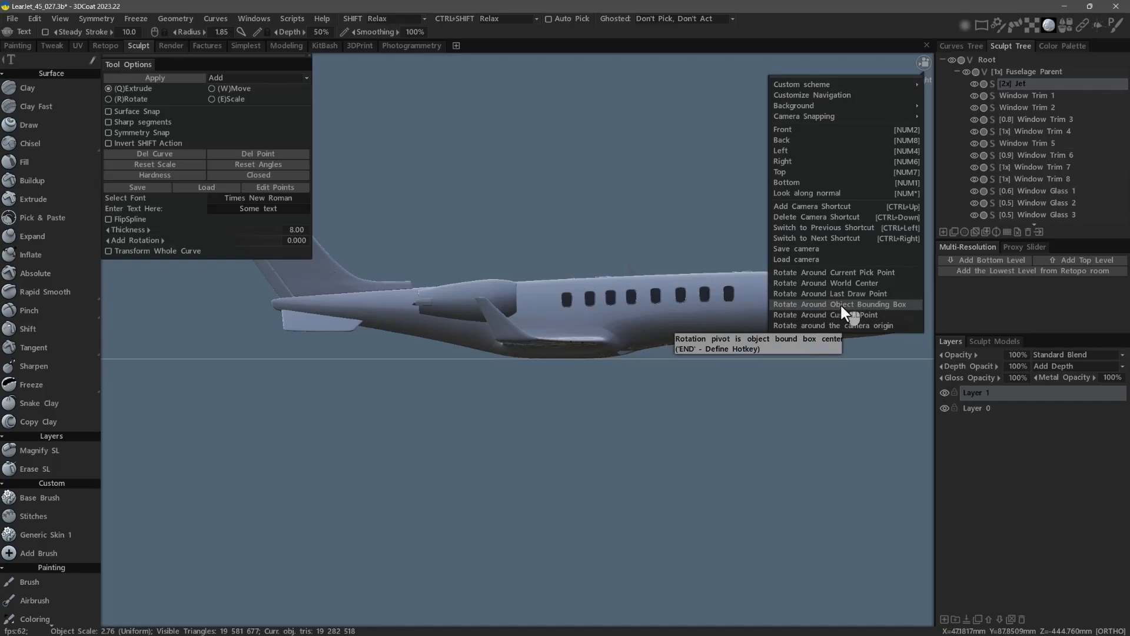
{"action": "mouse_move", "coordinate": [850, 313]}
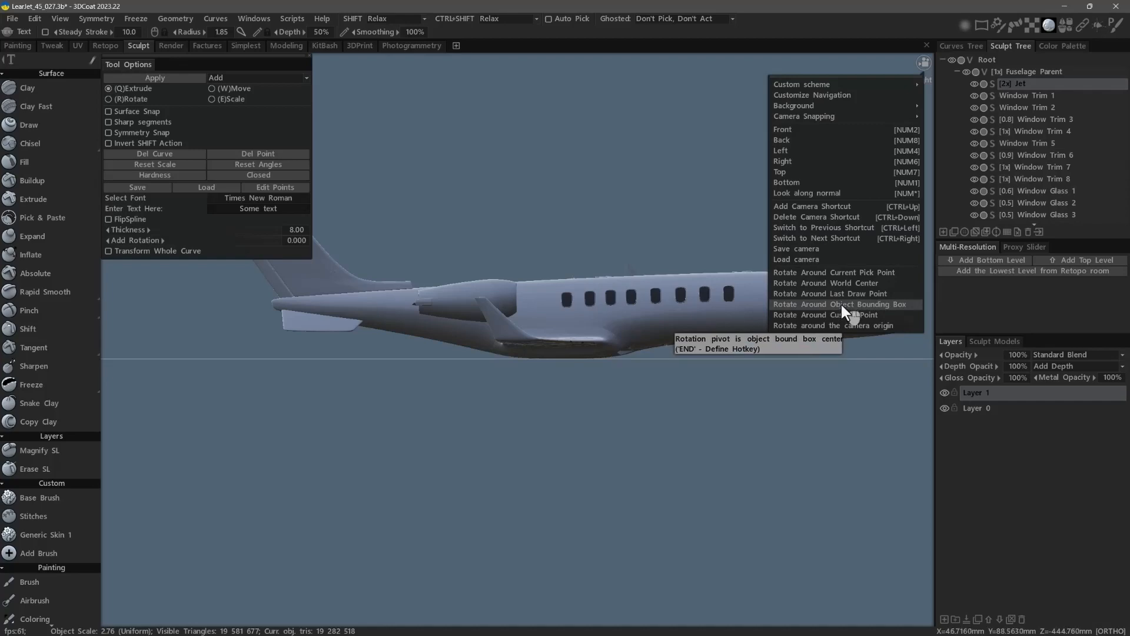
{"action": "mouse_move", "coordinate": [842, 312]}
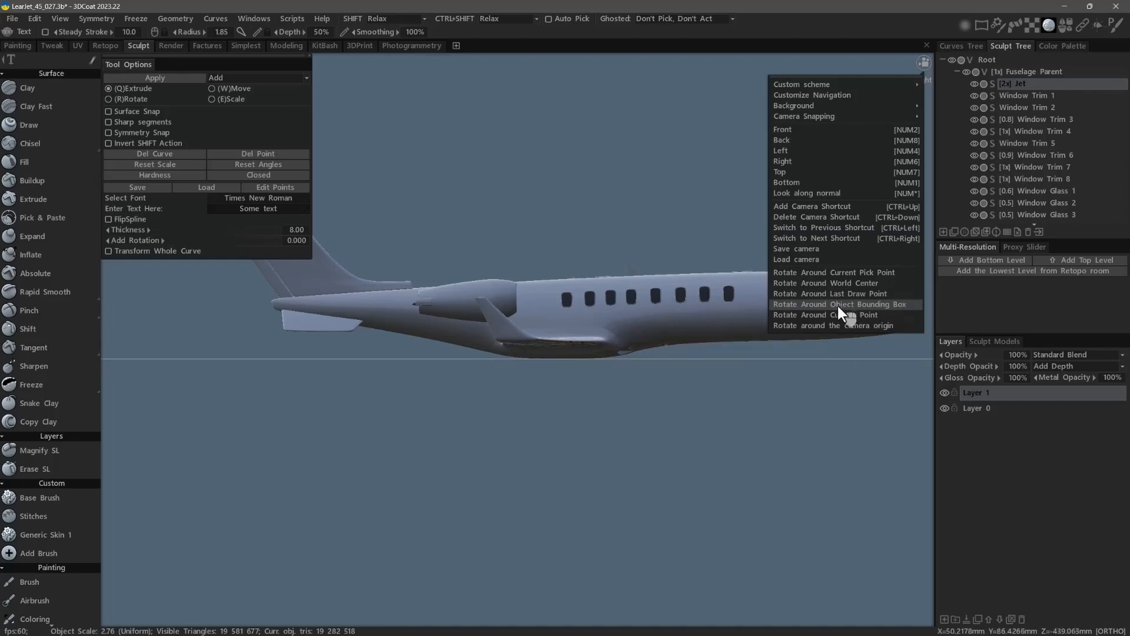
{"action": "mouse_move", "coordinate": [842, 304]}
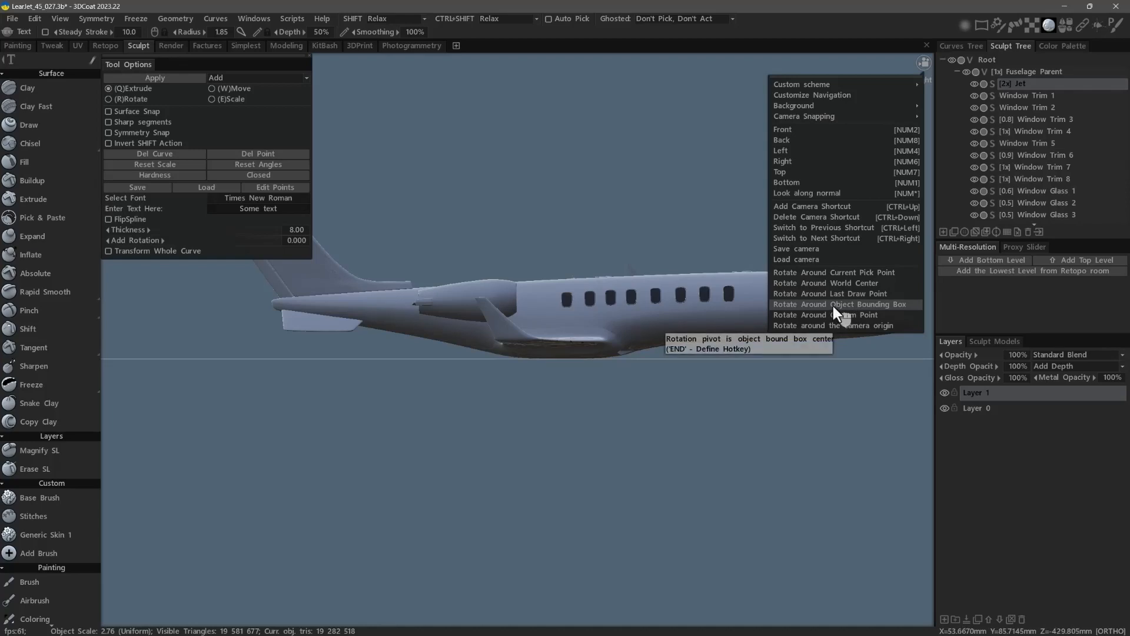
{"action": "mouse_move", "coordinate": [840, 315]}
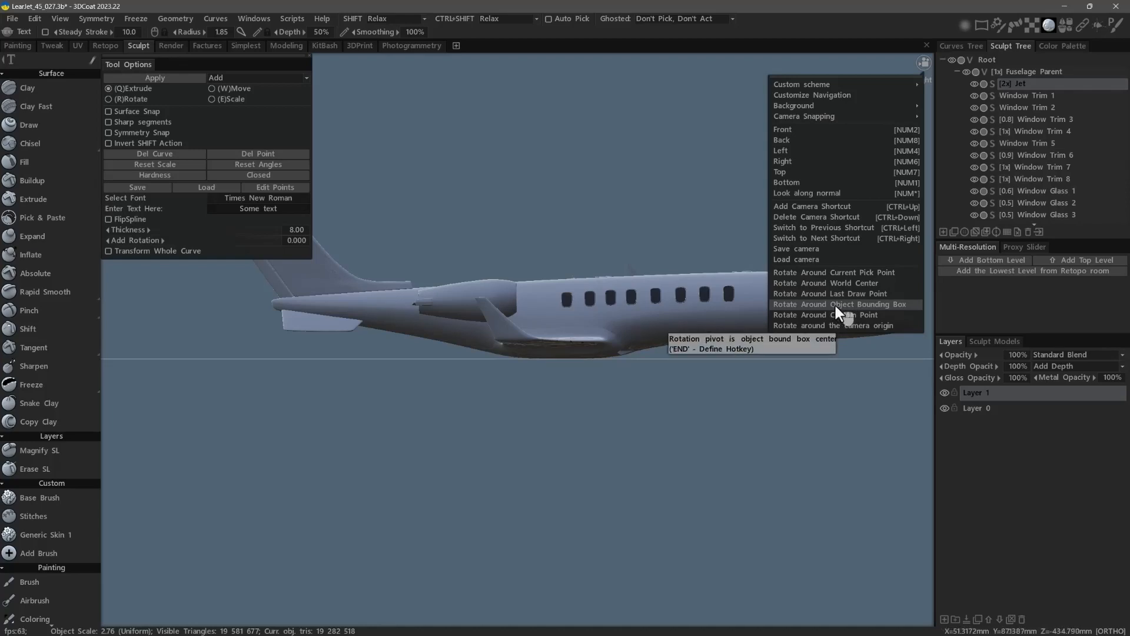
{"action": "mouse_move", "coordinate": [839, 315]}
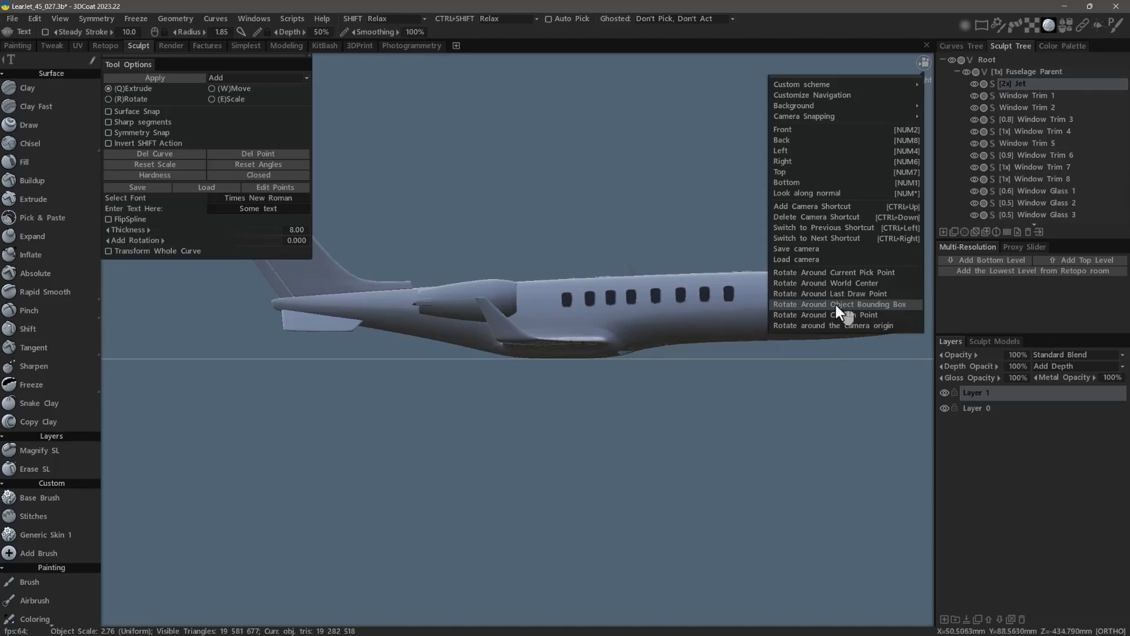
{"action": "left_click", "coordinate": [782, 161]}
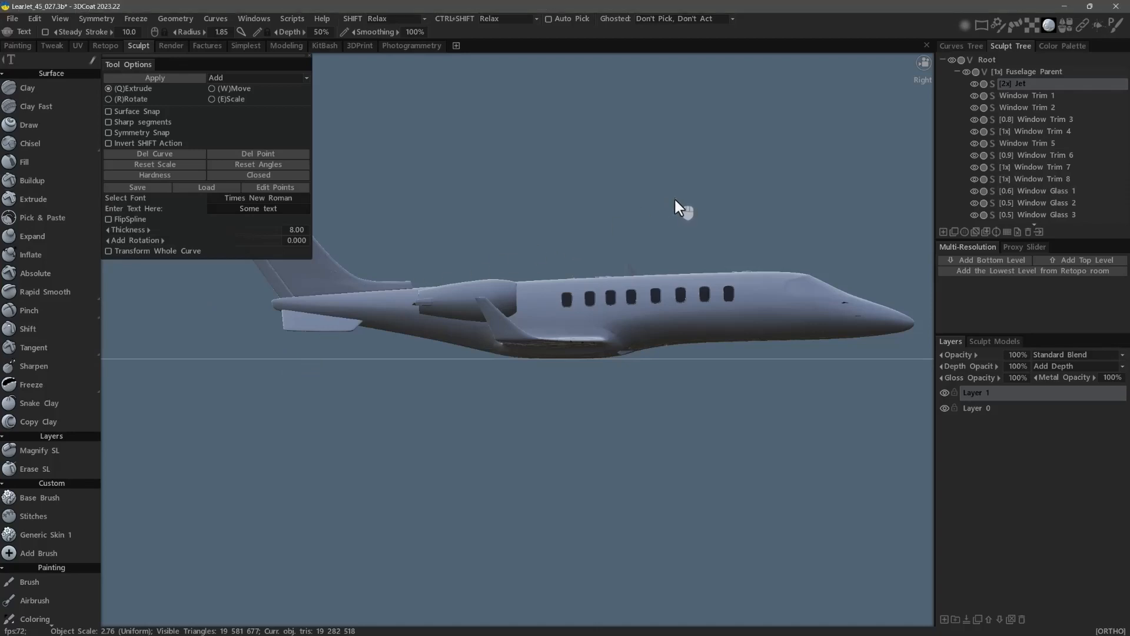
{"action": "mouse_move", "coordinate": [666, 448]}
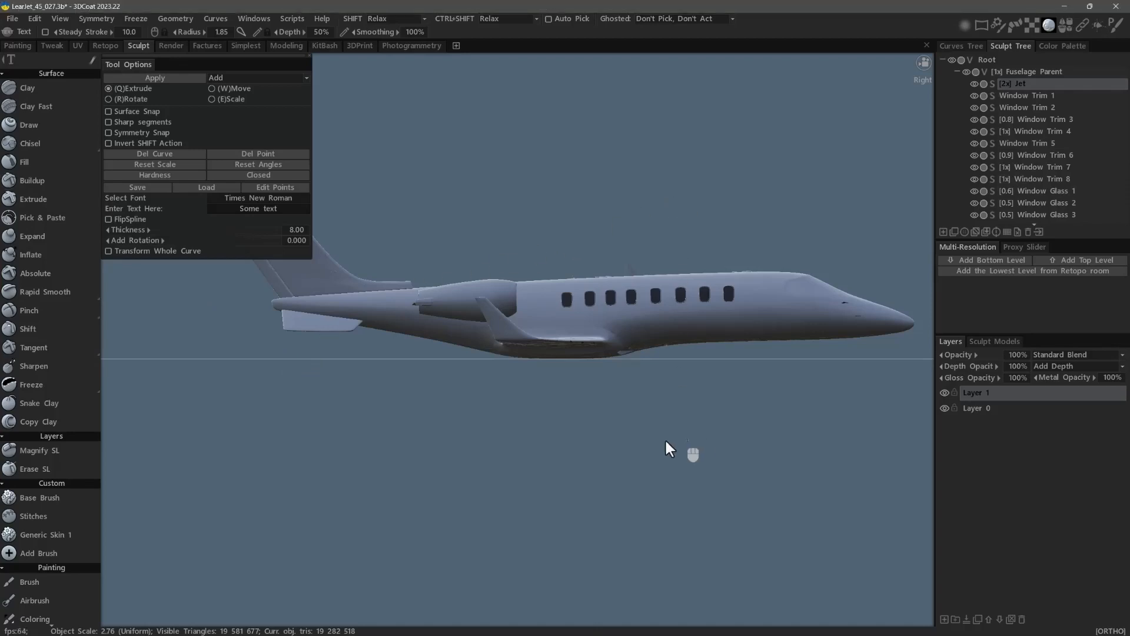
Return from the top view to a perspective three-quarter view of the whole jet
{"action": "key", "text": "U"}
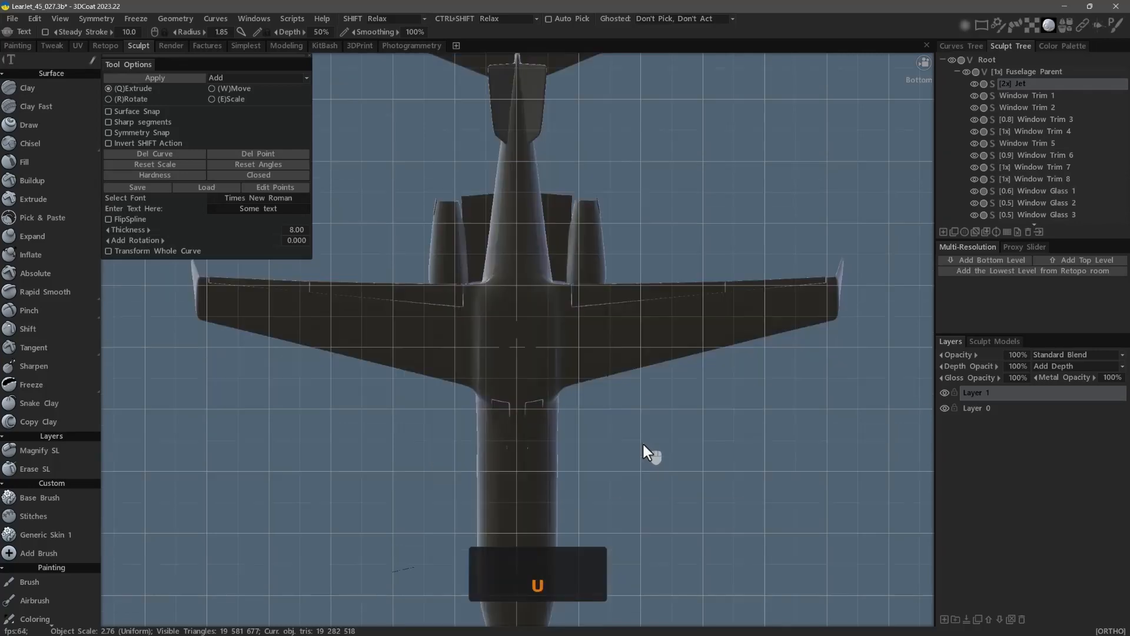
{"action": "key", "text": "u"}
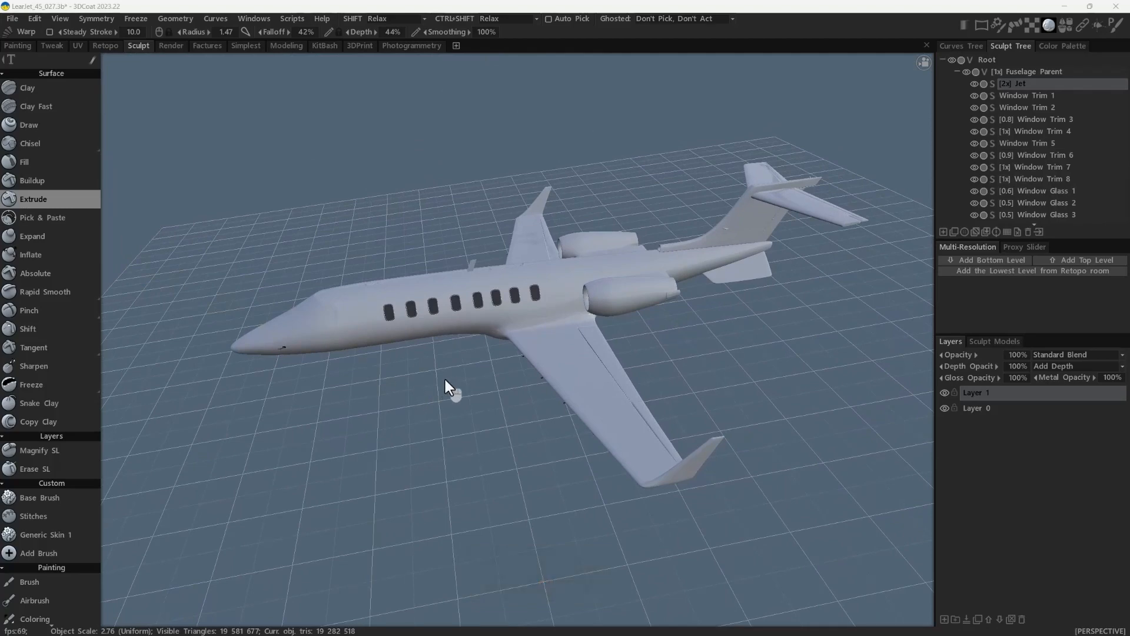
{"action": "mouse_move", "coordinate": [455, 366]}
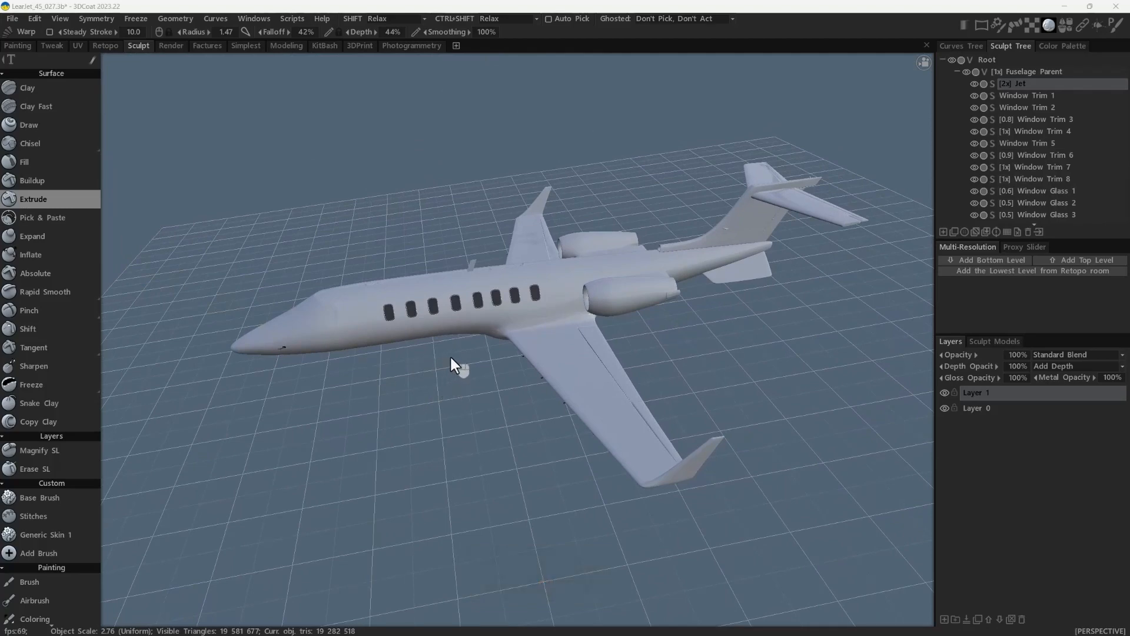
Set the rotation pivot on the fuselage and orbit to see the jet's nose and intakes
{"action": "middle_click", "coordinate": [465, 368]}
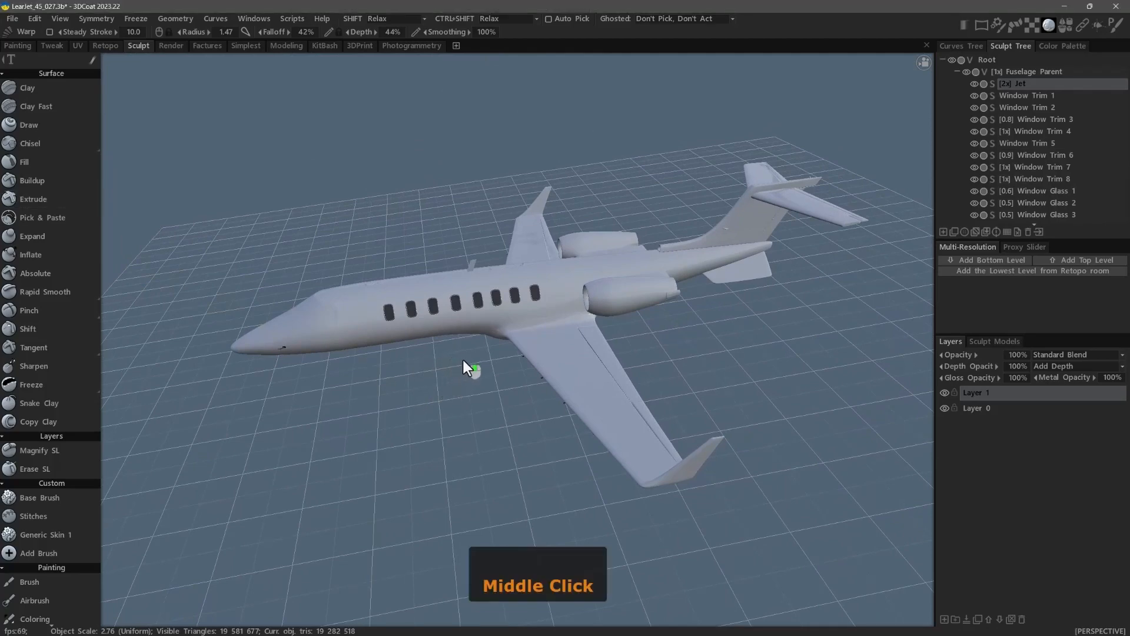
{"action": "middle_click", "coordinate": [469, 367]}
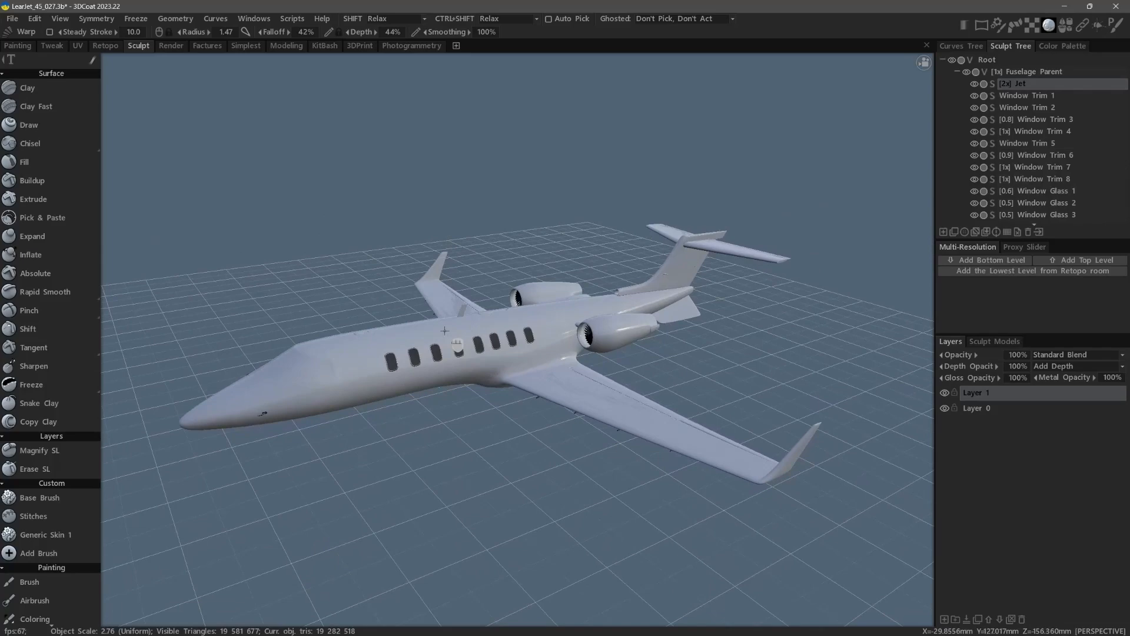
{"action": "left_click_drag", "start_coordinate": [505, 325], "coordinate": [447, 288]}
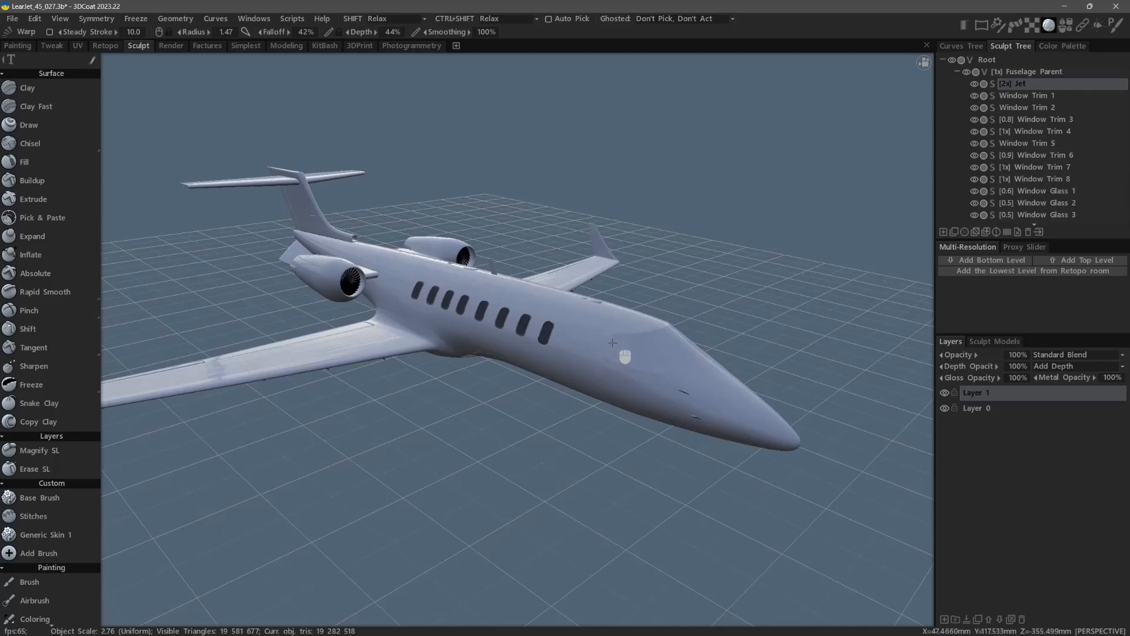
{"action": "mouse_move", "coordinate": [566, 330]}
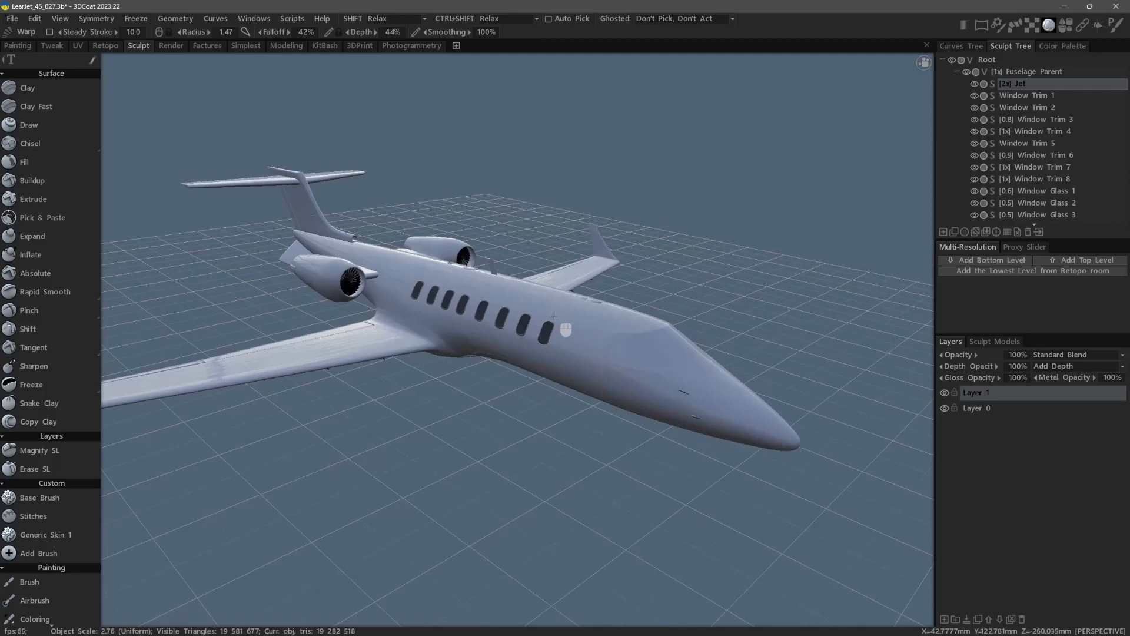
{"action": "mouse_move", "coordinate": [583, 381]}
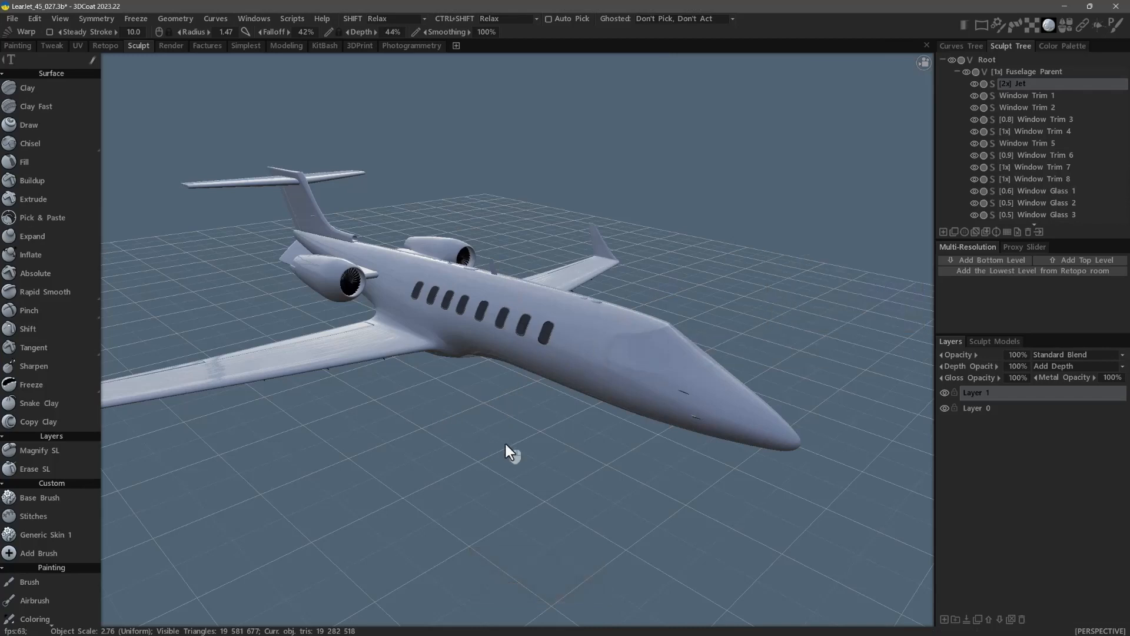
{"action": "mouse_move", "coordinate": [519, 438]}
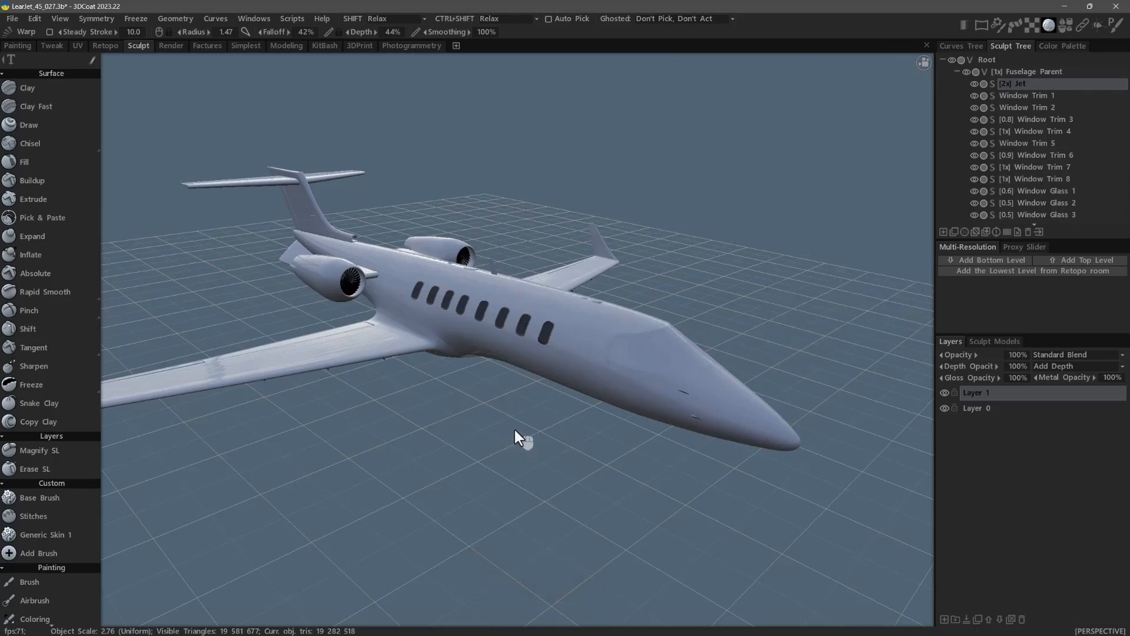
{"action": "mouse_move", "coordinate": [508, 421]}
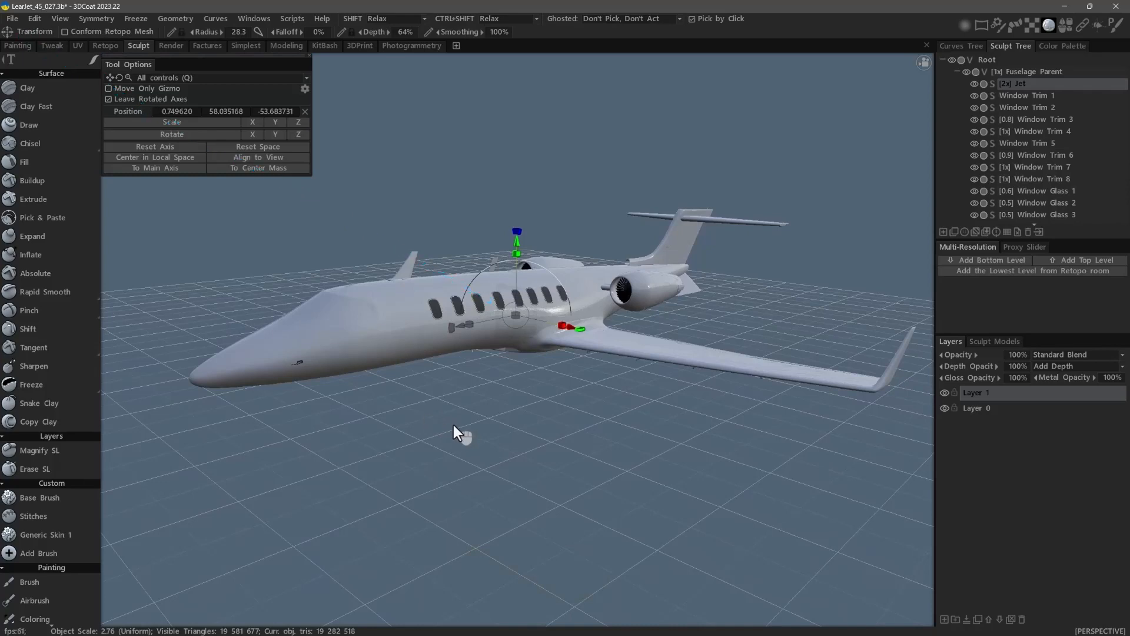
Switch to the Clay brush, then the Pinch brush from the Surface brush list
{"action": "left_click", "coordinate": [27, 88]}
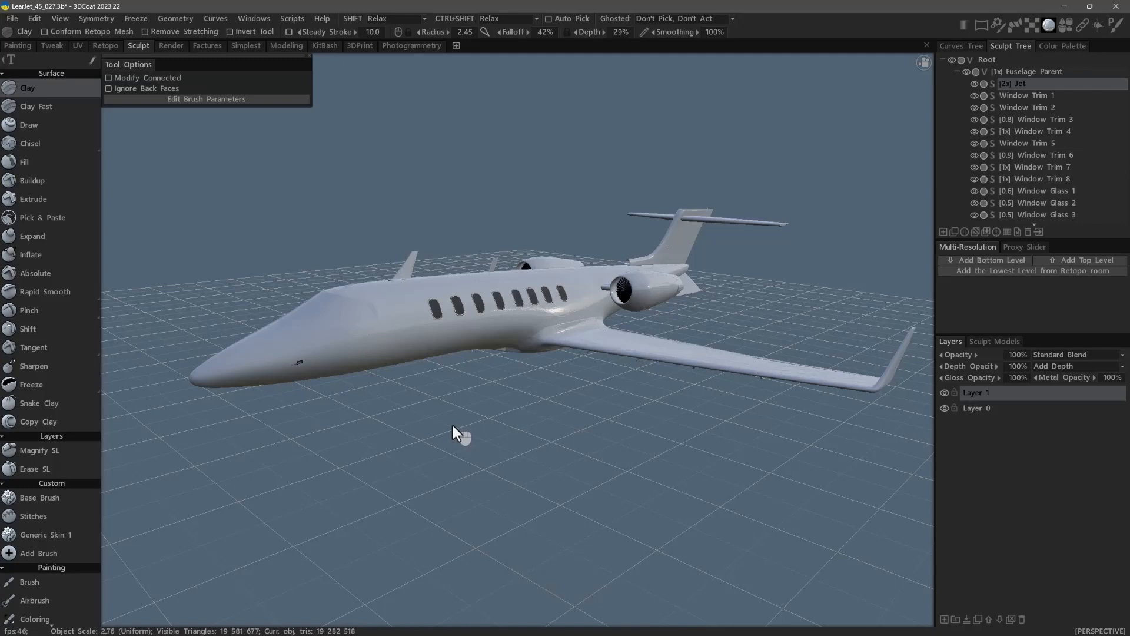
{"action": "left_click", "coordinate": [45, 290]}
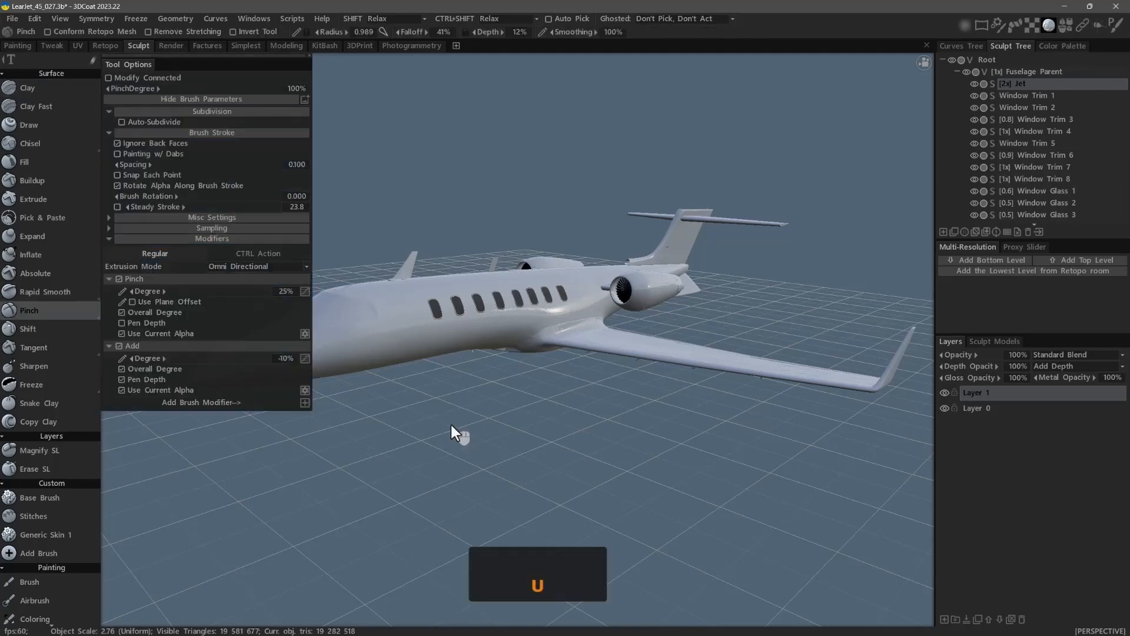
{"action": "key", "text": "u"}
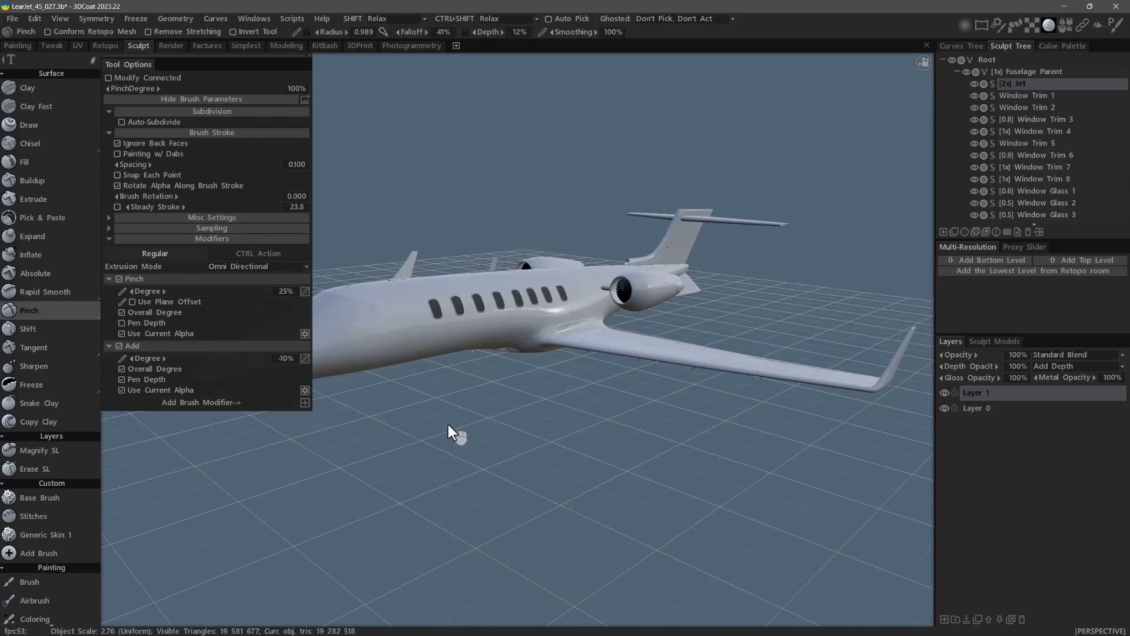
Switch to the Absolute brush, then end on the Extrude brush
{"action": "left_click", "coordinate": [35, 272]}
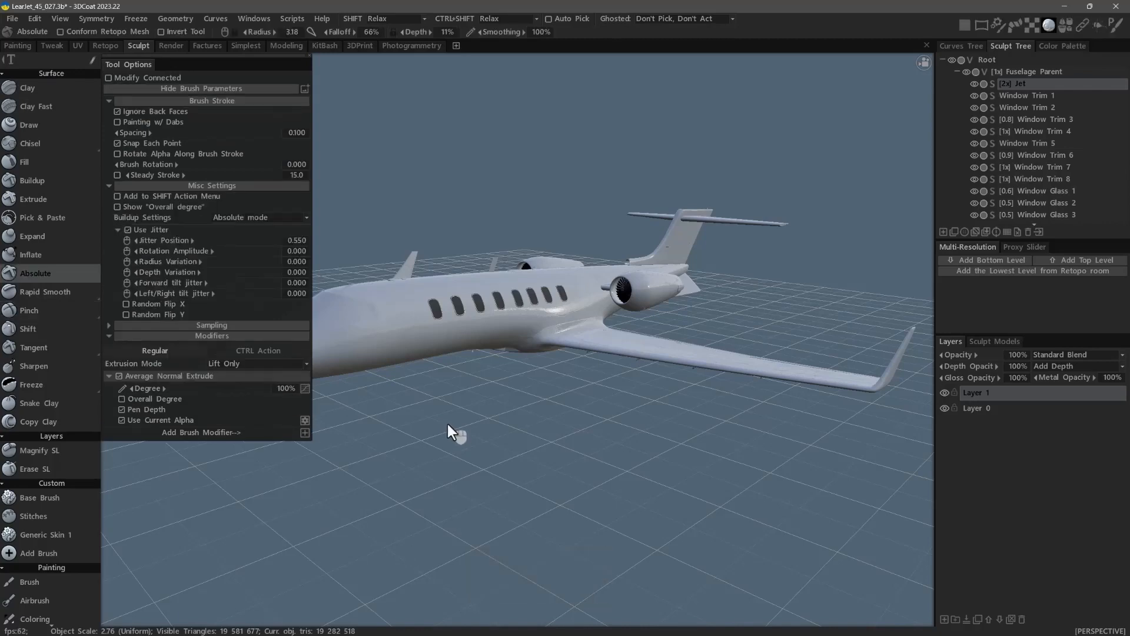
{"action": "key", "text": "u"}
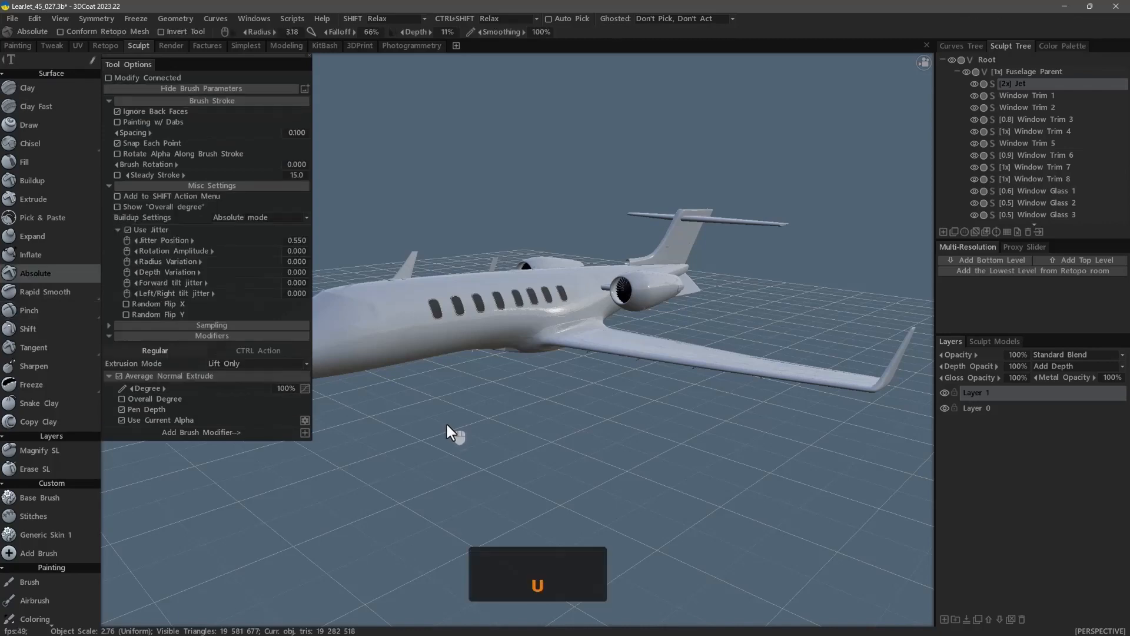
{"action": "left_click", "coordinate": [32, 180]}
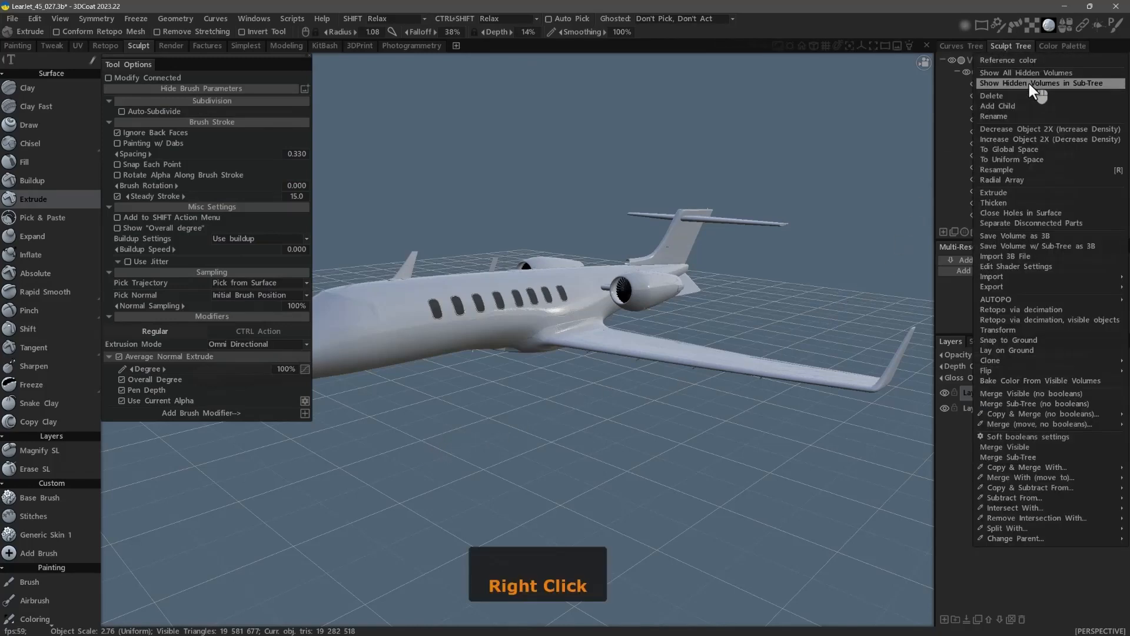
{"action": "mouse_move", "coordinate": [1001, 116]}
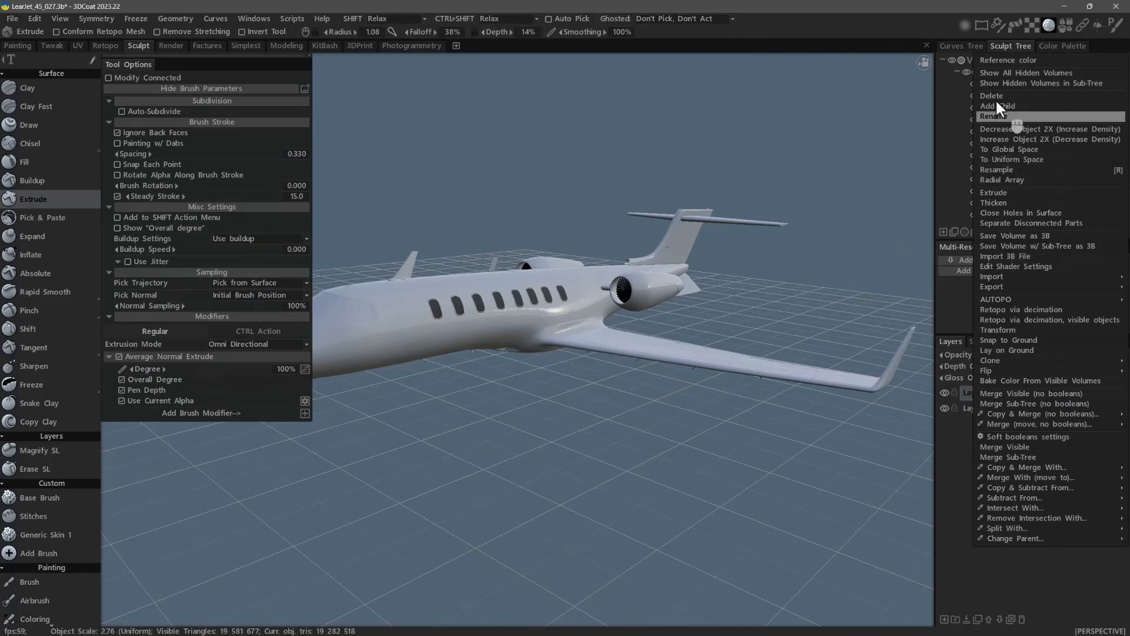
{"action": "left_click", "coordinate": [543, 423]}
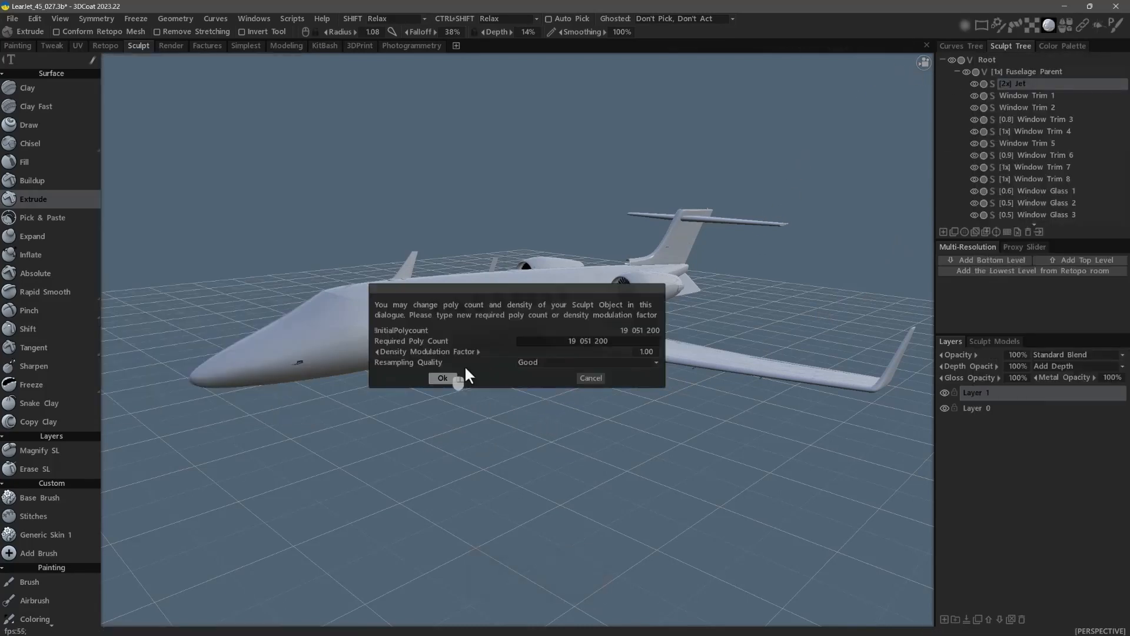
{"action": "mouse_move", "coordinate": [590, 378]}
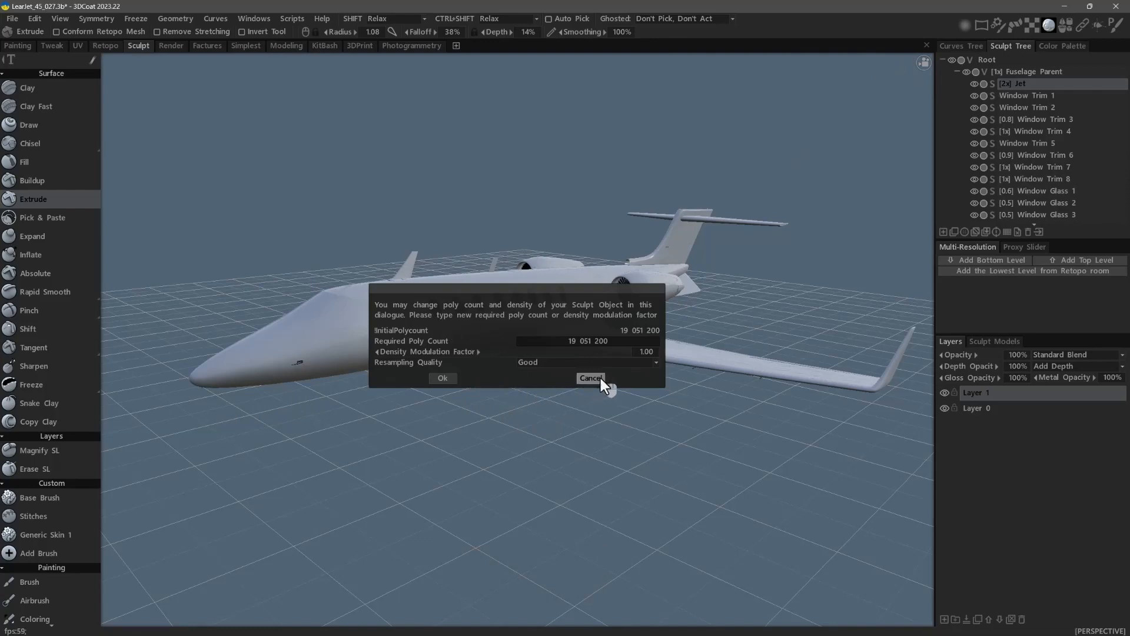
{"action": "left_click", "coordinate": [590, 378]}
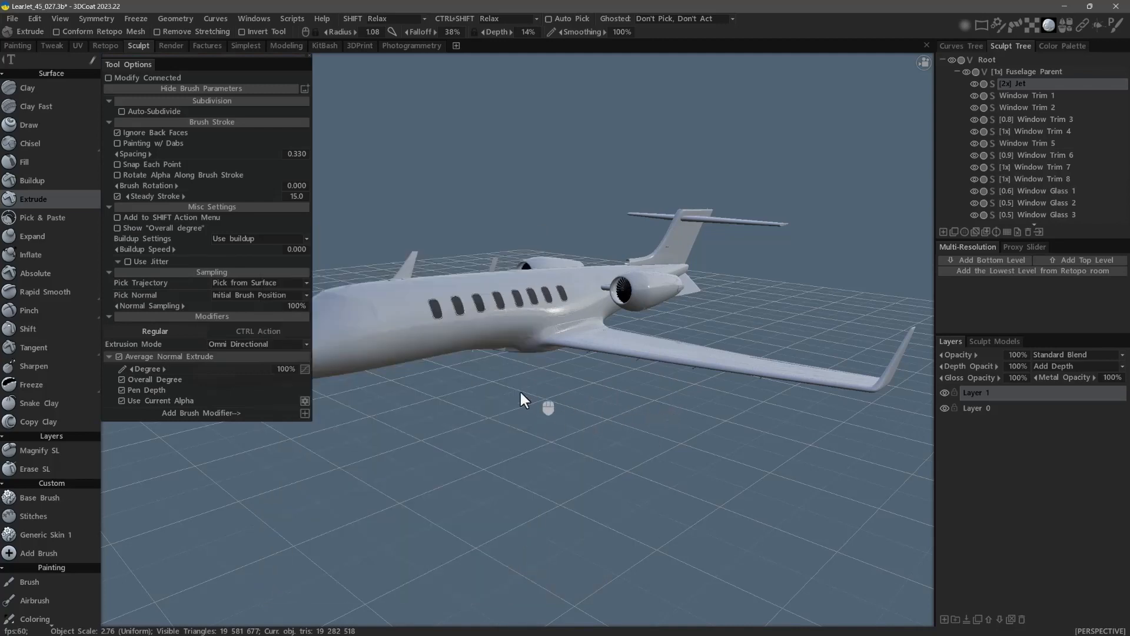
{"action": "key", "text": "u"}
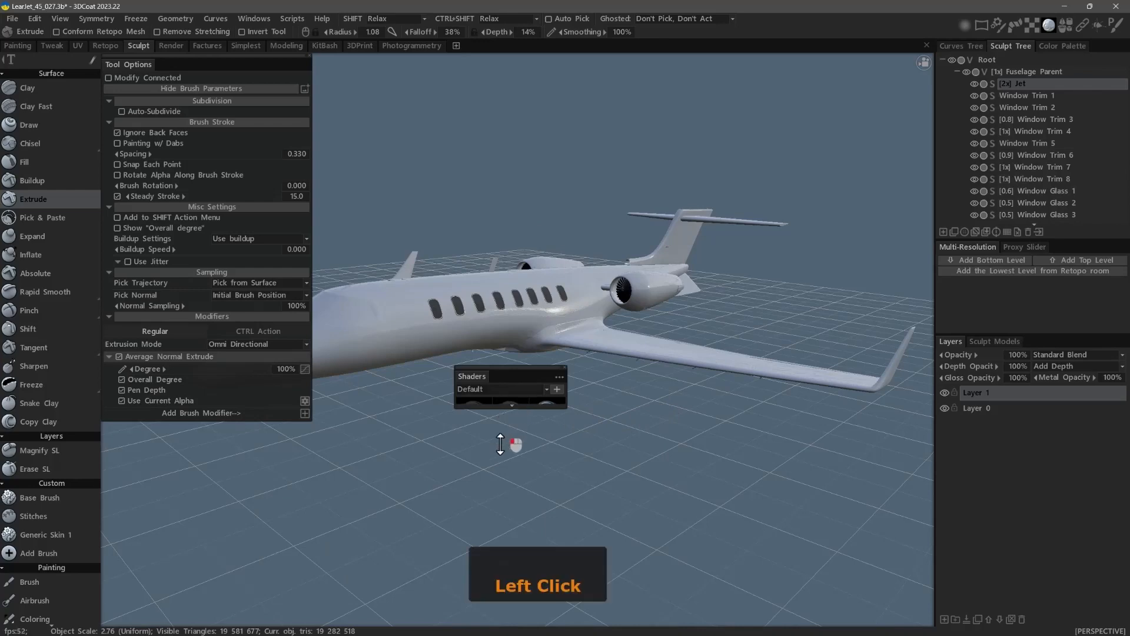
{"action": "left_click", "coordinate": [503, 389]}
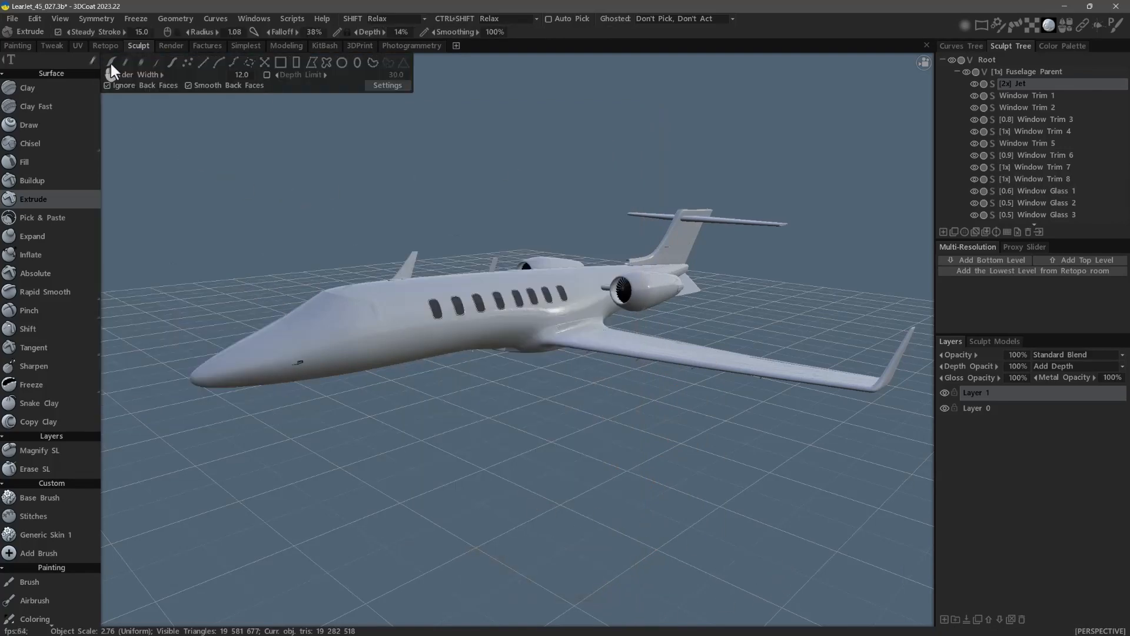
{"action": "mouse_move", "coordinate": [113, 68]}
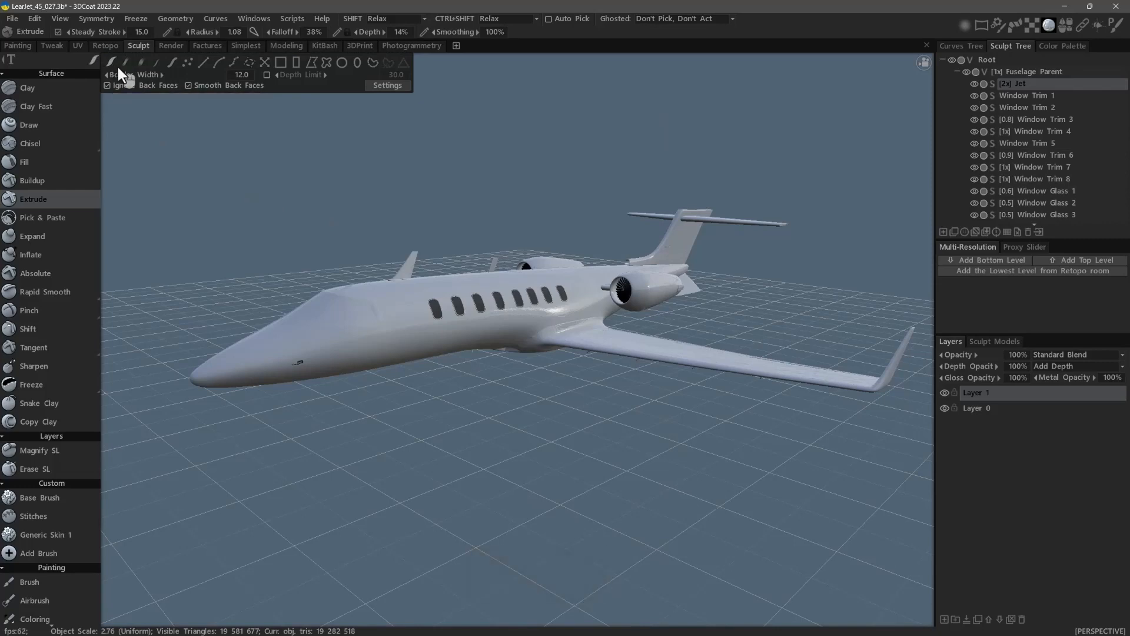
{"action": "mouse_move", "coordinate": [129, 68]}
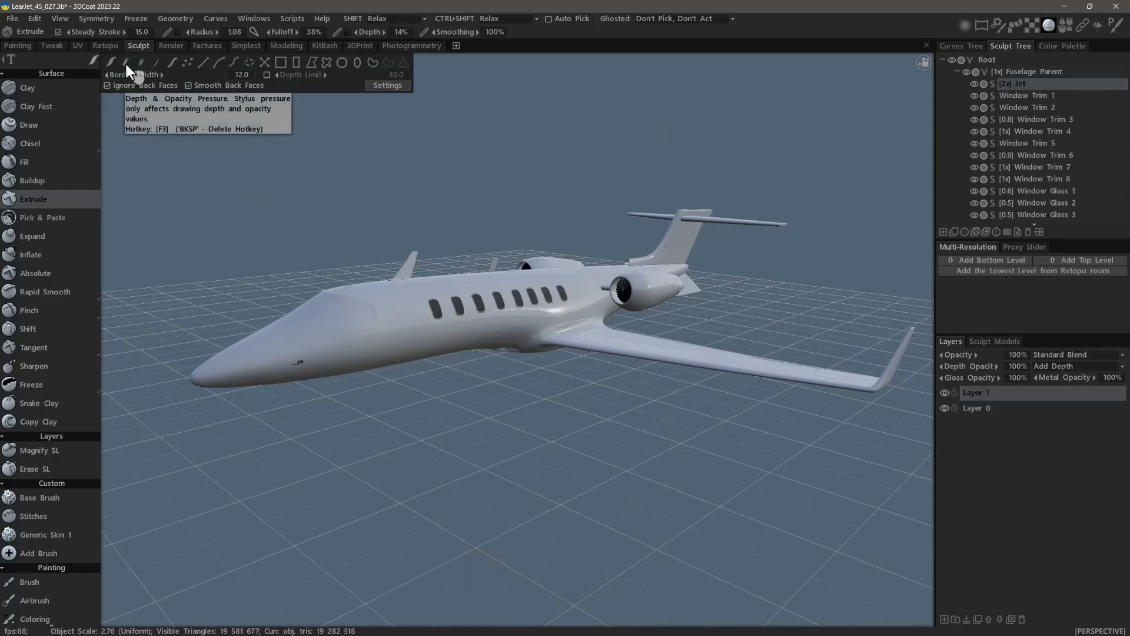
{"action": "mouse_move", "coordinate": [143, 71]}
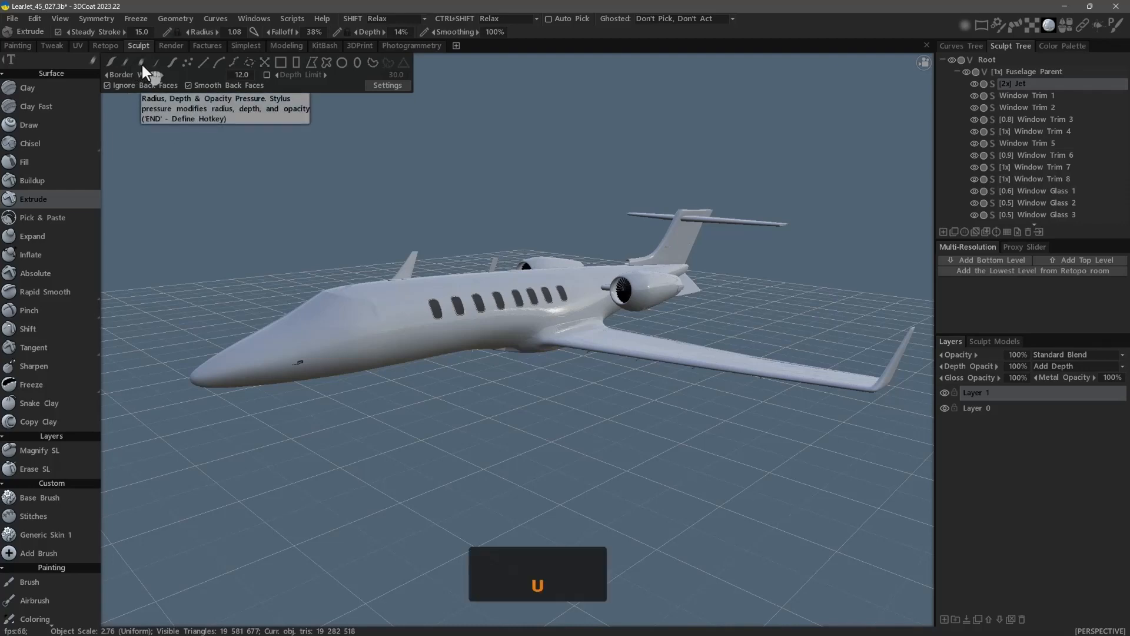
{"action": "mouse_move", "coordinate": [327, 64]}
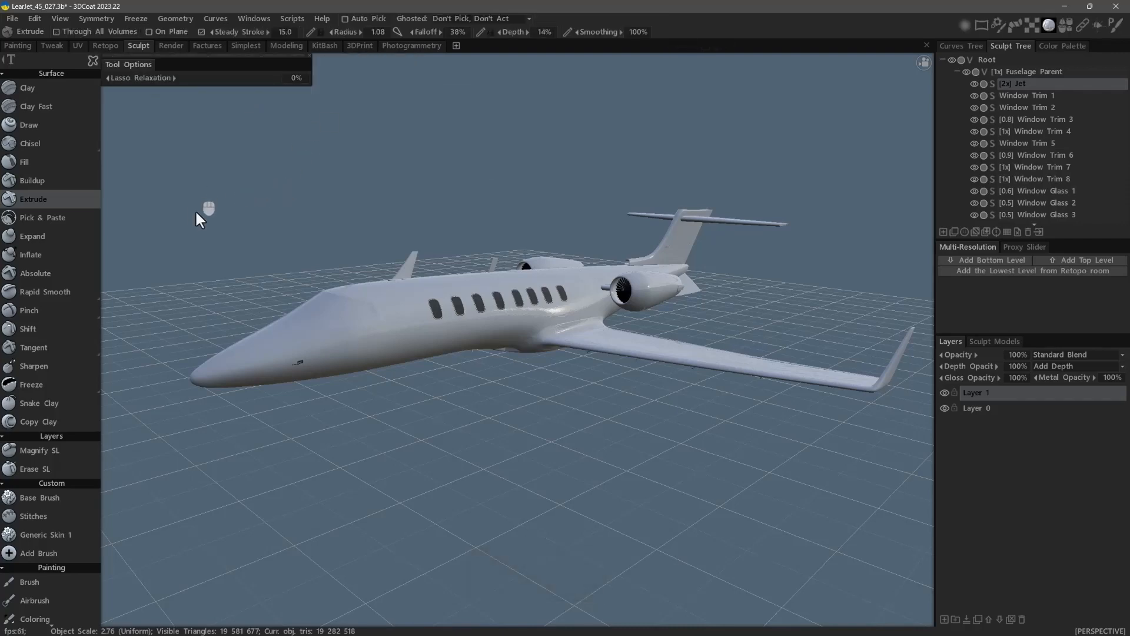
{"action": "mouse_move", "coordinate": [242, 222]}
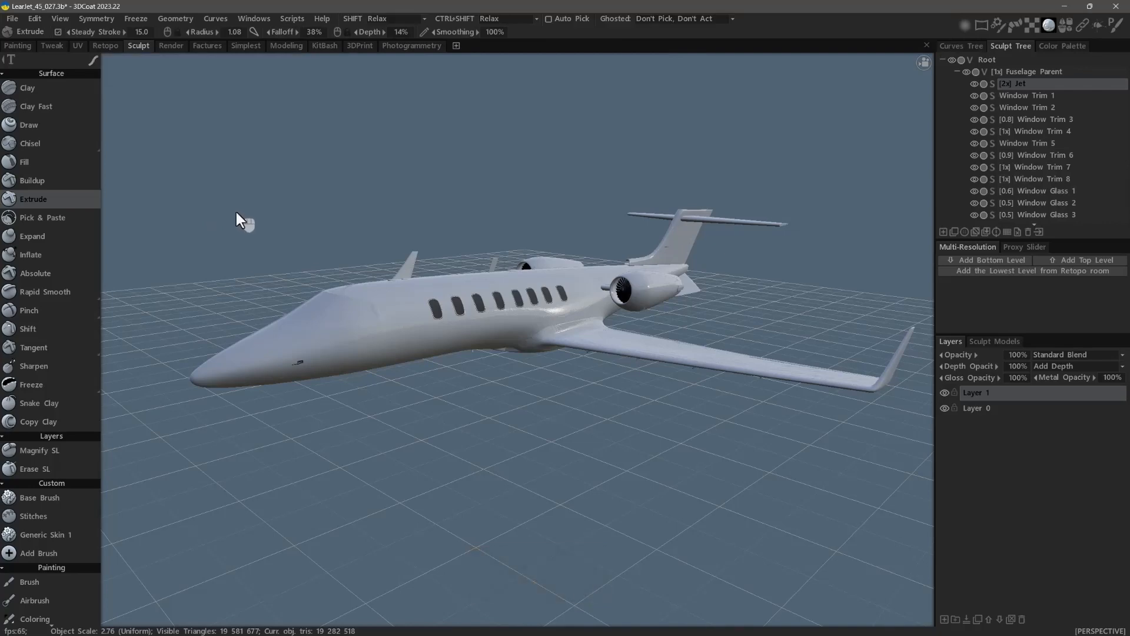
Change the Extrude stroke mode from Lasso back to the default Brush stroke mode
{"action": "key", "text": "u"}
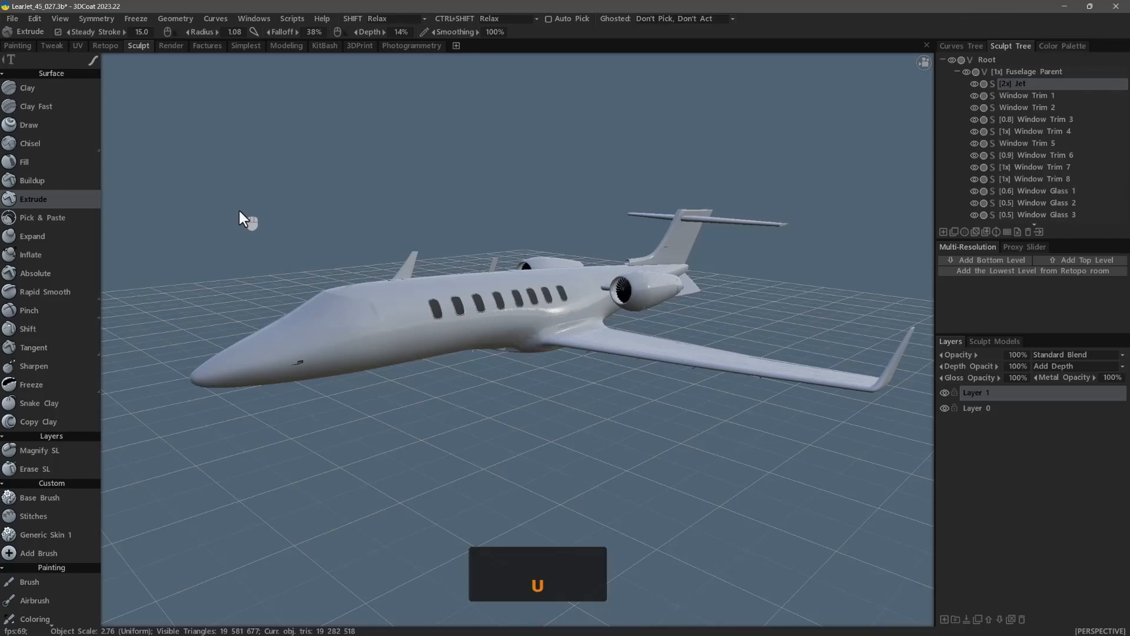
{"action": "key", "text": "u"}
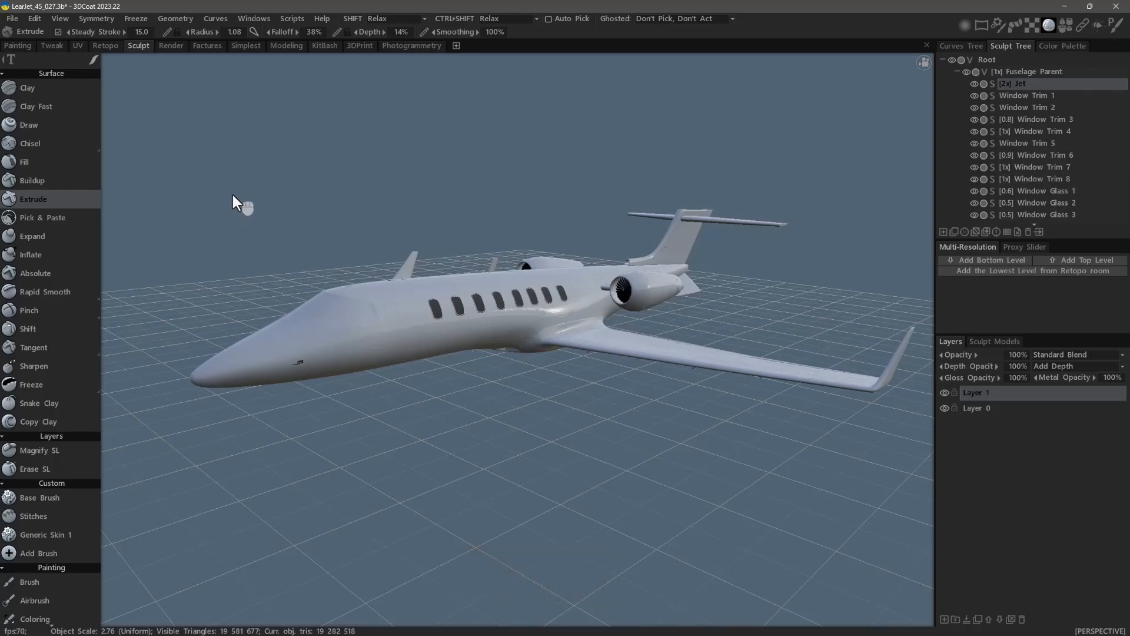
{"action": "mouse_move", "coordinate": [242, 209]}
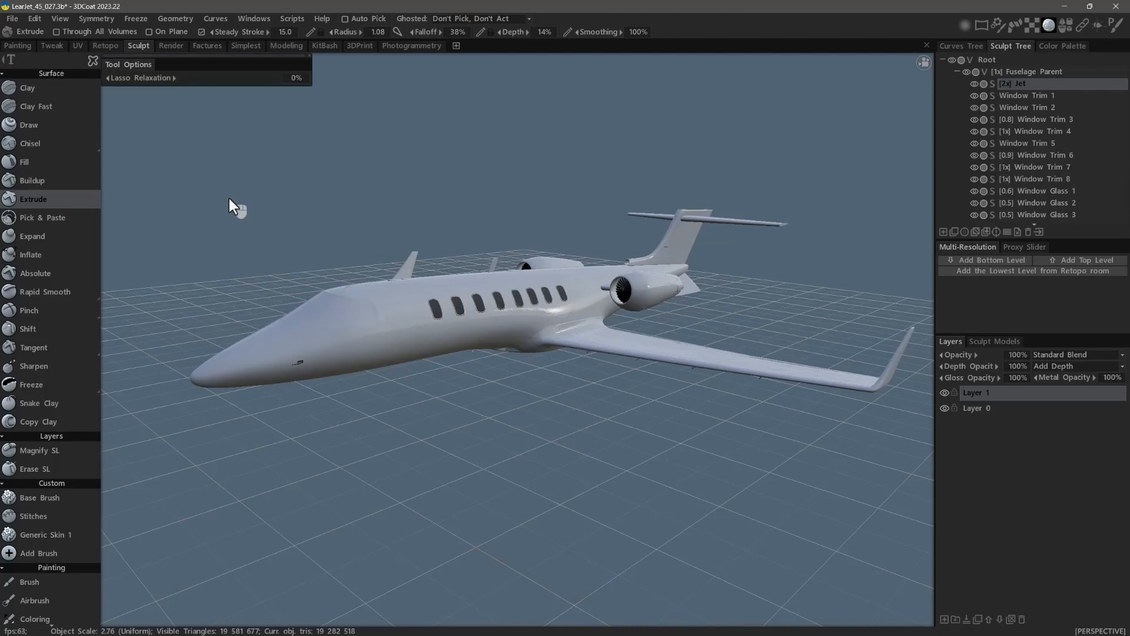
{"action": "key", "text": "u"}
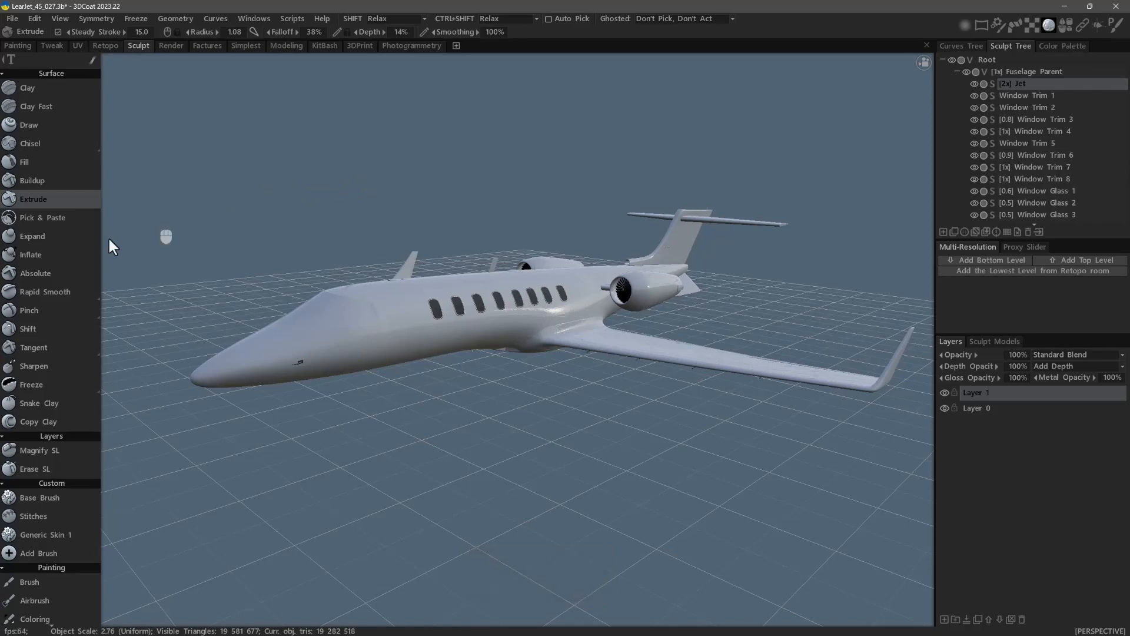
{"action": "mouse_move", "coordinate": [441, 493]}
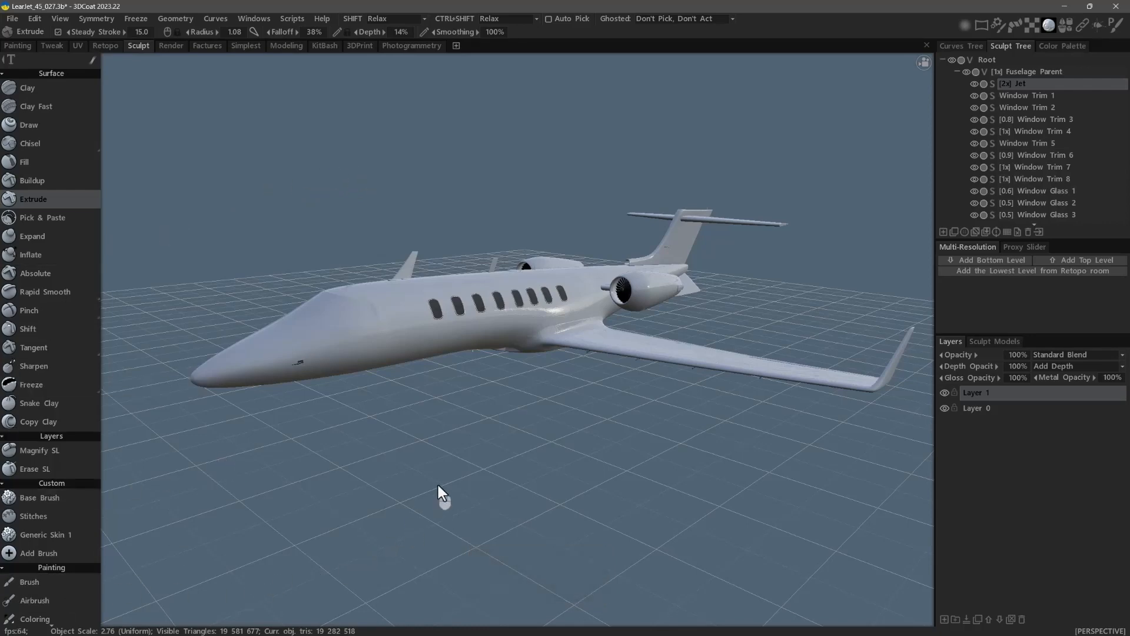
Cycle through the painting Brush, Move and Pose tools, ending with the Shift sculpting tool
{"action": "key", "text": "u"}
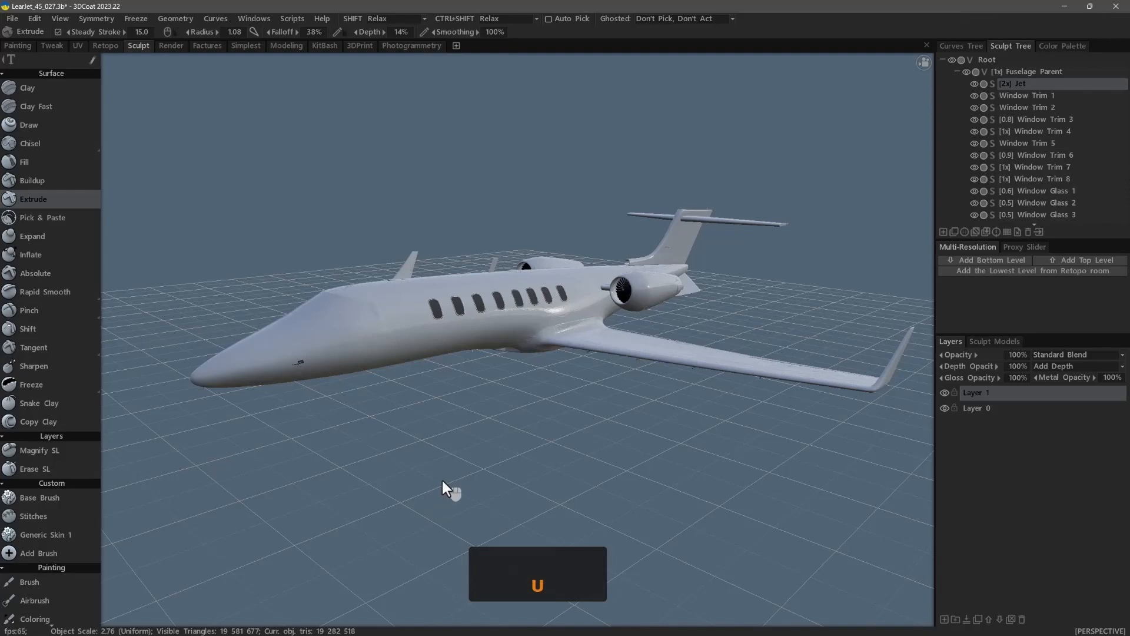
{"action": "key", "text": "u"}
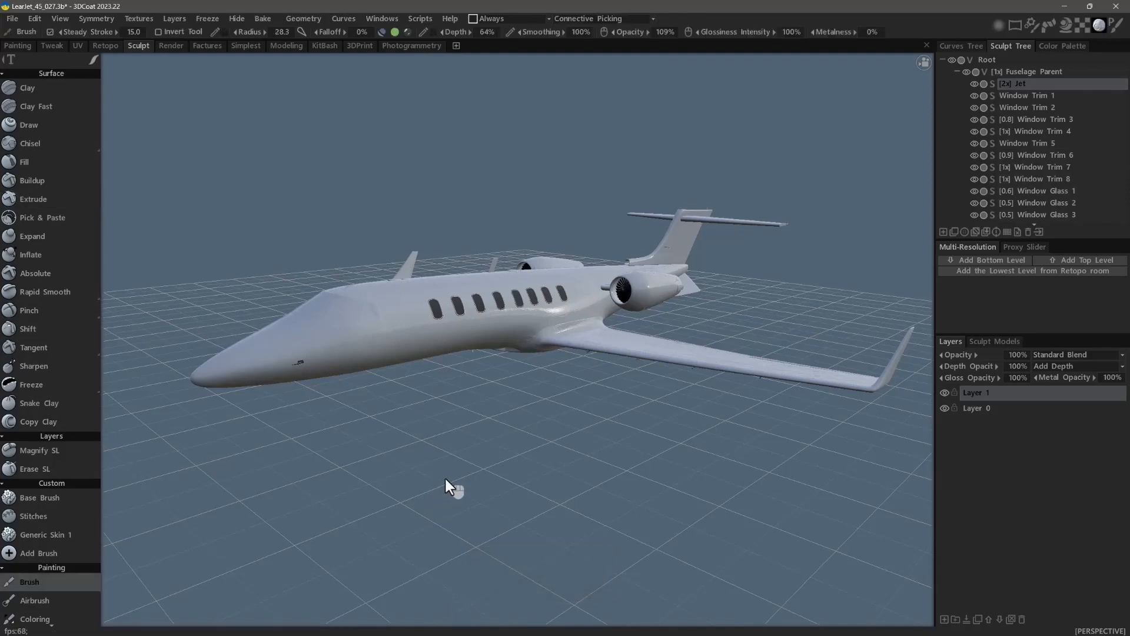
{"action": "key", "text": "u"}
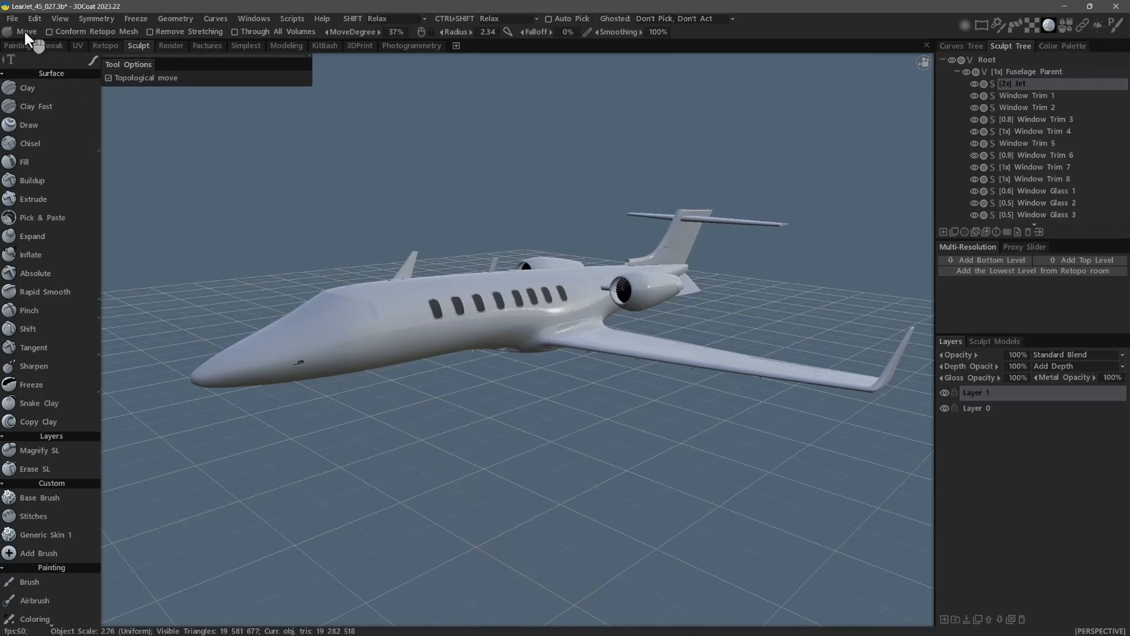
{"action": "mouse_move", "coordinate": [398, 430]}
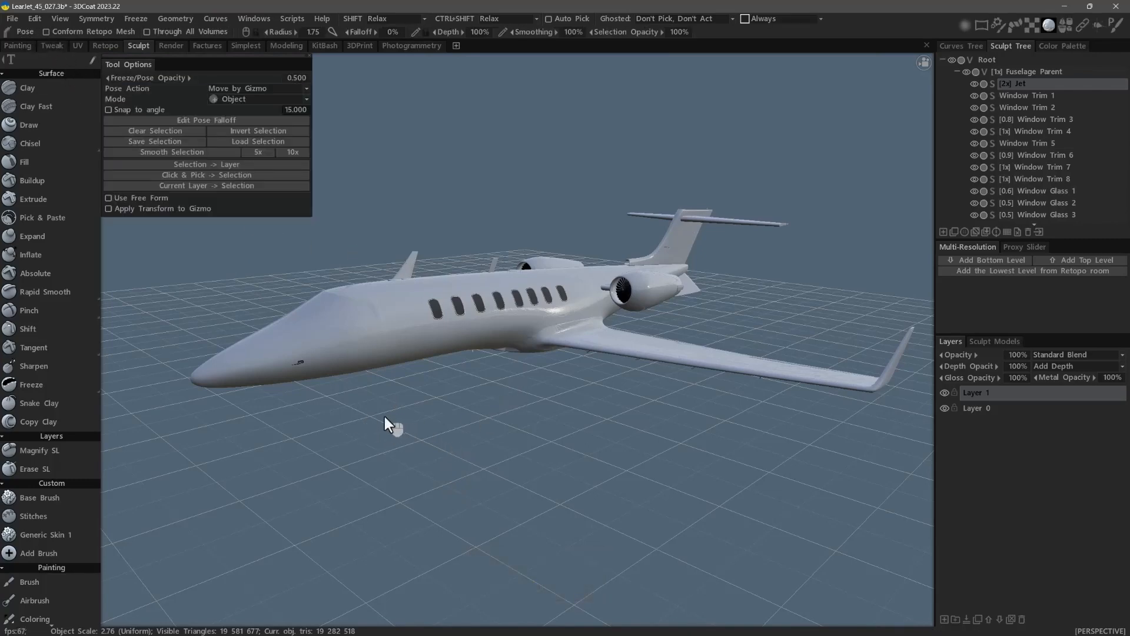
{"action": "mouse_move", "coordinate": [368, 441]}
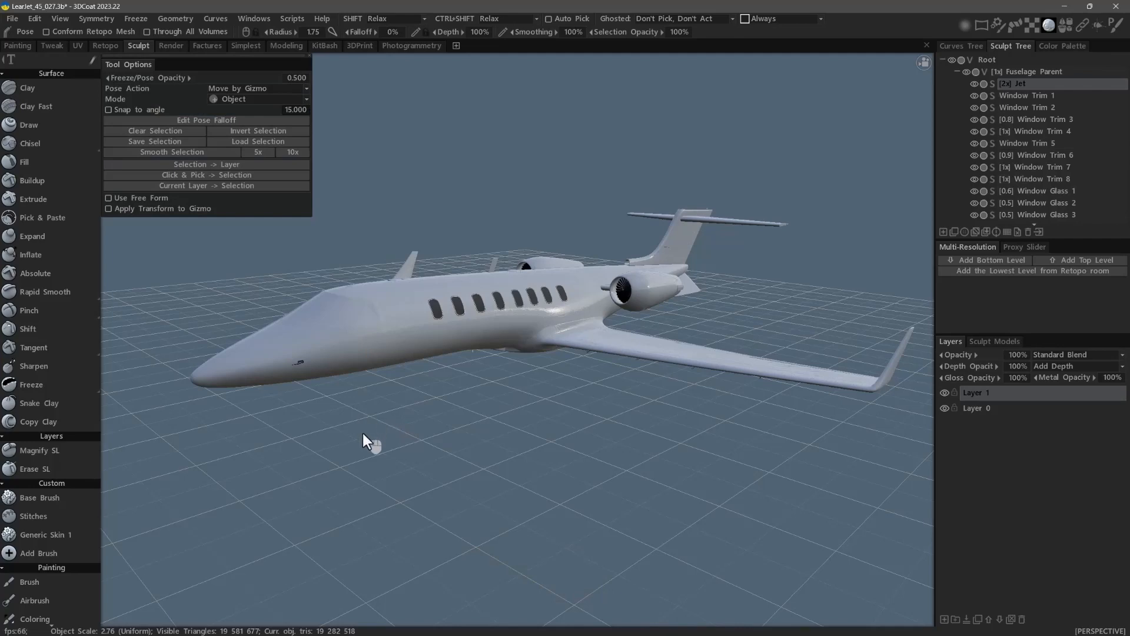
{"action": "left_click", "coordinate": [27, 329]}
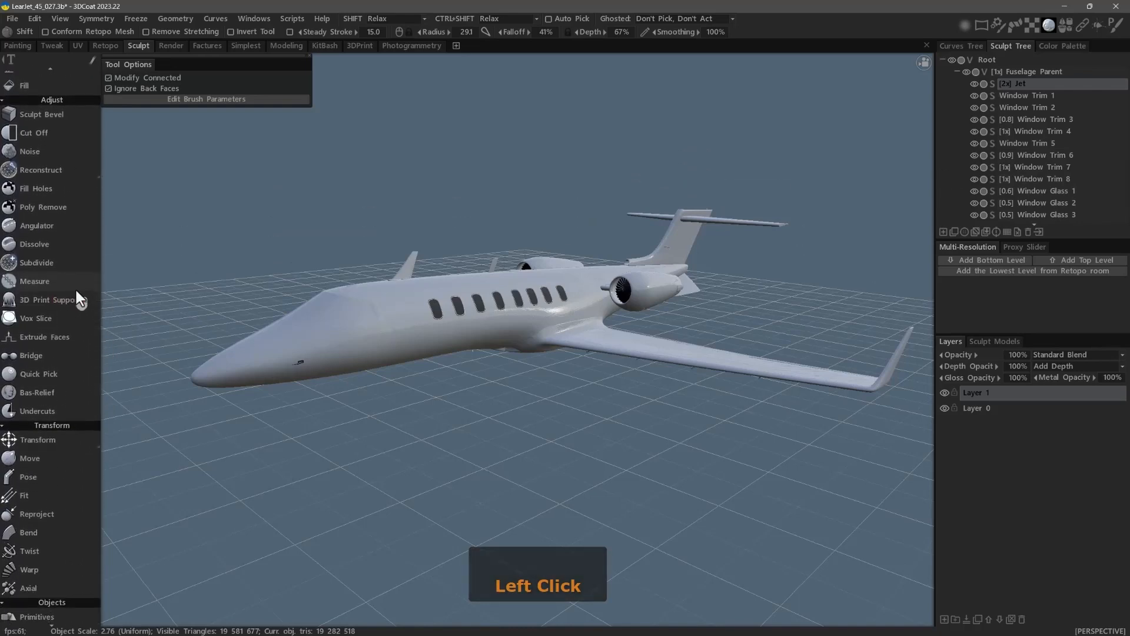
Try the Primitives, Import and Tree Generator object tools in turn
{"action": "scroll", "scroll_direction": "down", "scroll_amount": 3}
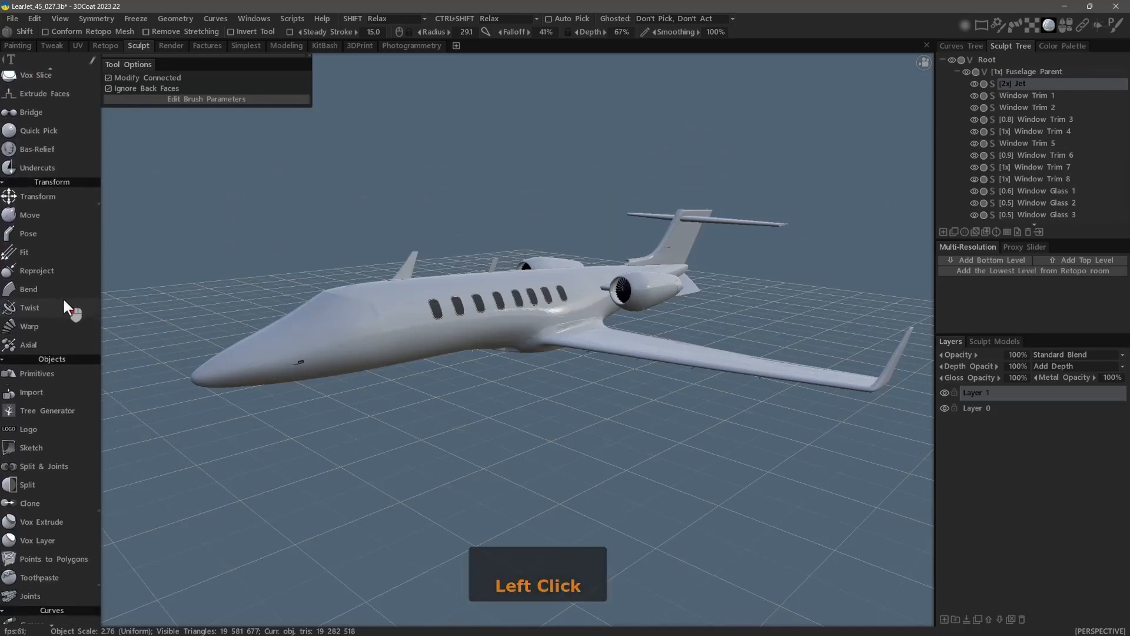
{"action": "scroll", "scroll_direction": "down", "scroll_amount": 3}
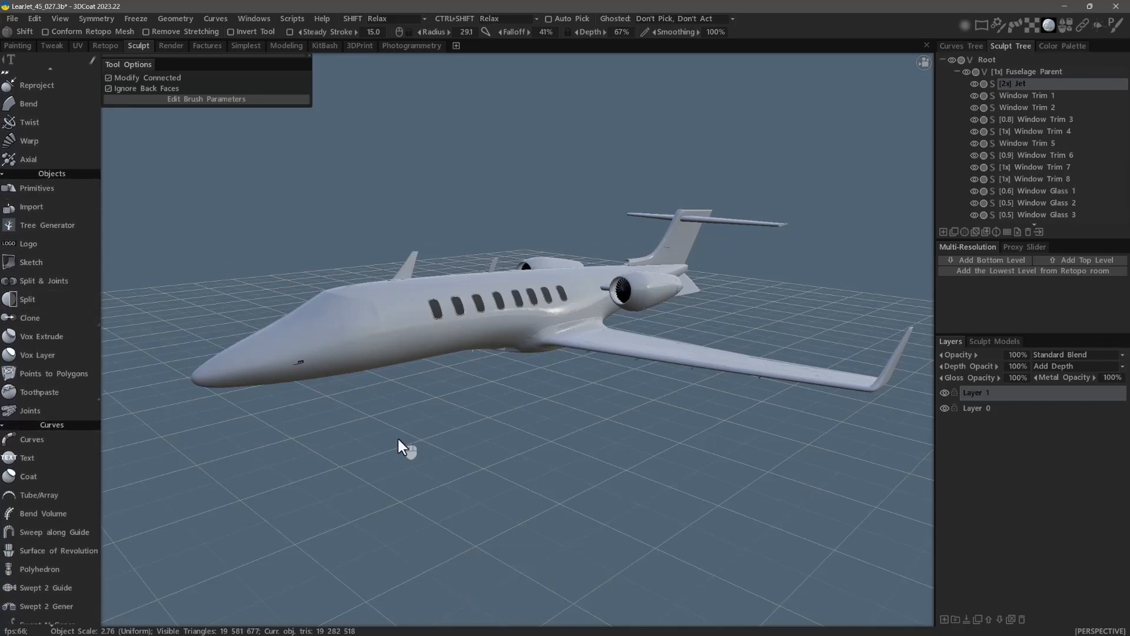
{"action": "left_click", "coordinate": [36, 210]}
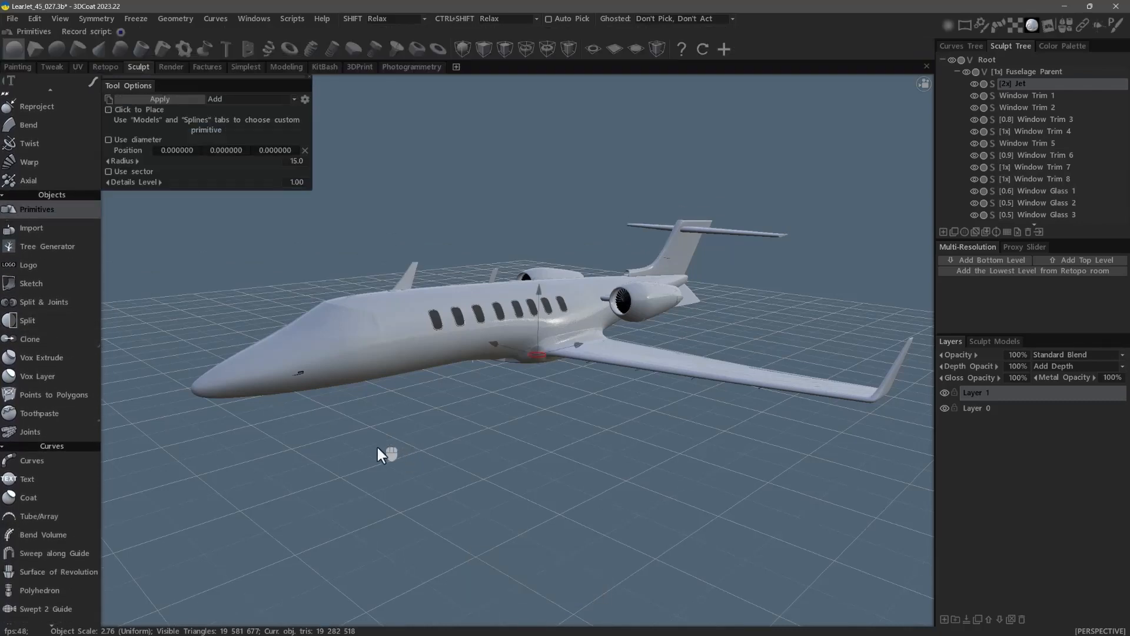
{"action": "key", "text": "u"}
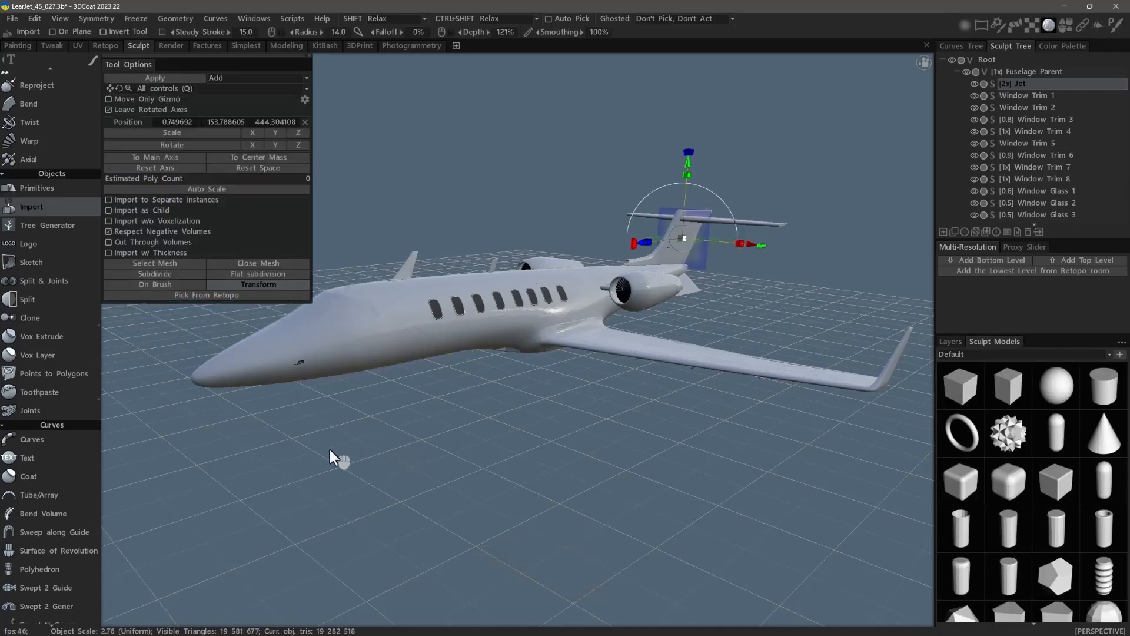
{"action": "left_click", "coordinate": [47, 225]}
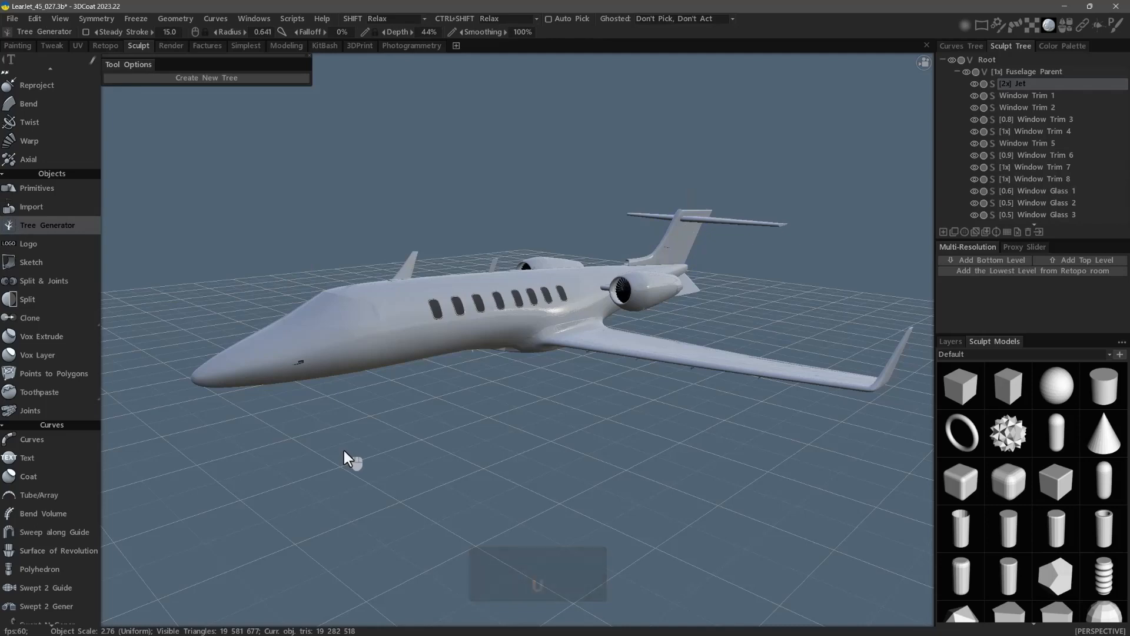
{"action": "mouse_move", "coordinate": [370, 467]}
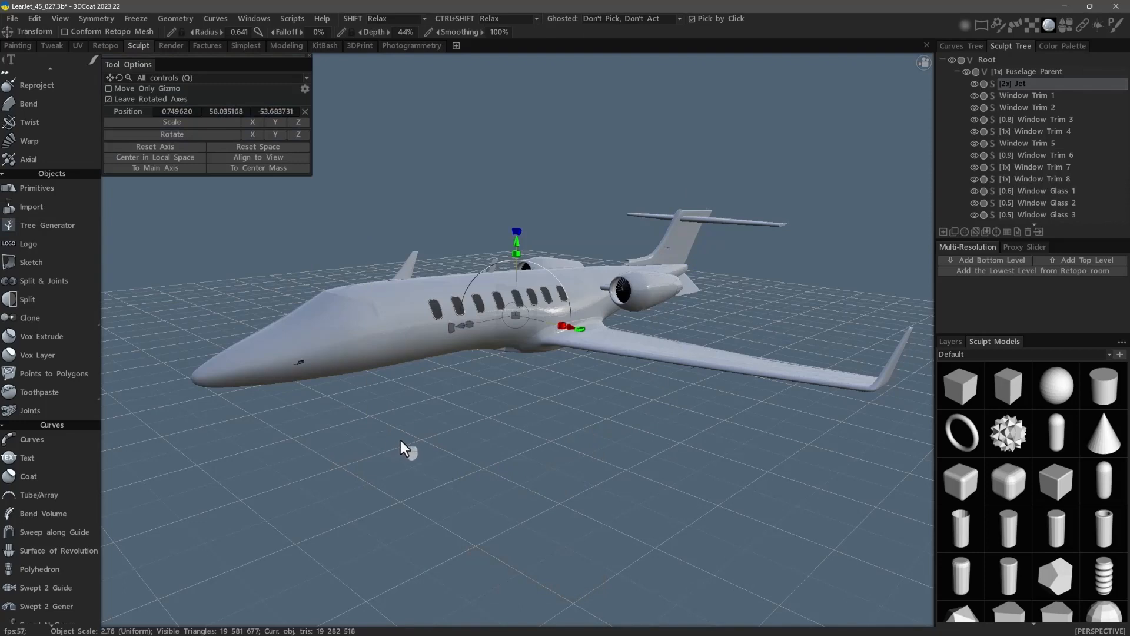
Activate hard-surface Sketch so its sketch planes appear around the jet
{"action": "left_click", "coordinate": [30, 261]}
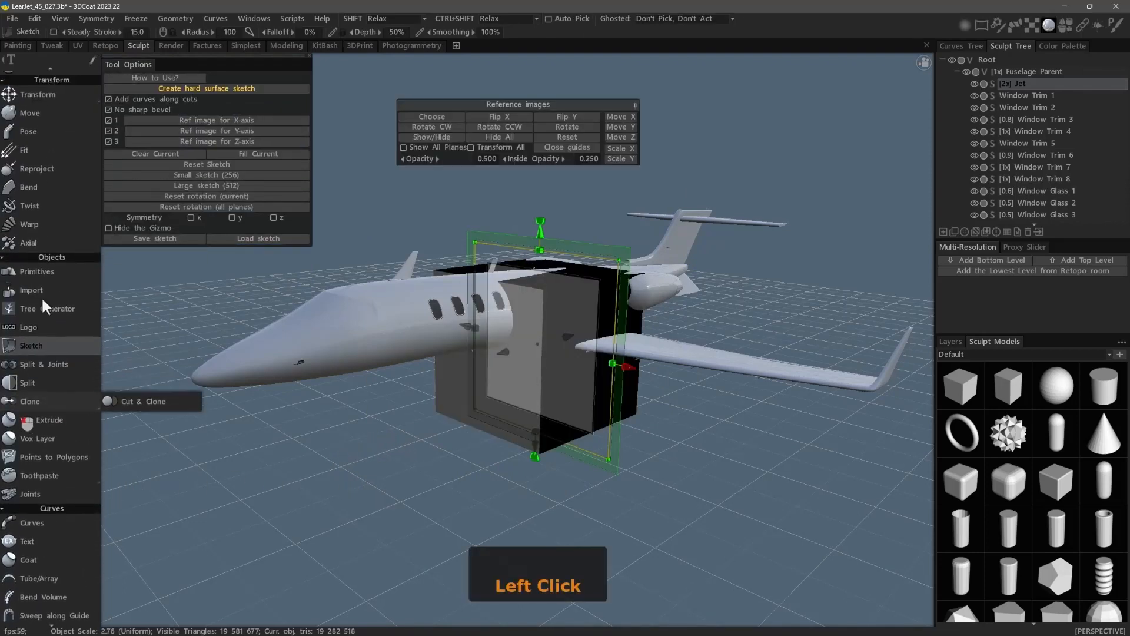
{"action": "scroll", "scroll_direction": "up", "scroll_amount": 3}
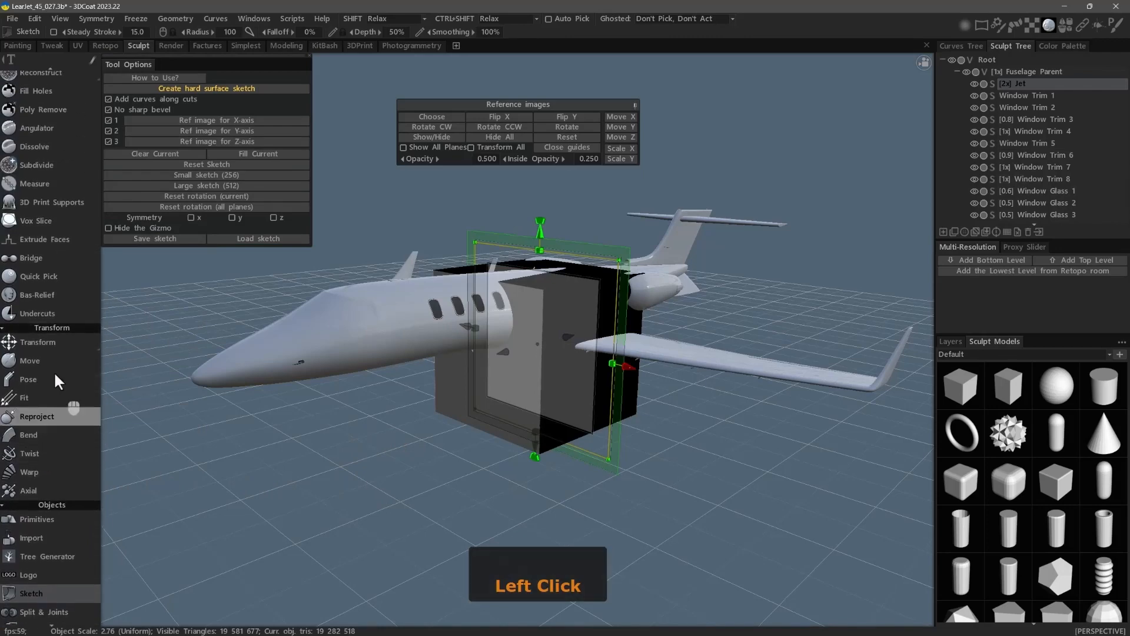
{"action": "scroll", "scroll_direction": "up", "scroll_amount": 3}
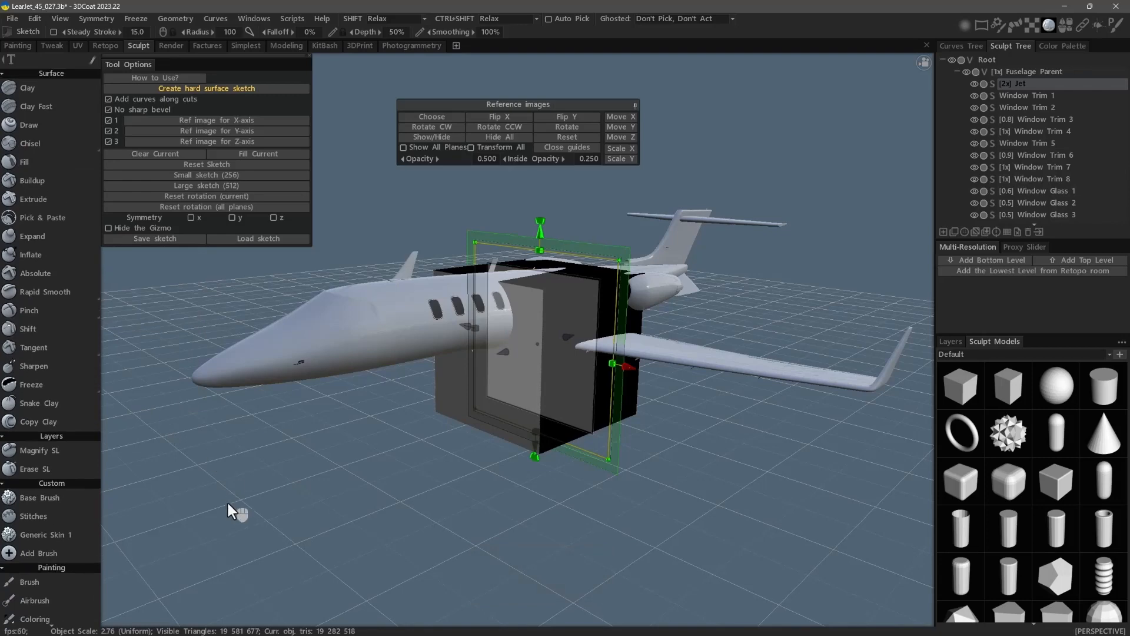
With Surface Hide, hide the jet's nose via a rectangle, then unhide it
{"action": "key", "text": "u"}
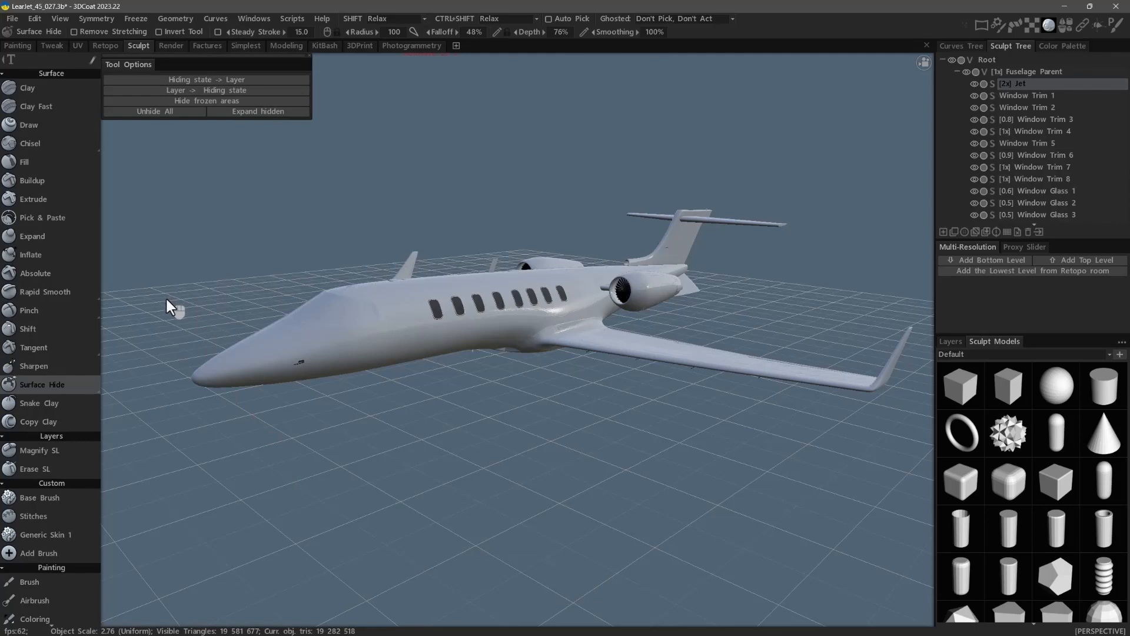
{"action": "left_click_drag", "start_coordinate": [172, 302], "coordinate": [271, 426]}
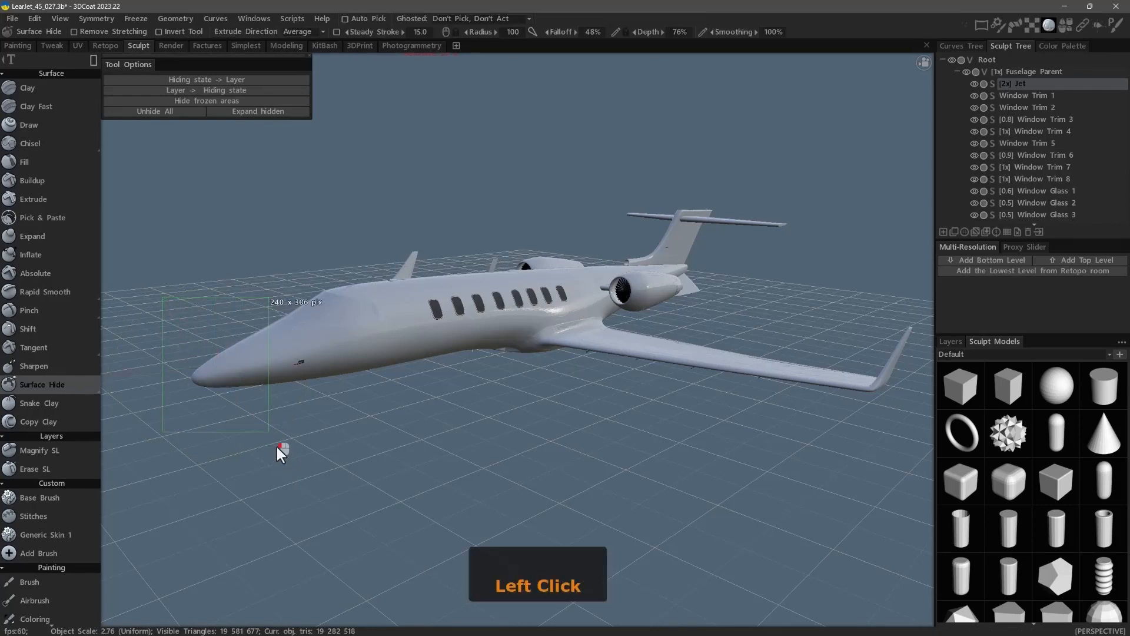
{"action": "left_click", "coordinate": [280, 451]}
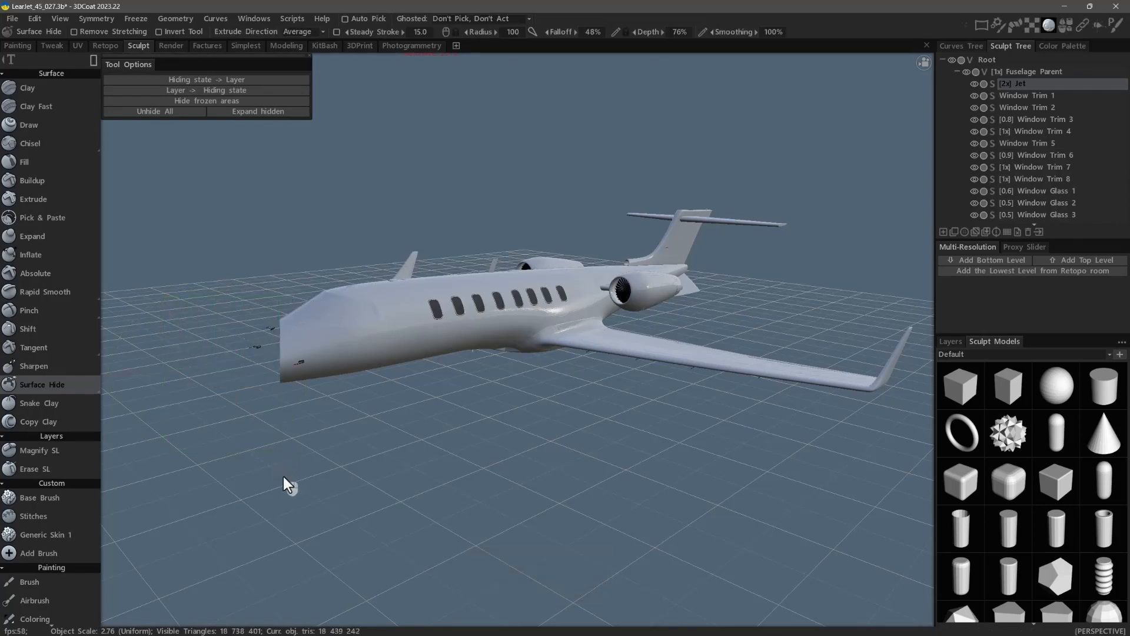
{"action": "left_click", "coordinate": [174, 17]}
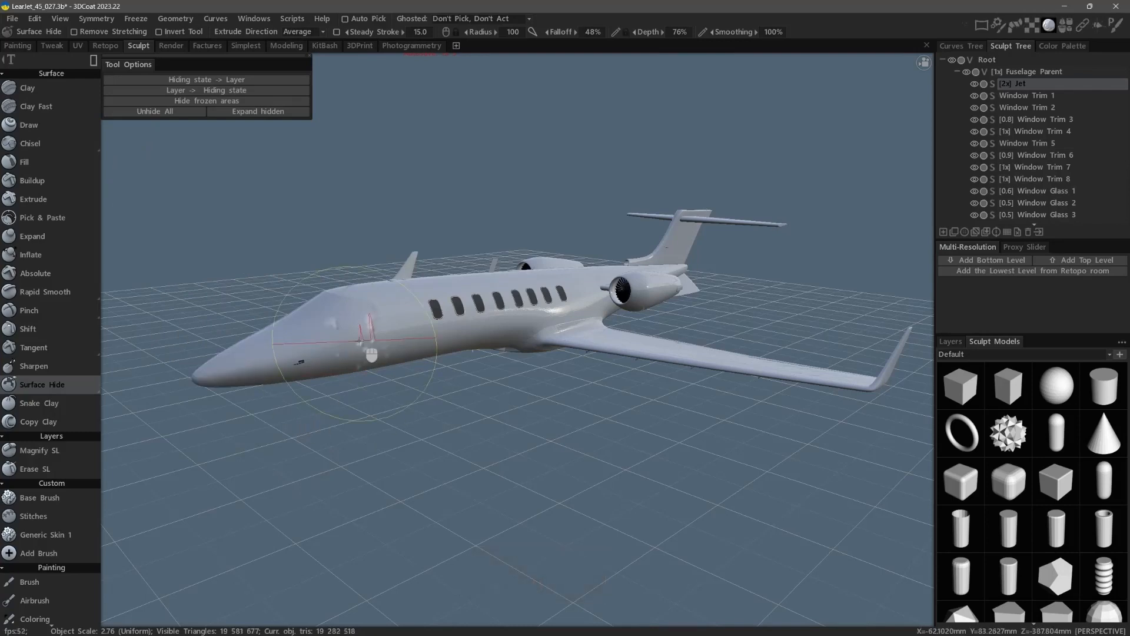
{"action": "mouse_move", "coordinate": [234, 198]}
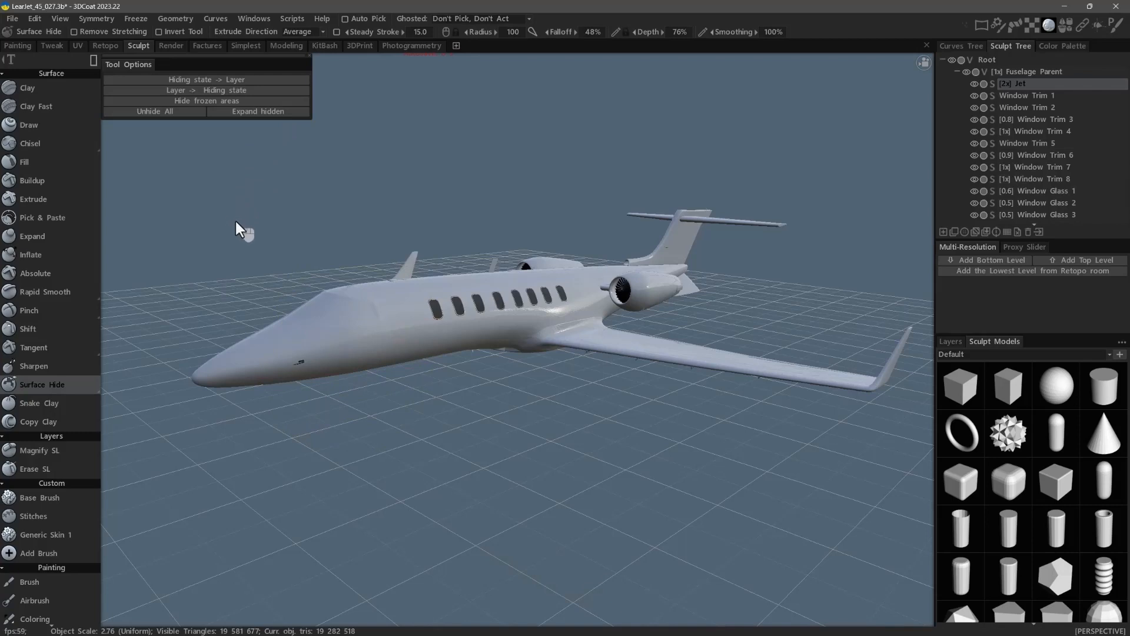
{"action": "mouse_move", "coordinate": [258, 220]}
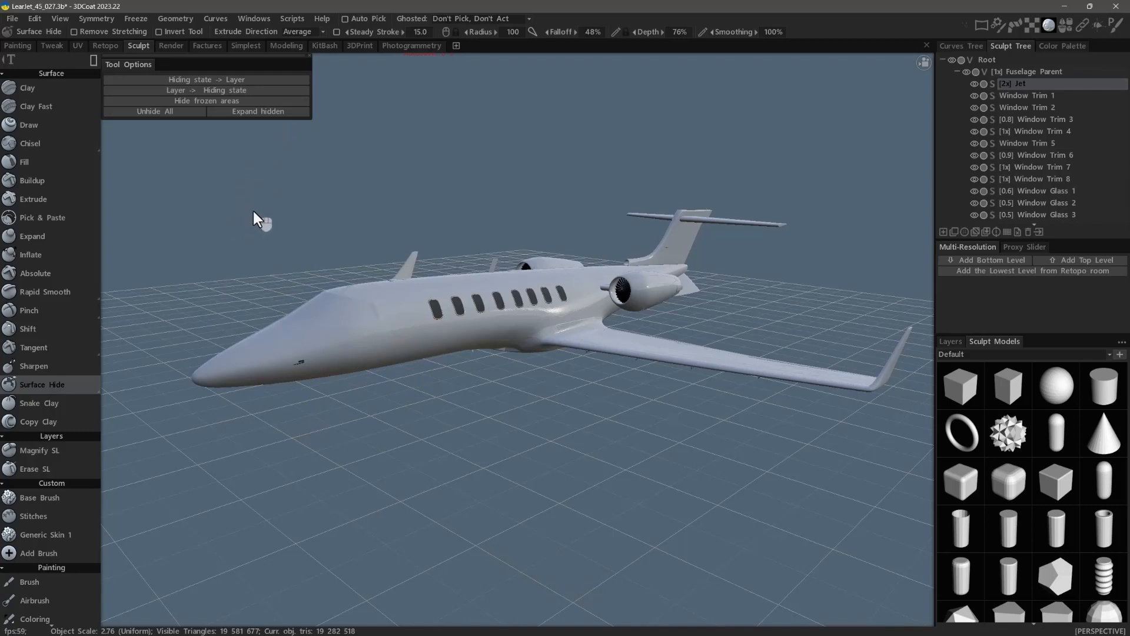
{"action": "mouse_move", "coordinate": [255, 210]}
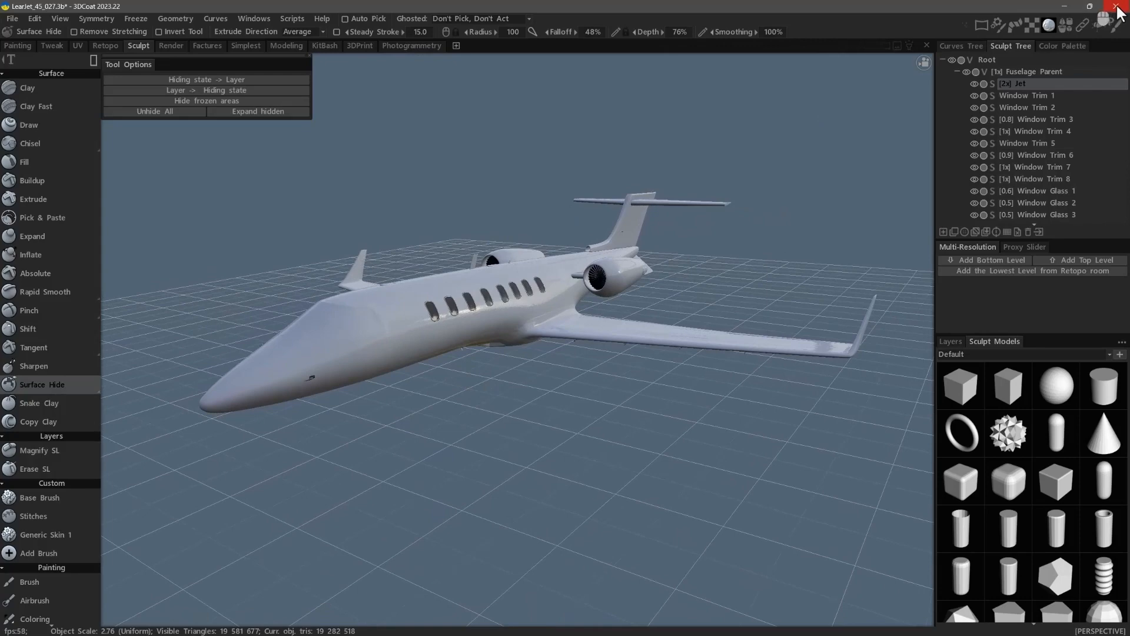
Close the jet project window
{"action": "left_click", "coordinate": [1120, 7]}
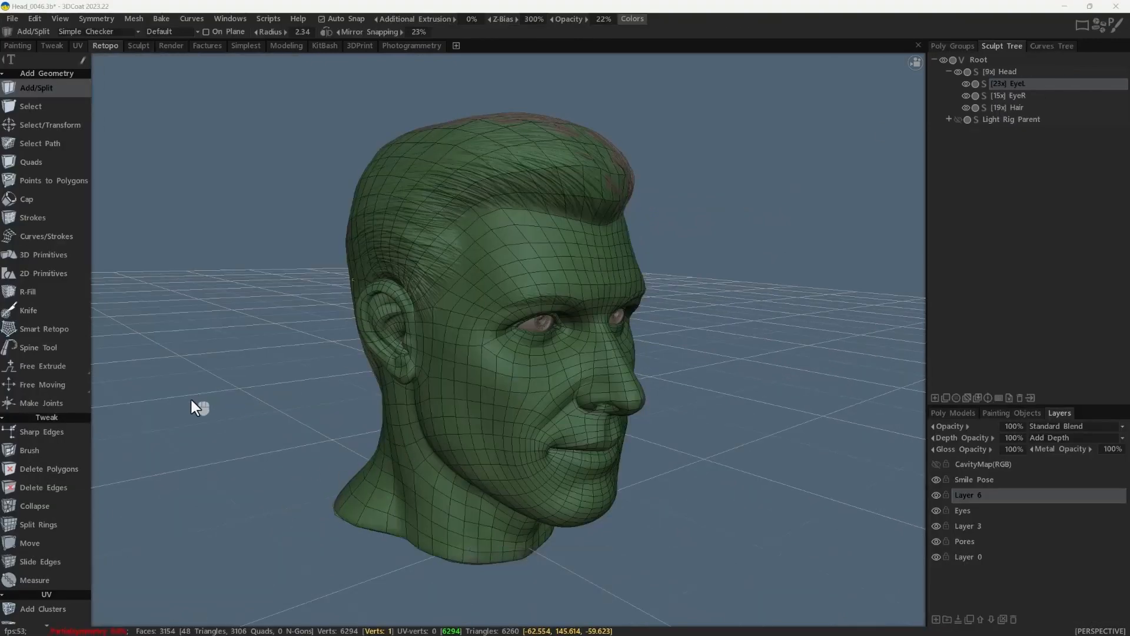
{"action": "mouse_move", "coordinate": [203, 408]}
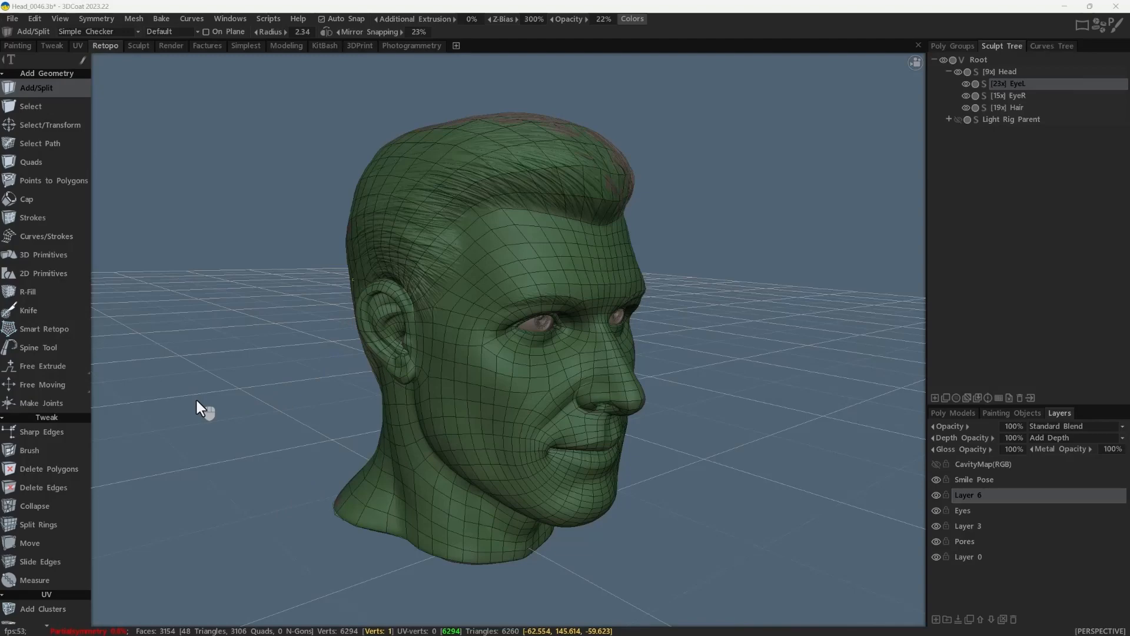
{"action": "mouse_move", "coordinate": [302, 275]}
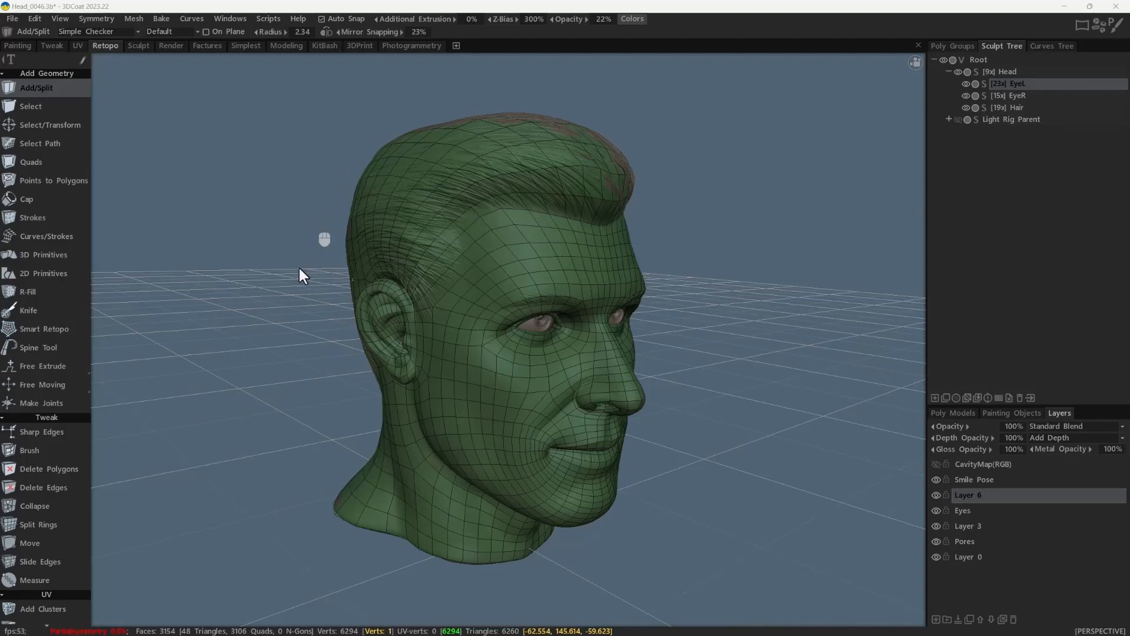